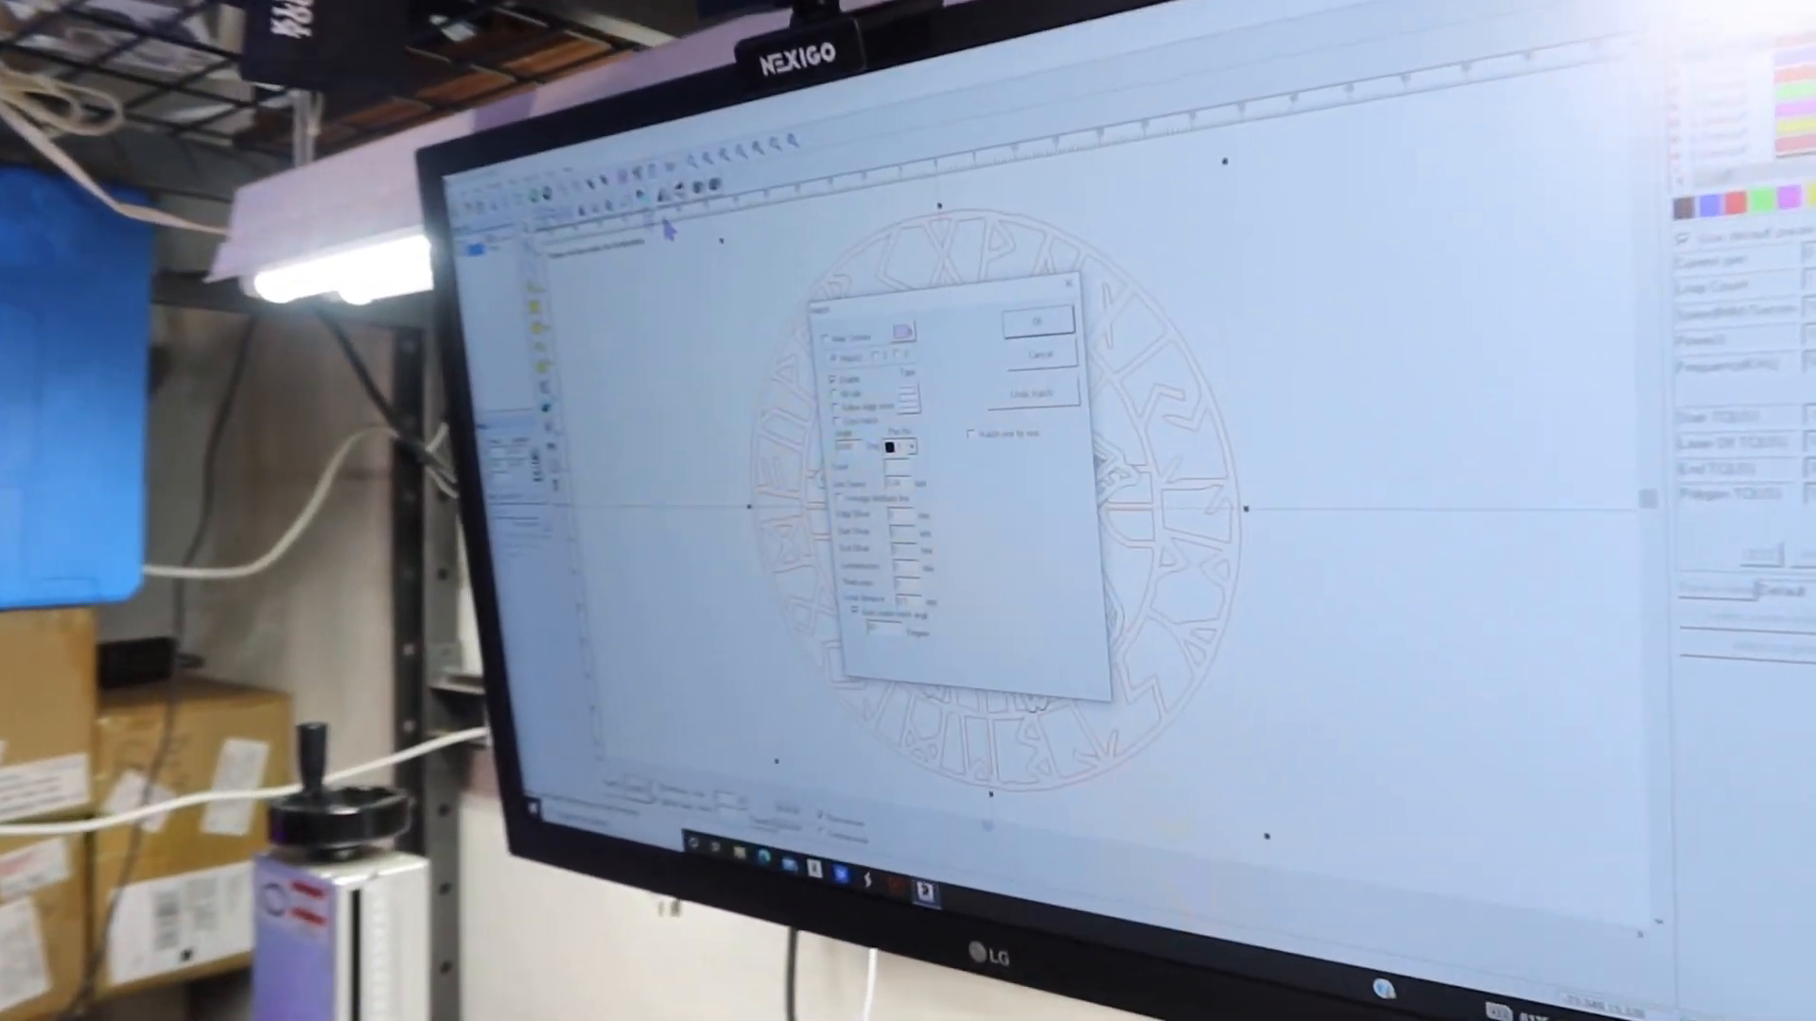
- Confirm the Hatch settings so the skull coin and rune ring fill with 0.04 mm hatch lines
{"action": "left_click", "coordinate": [1029, 321]}
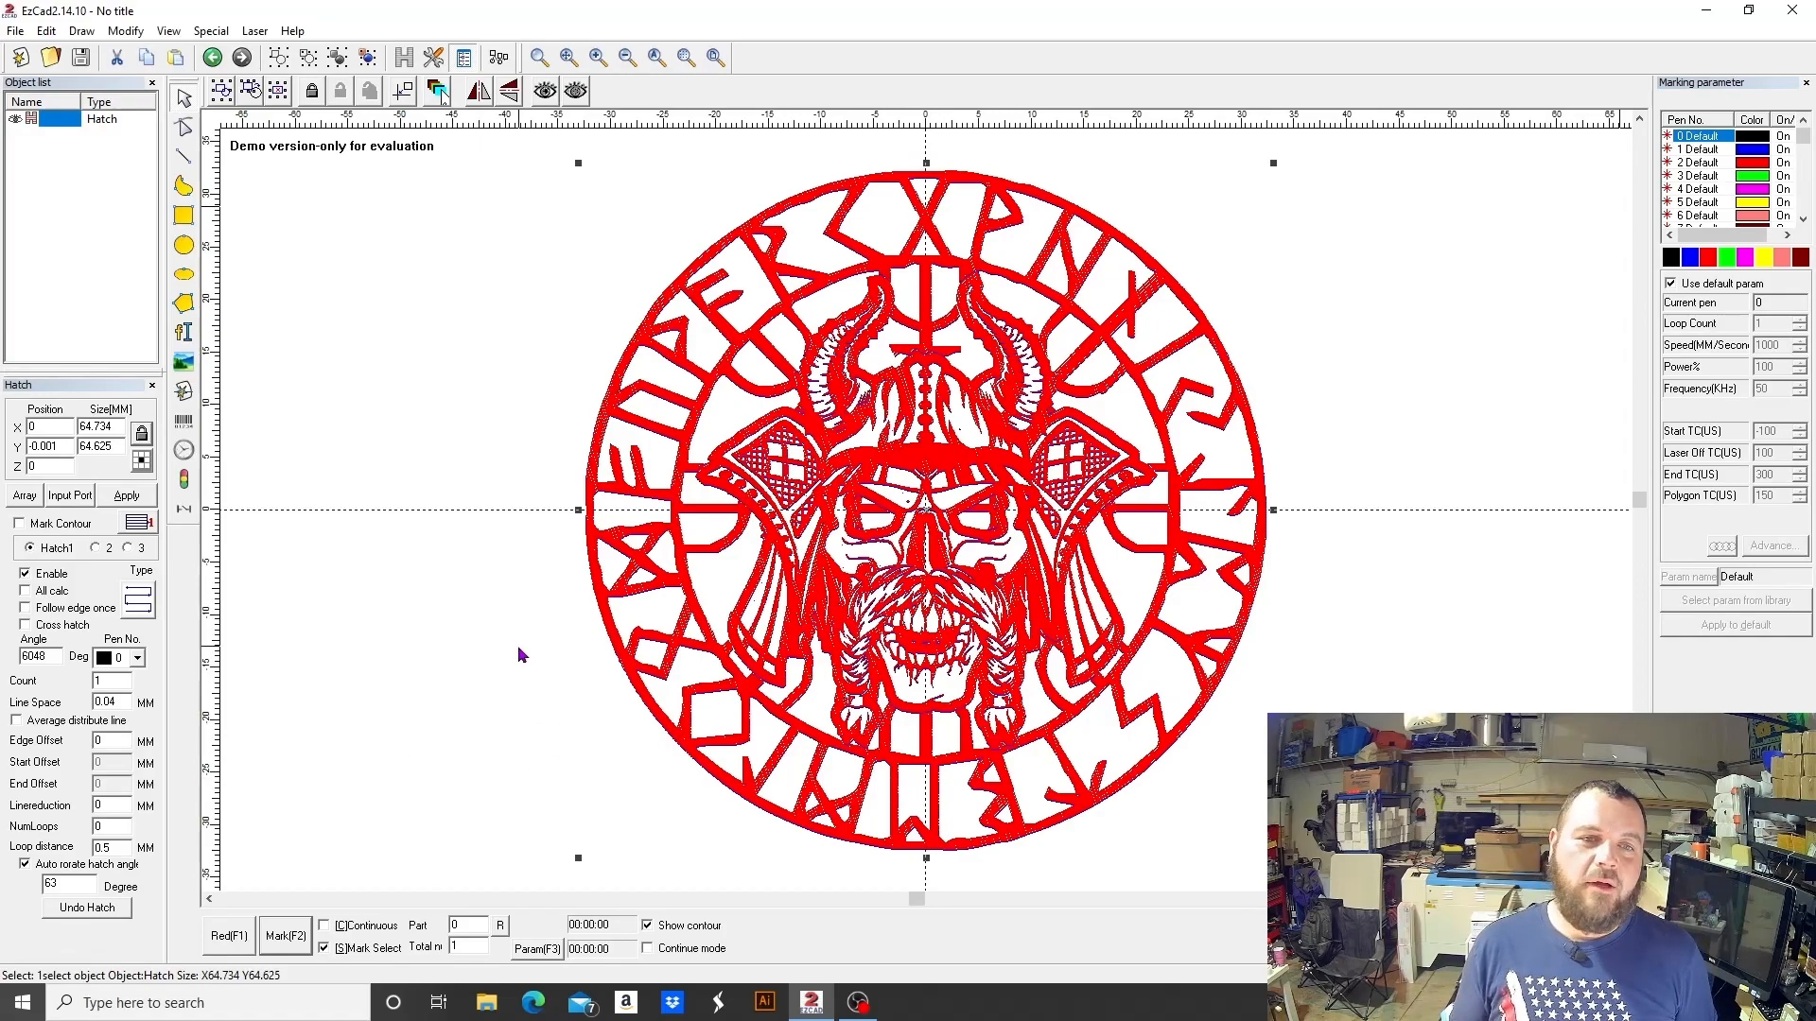
{"action": "mouse_move", "coordinate": [484, 498]}
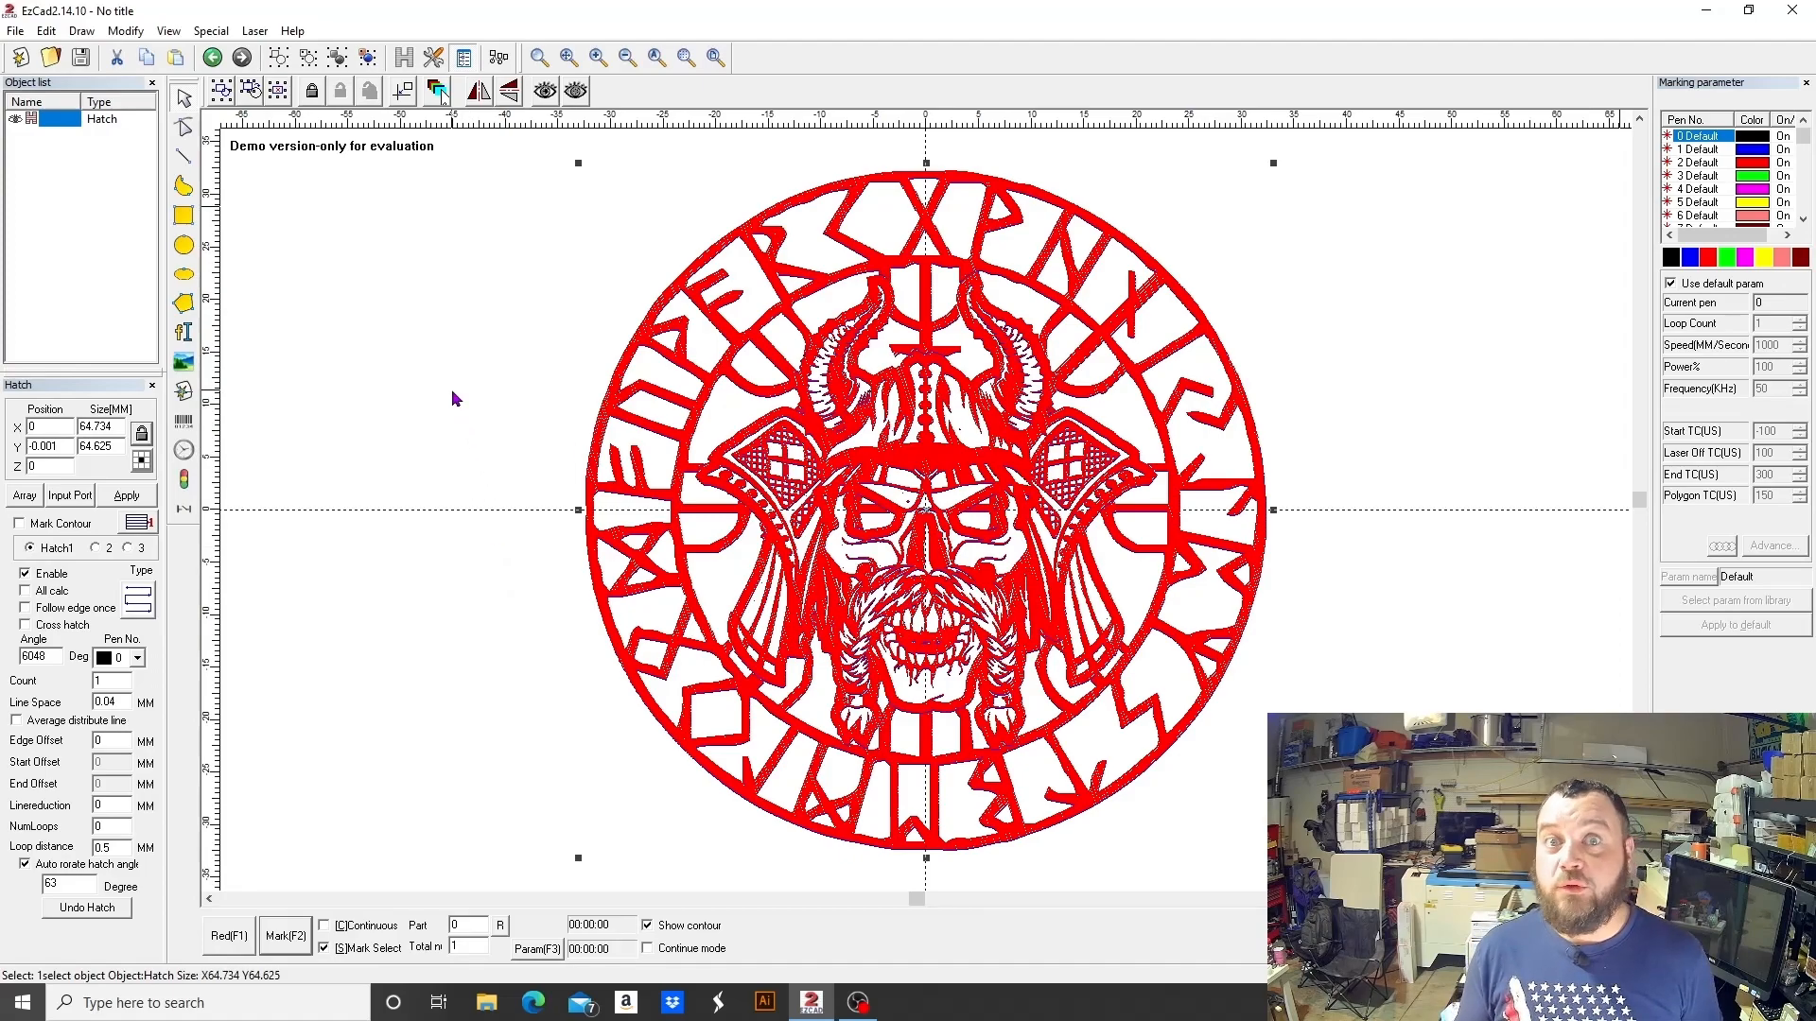
{"action": "mouse_move", "coordinate": [437, 318]}
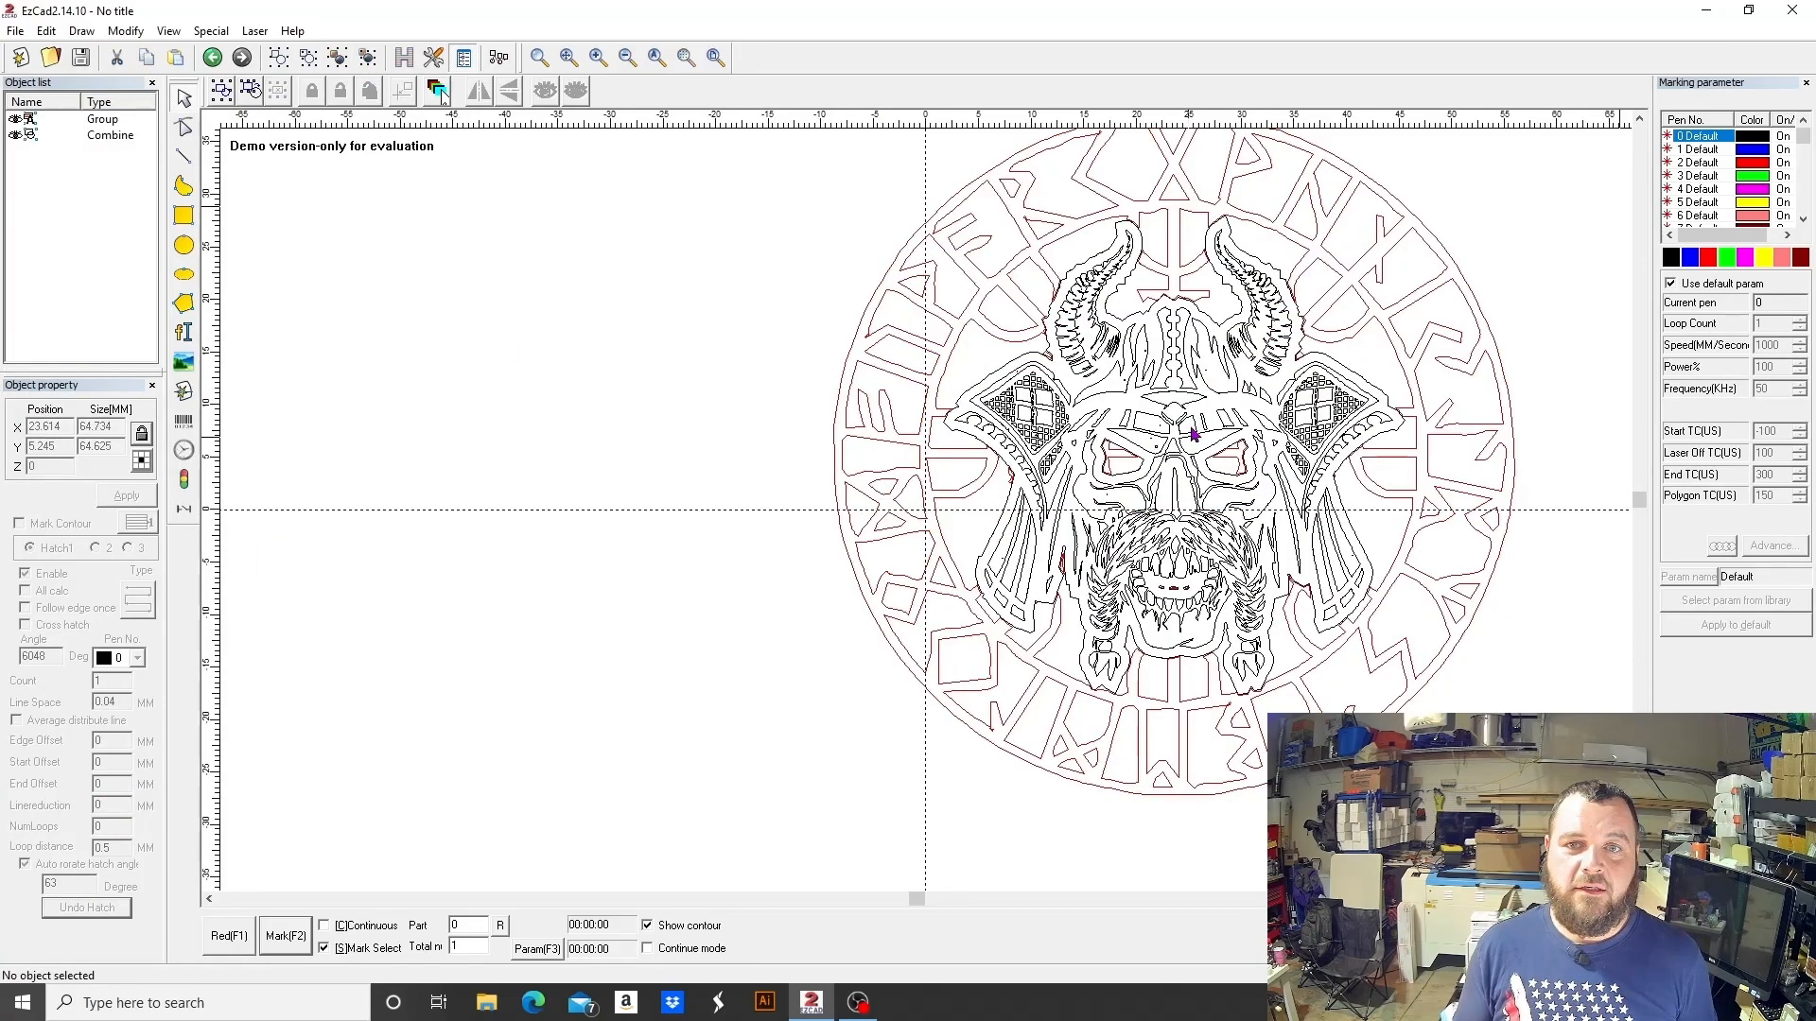
- Move the skull group out of the rune ring to the left as a separate object
{"action": "left_click", "coordinate": [1188, 435]}
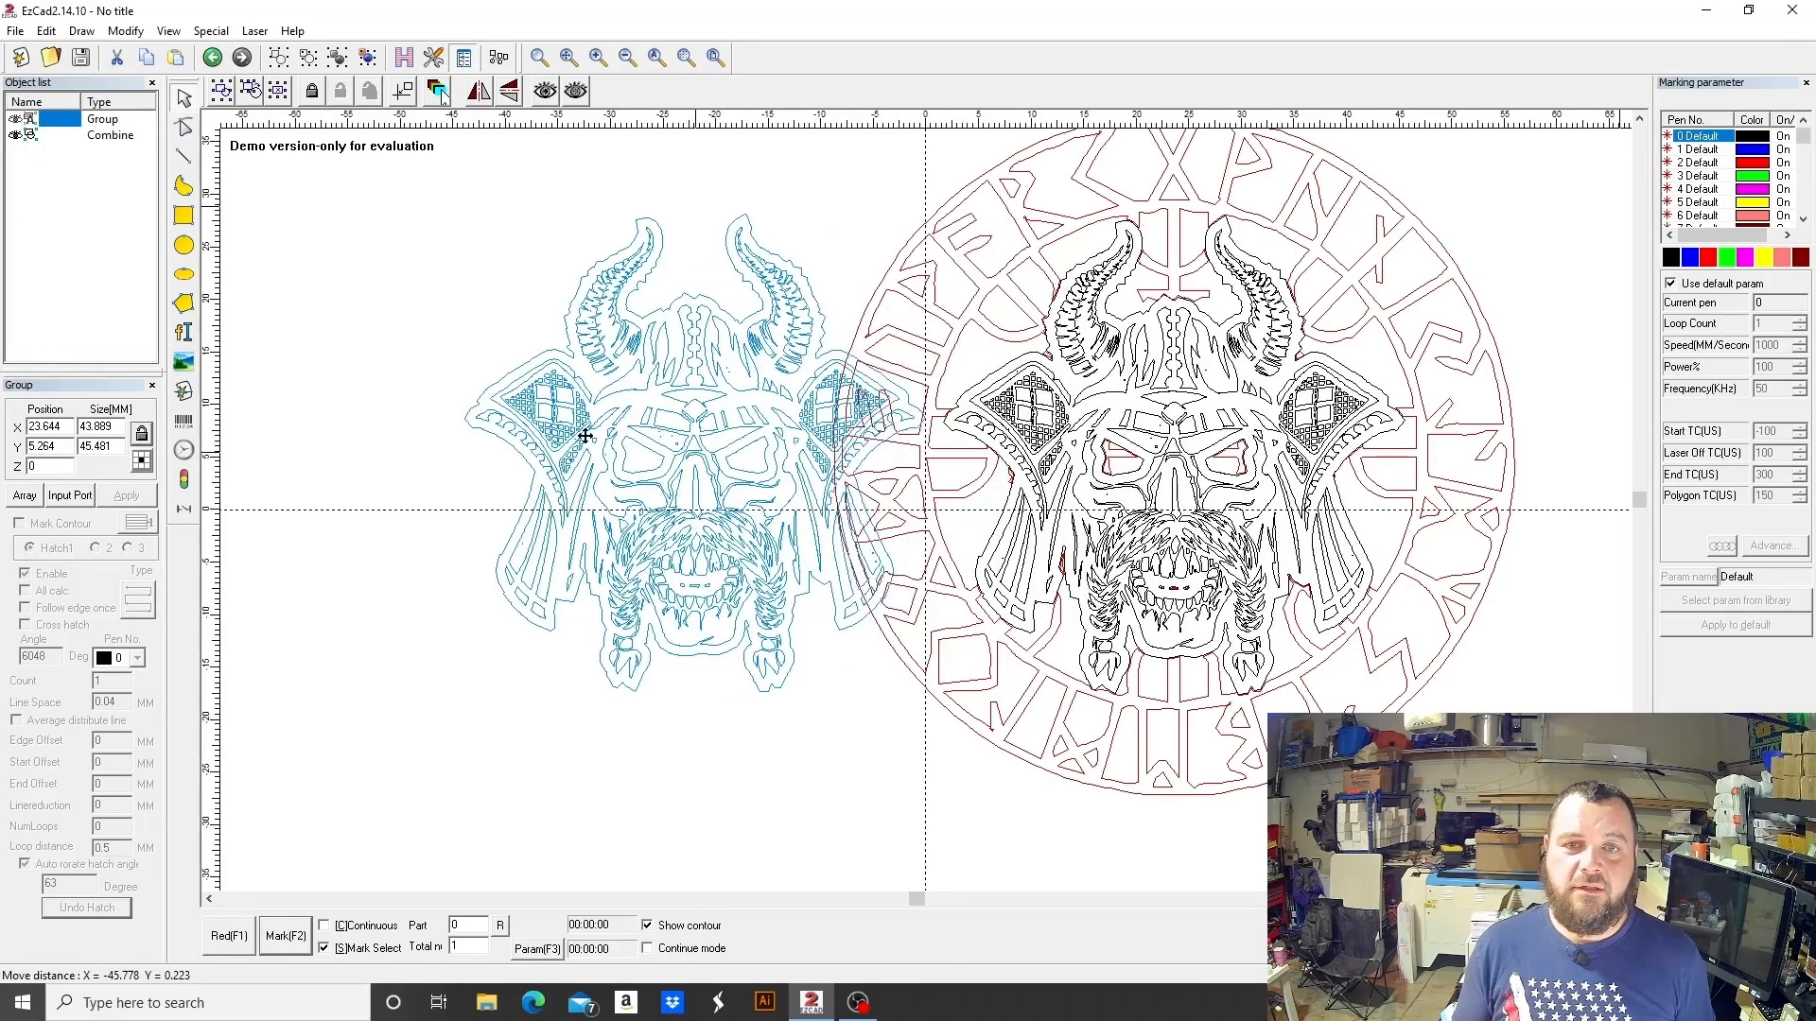
{"action": "left_click_drag", "start_coordinate": [649, 435], "coordinate": [475, 416]}
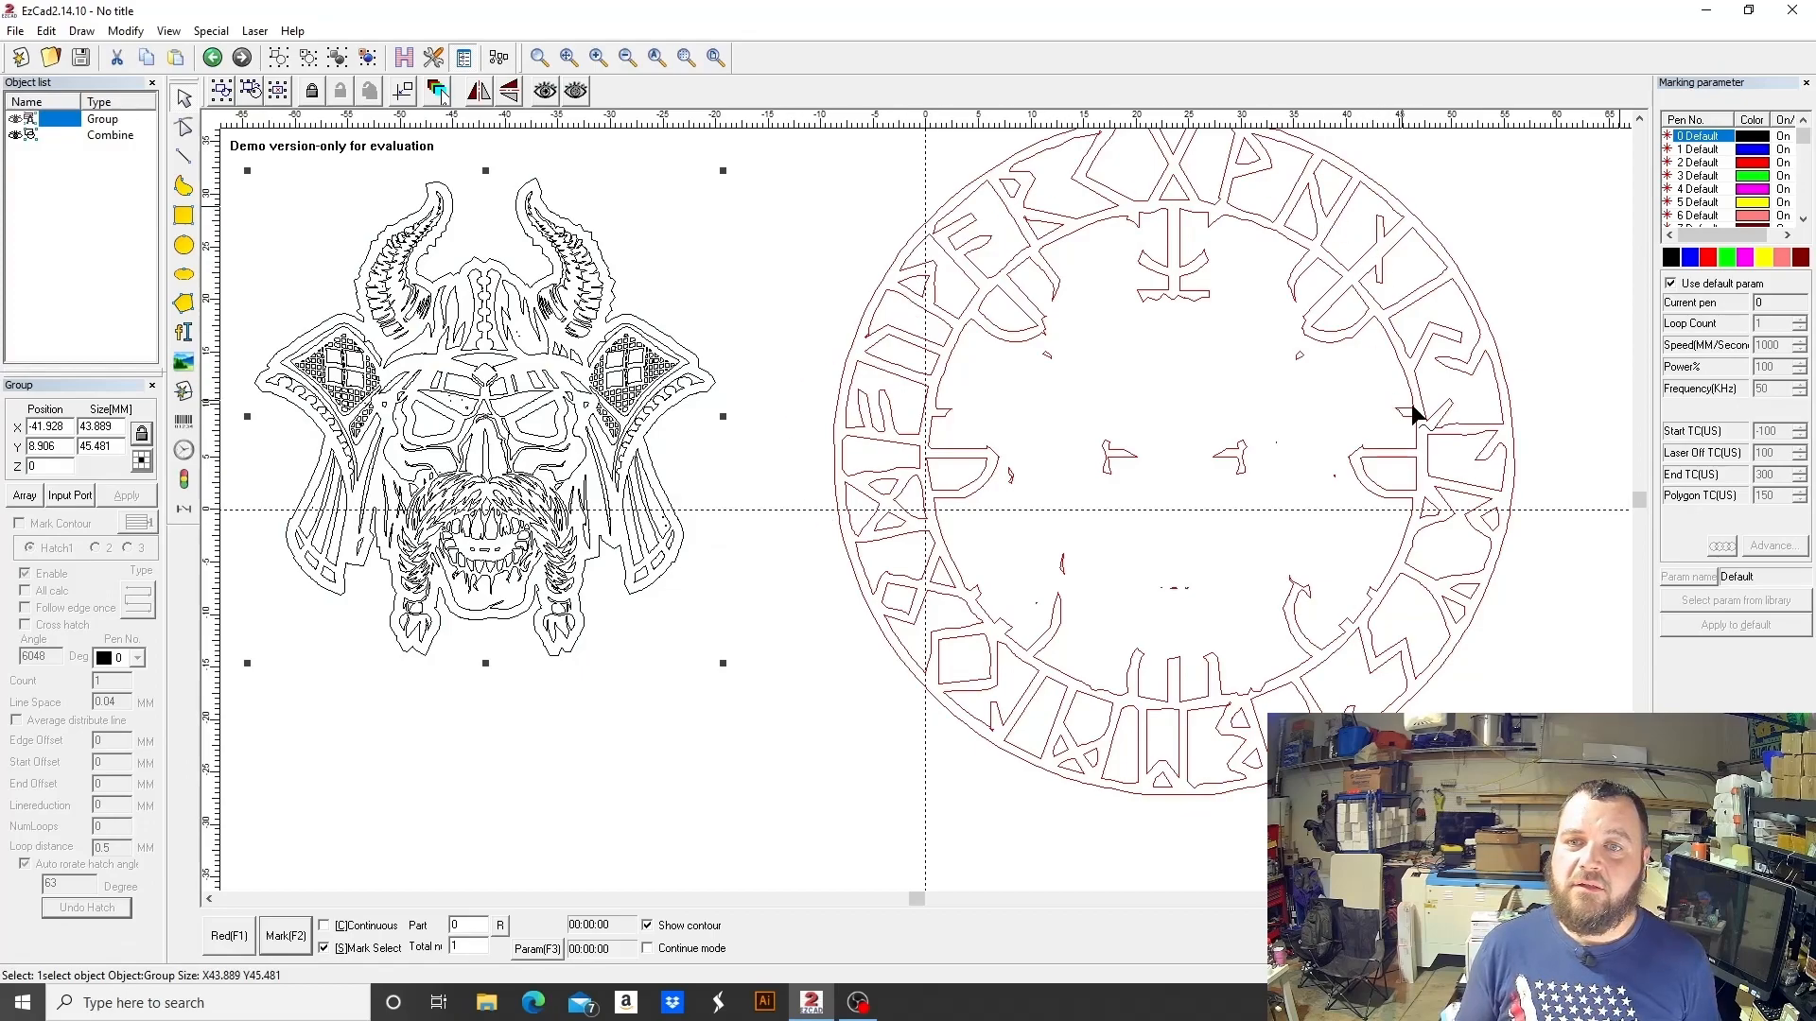
{"action": "mouse_move", "coordinate": [972, 249]}
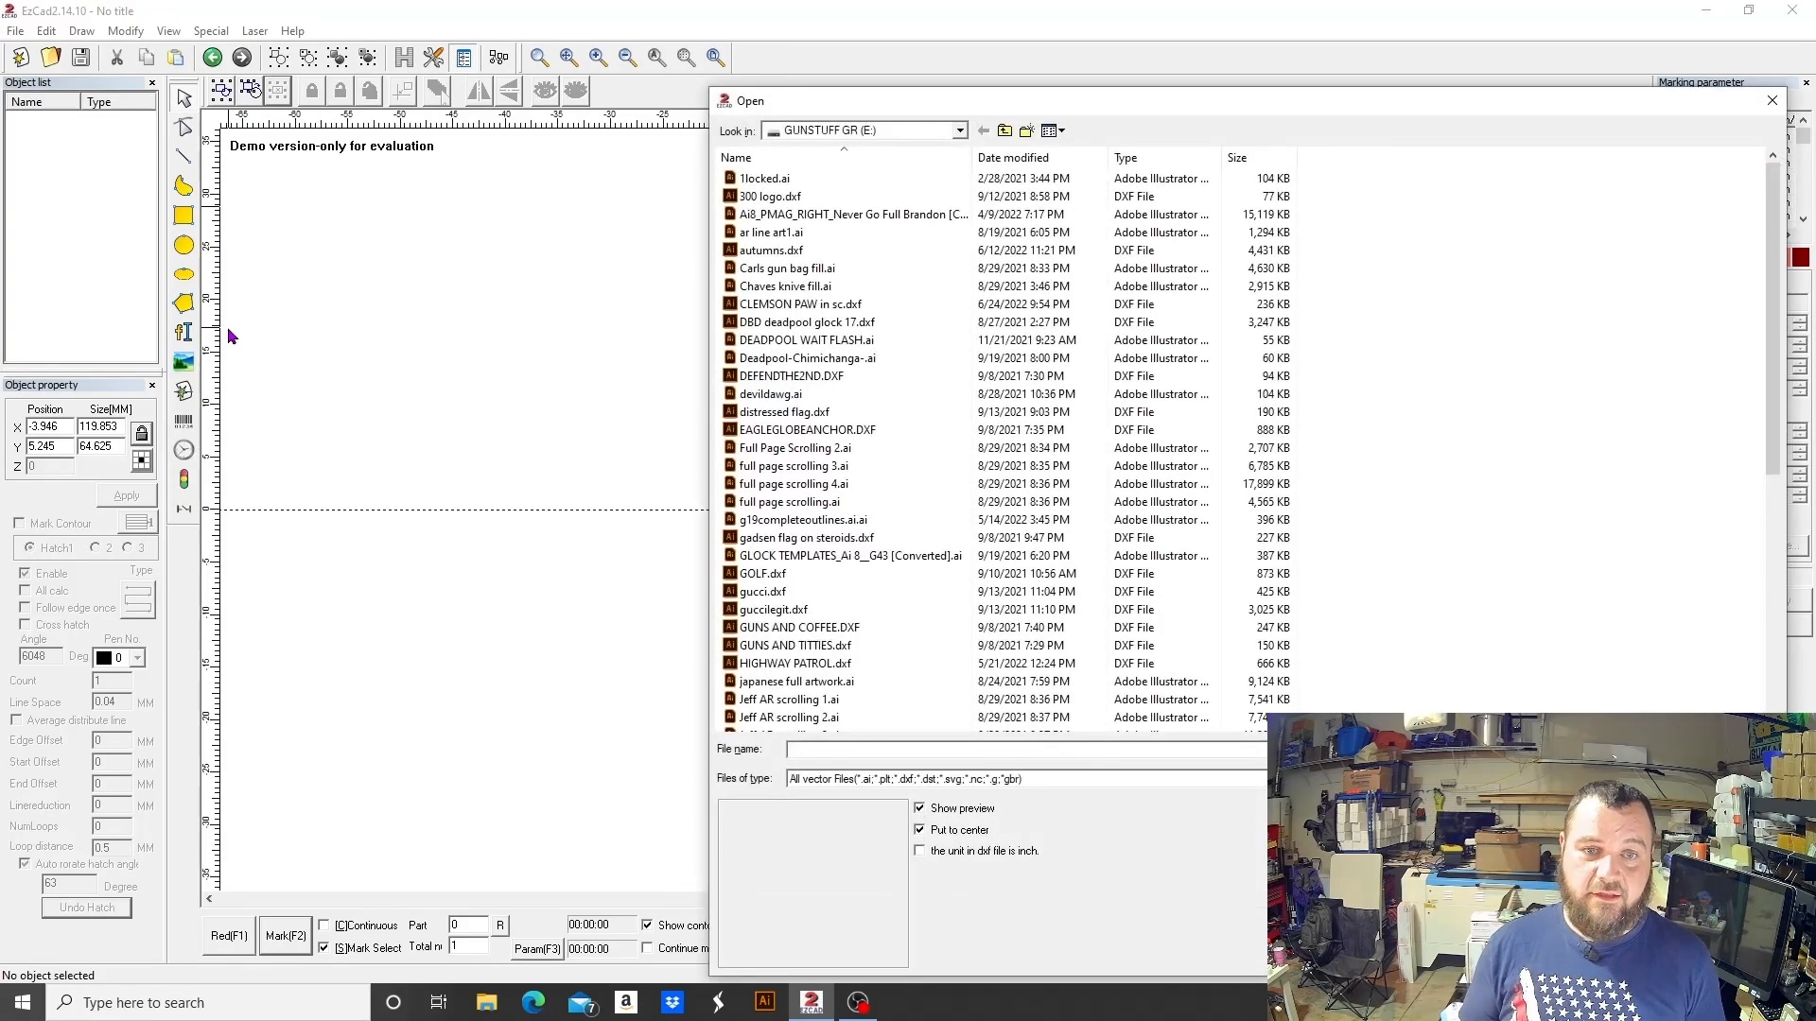
- Start a new document with the ring and VikingSkull.ai imported, the skull on blue pen 1
{"action": "type", "text": "n"}
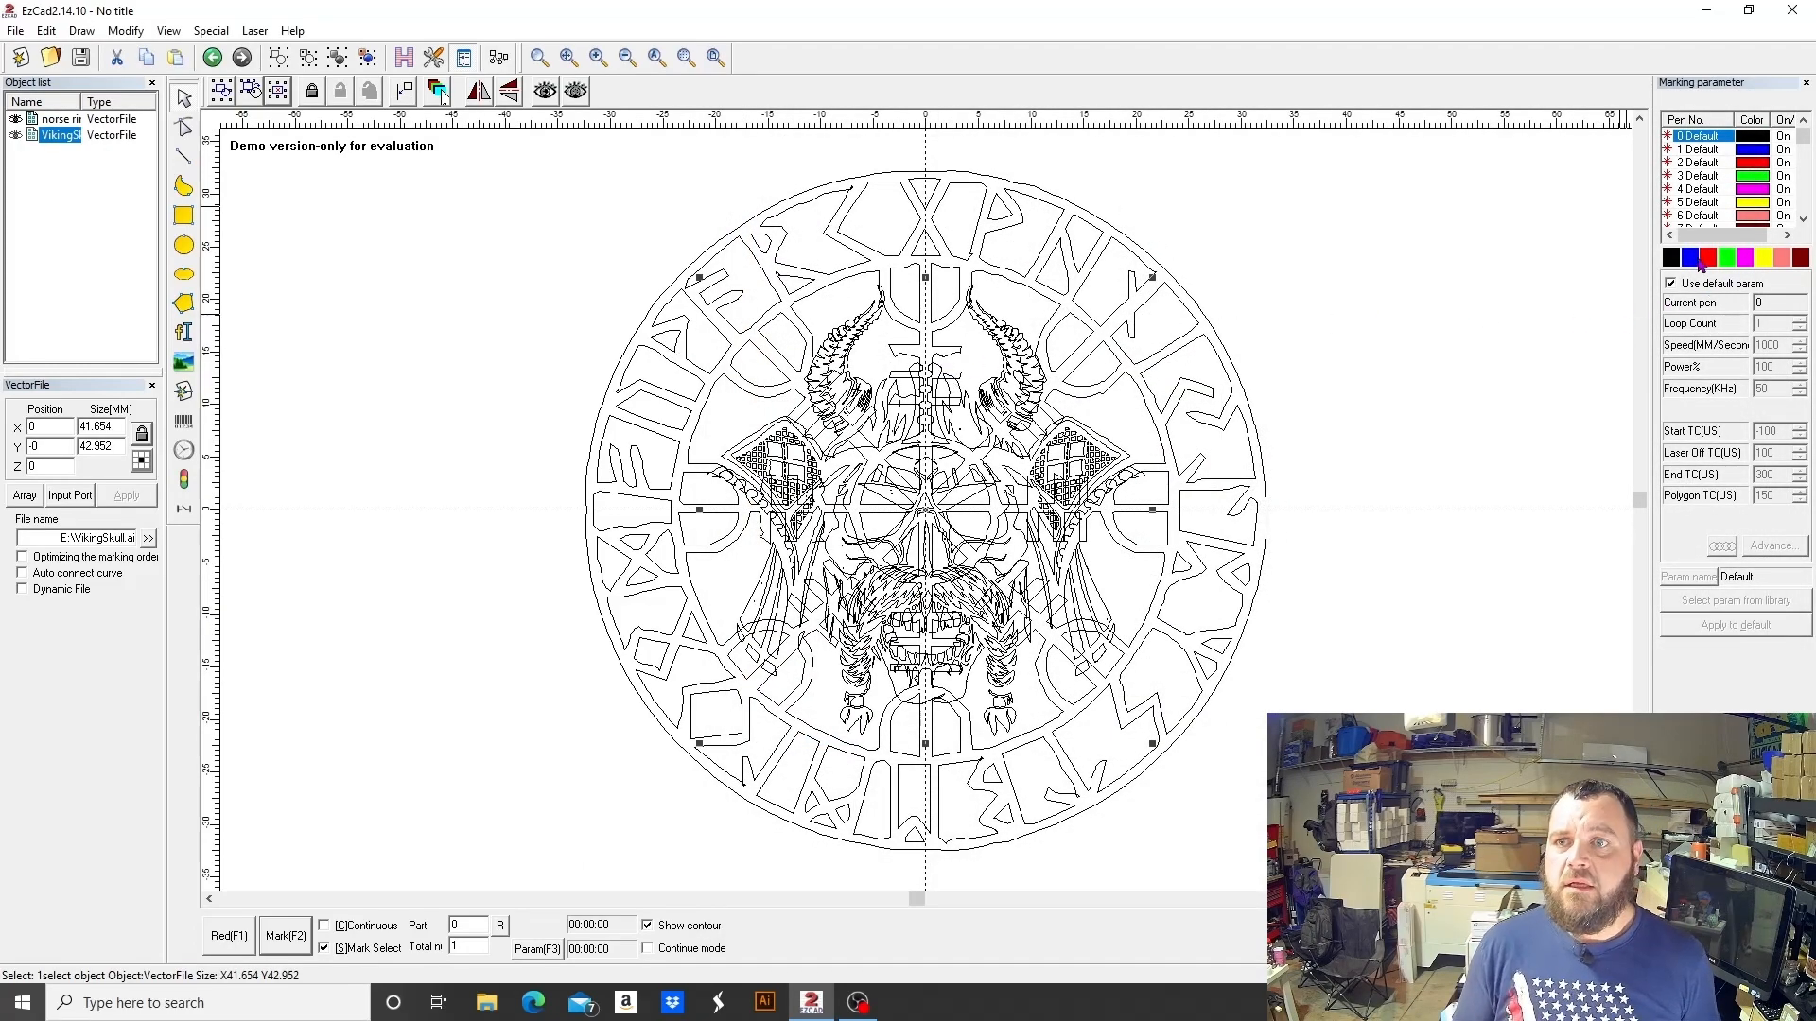
{"action": "left_click", "coordinate": [1697, 147]}
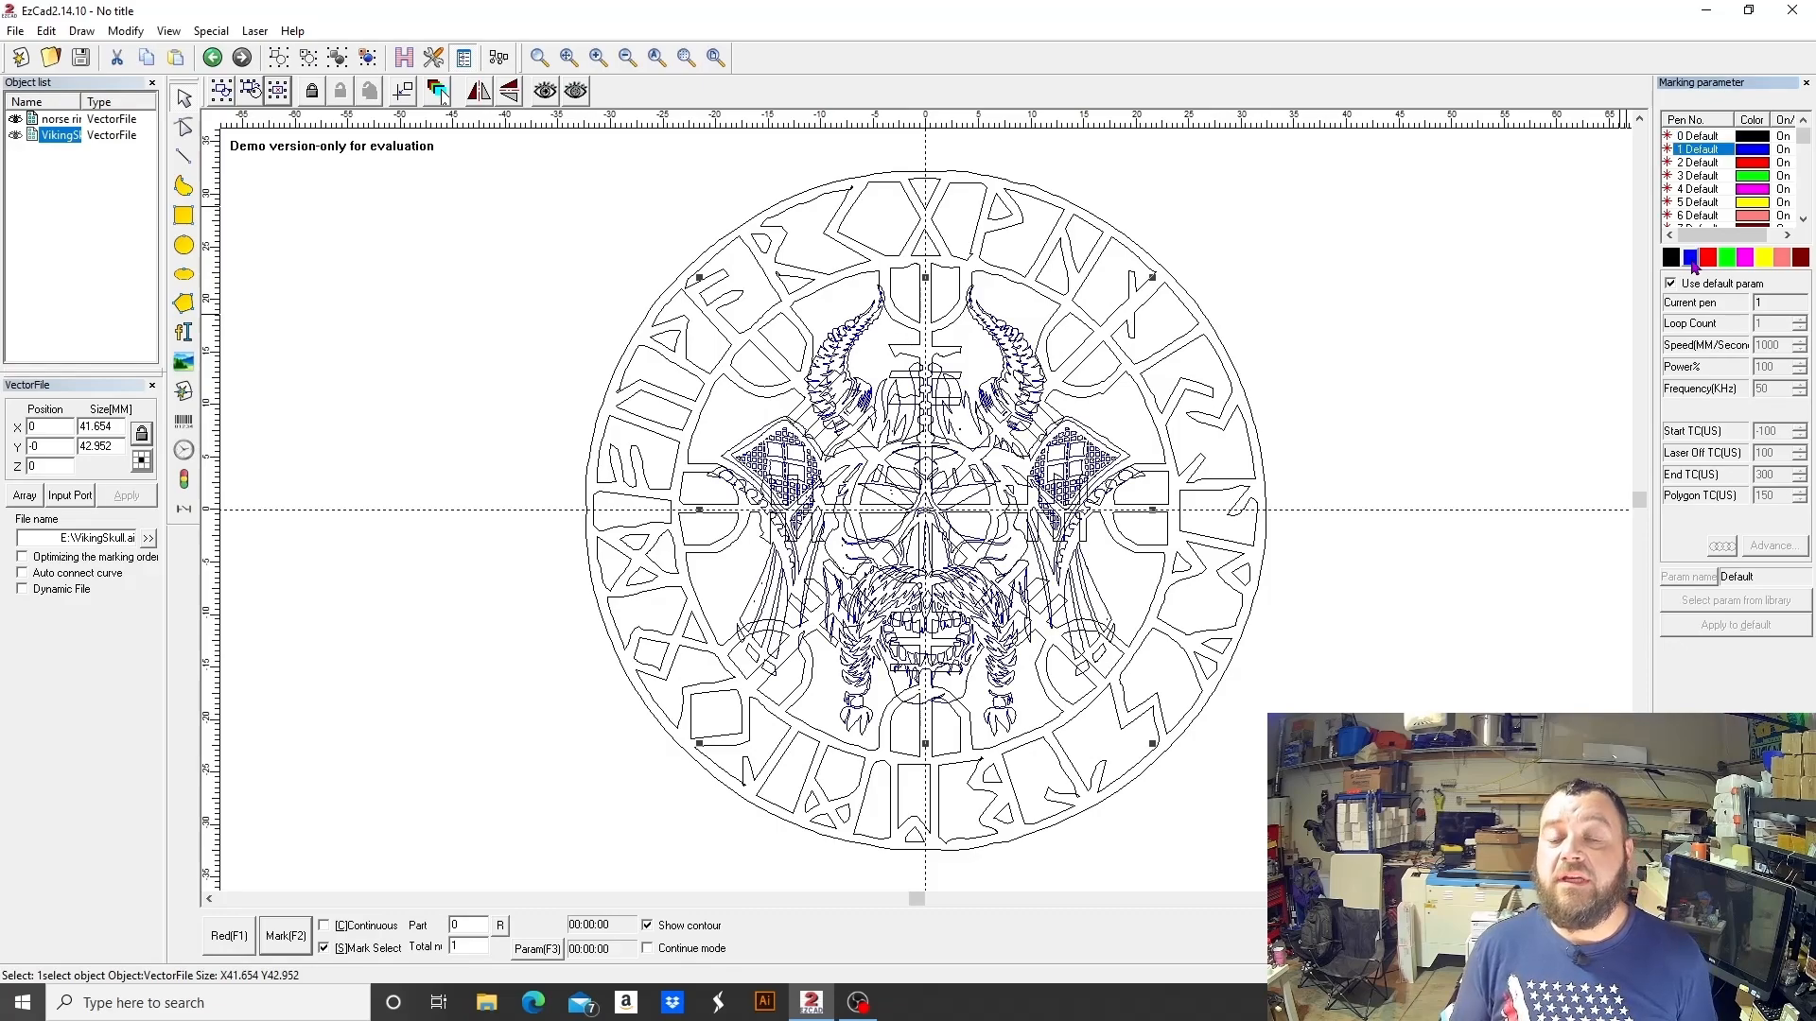
{"action": "mouse_move", "coordinate": [1363, 382]}
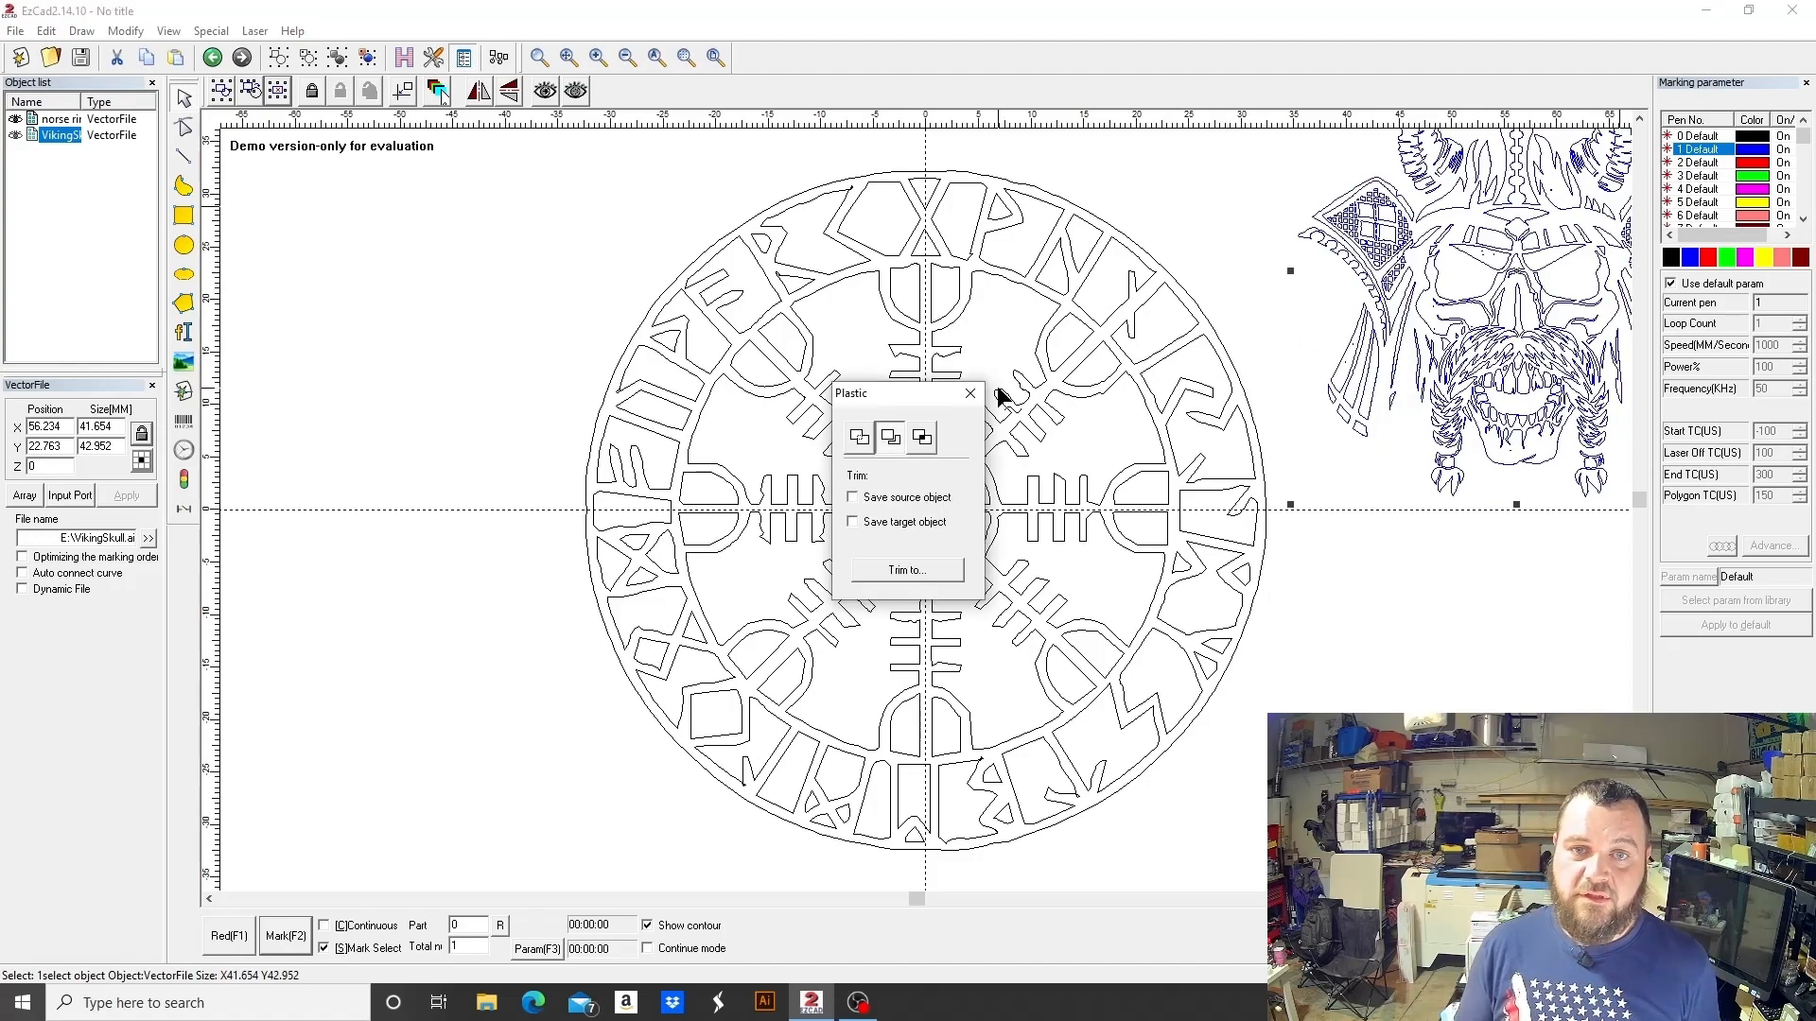
- Create a 1 mm outer Offset outline around the skull via Edit > Offset
{"action": "left_click", "coordinate": [968, 393]}
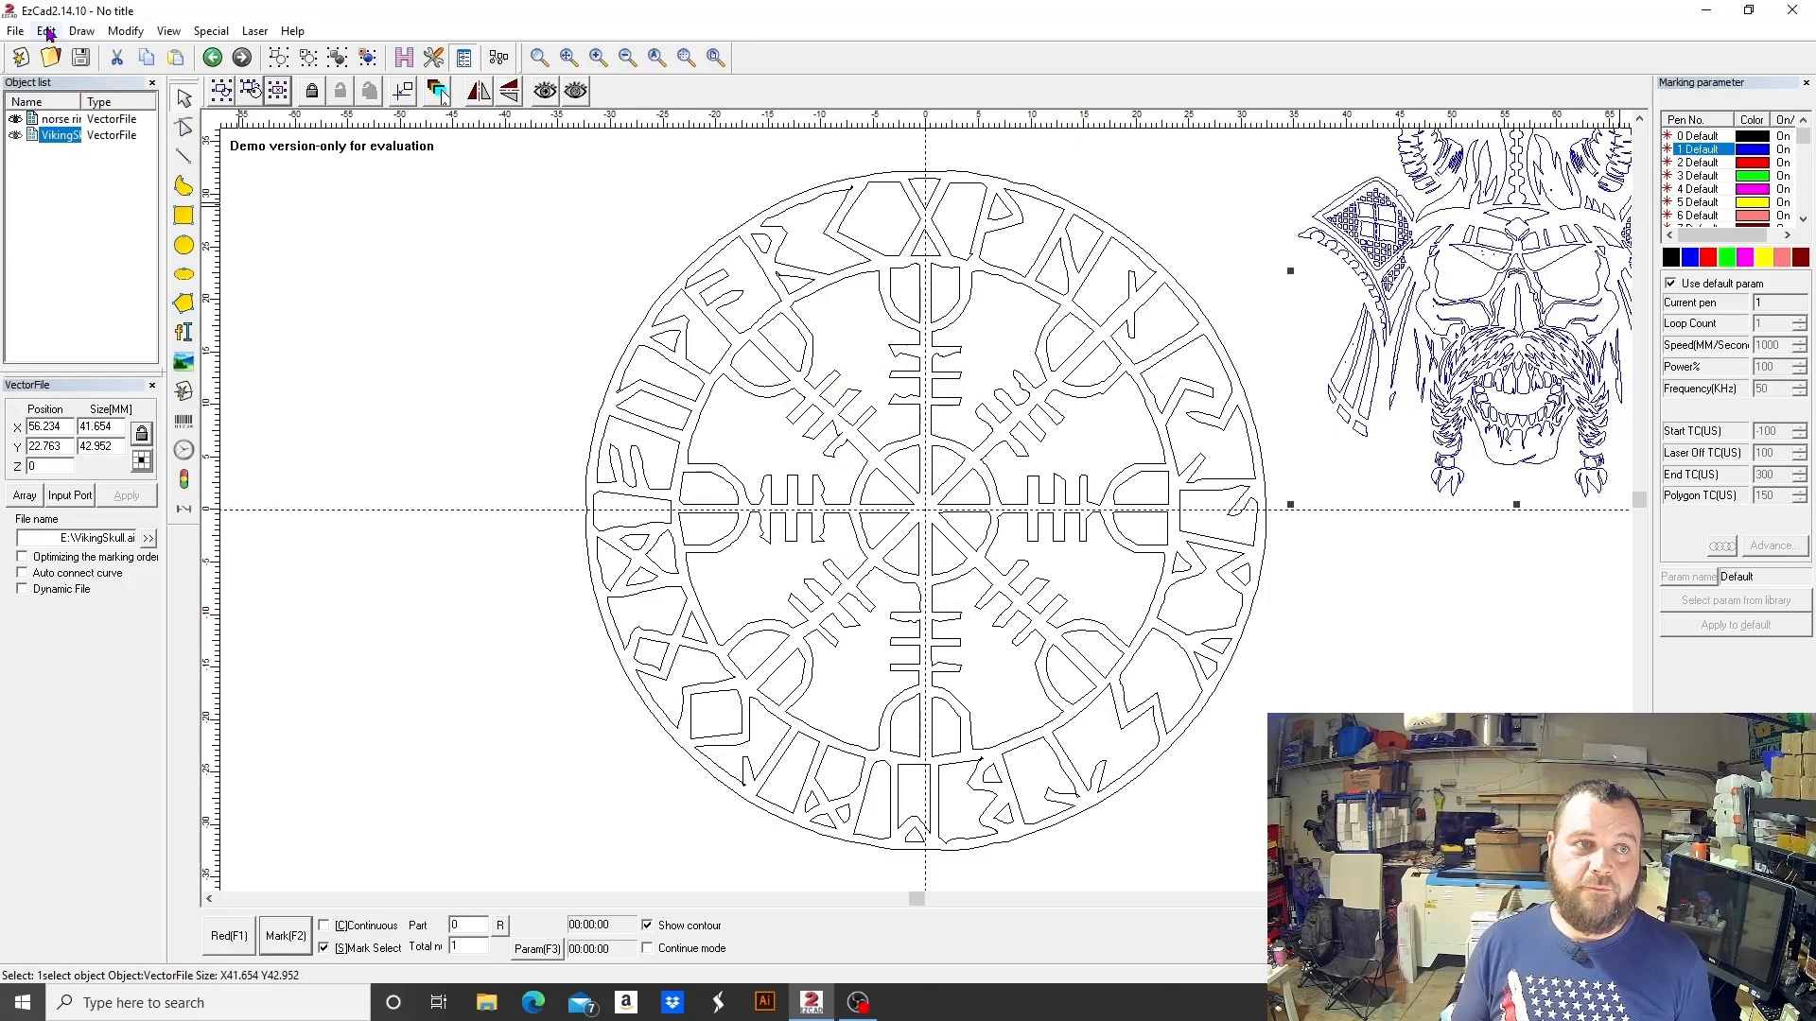
{"action": "left_click", "coordinate": [45, 30]}
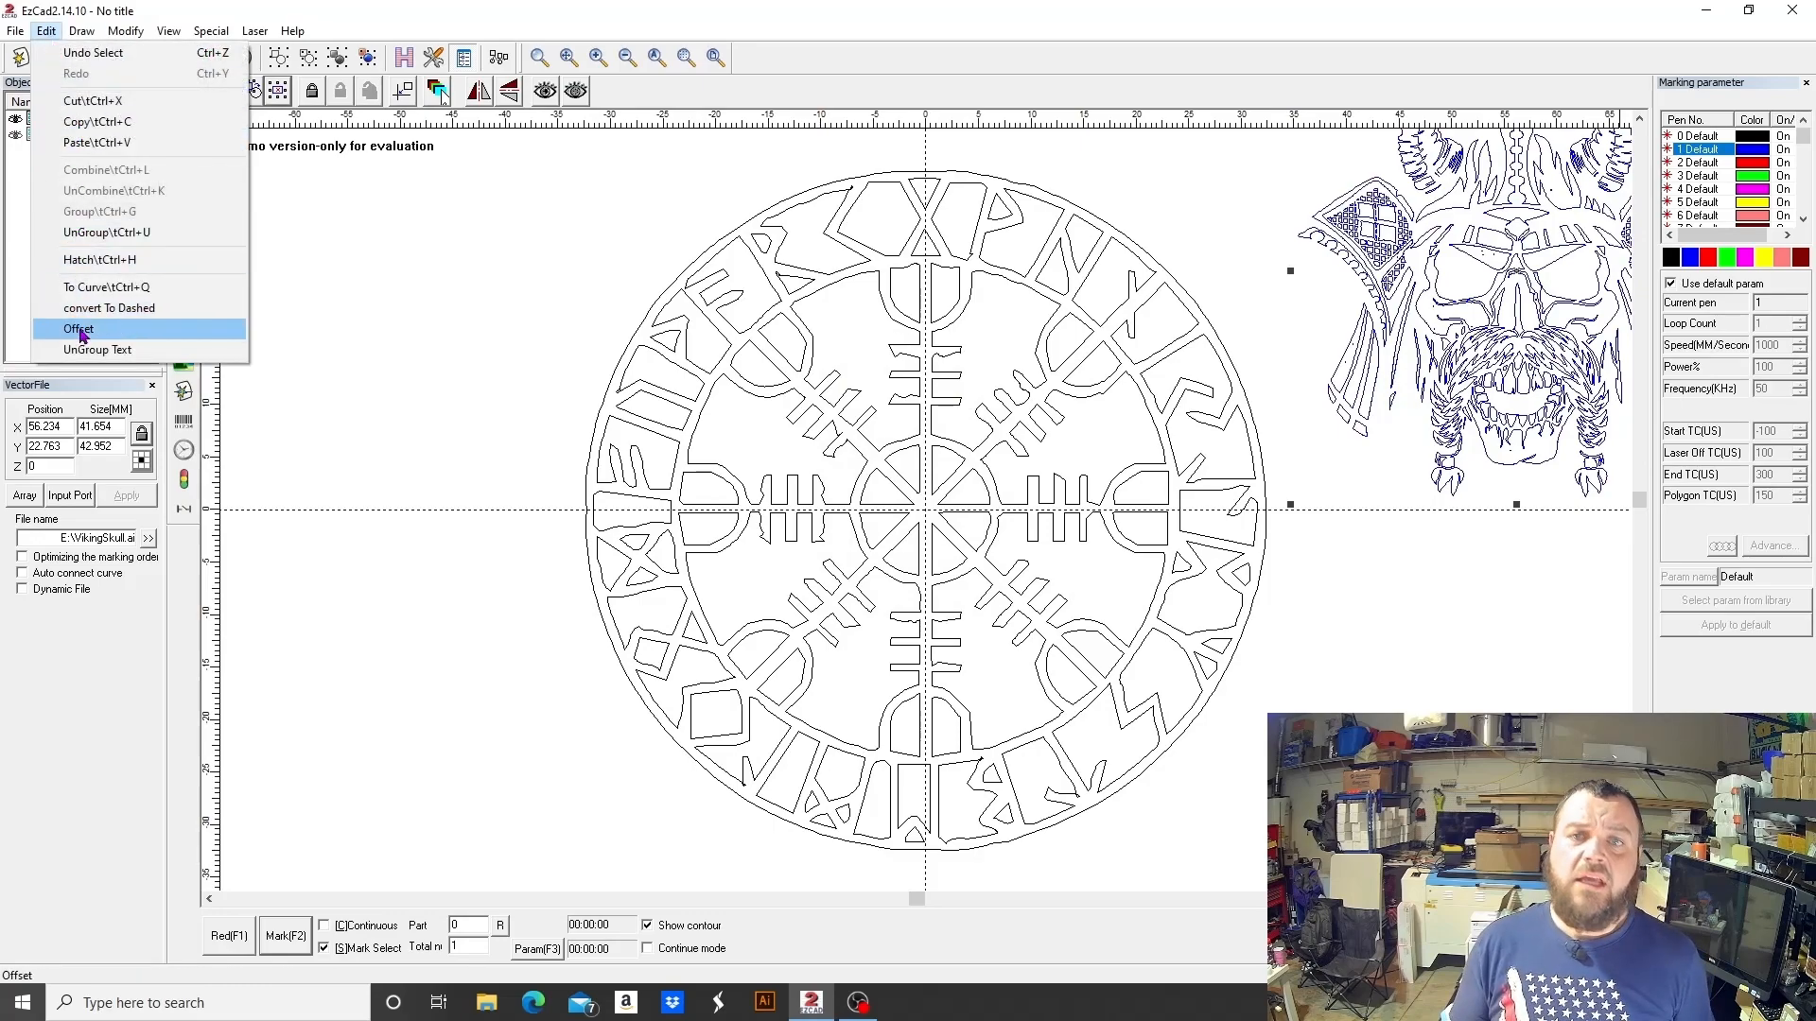
{"action": "left_click", "coordinate": [76, 329]}
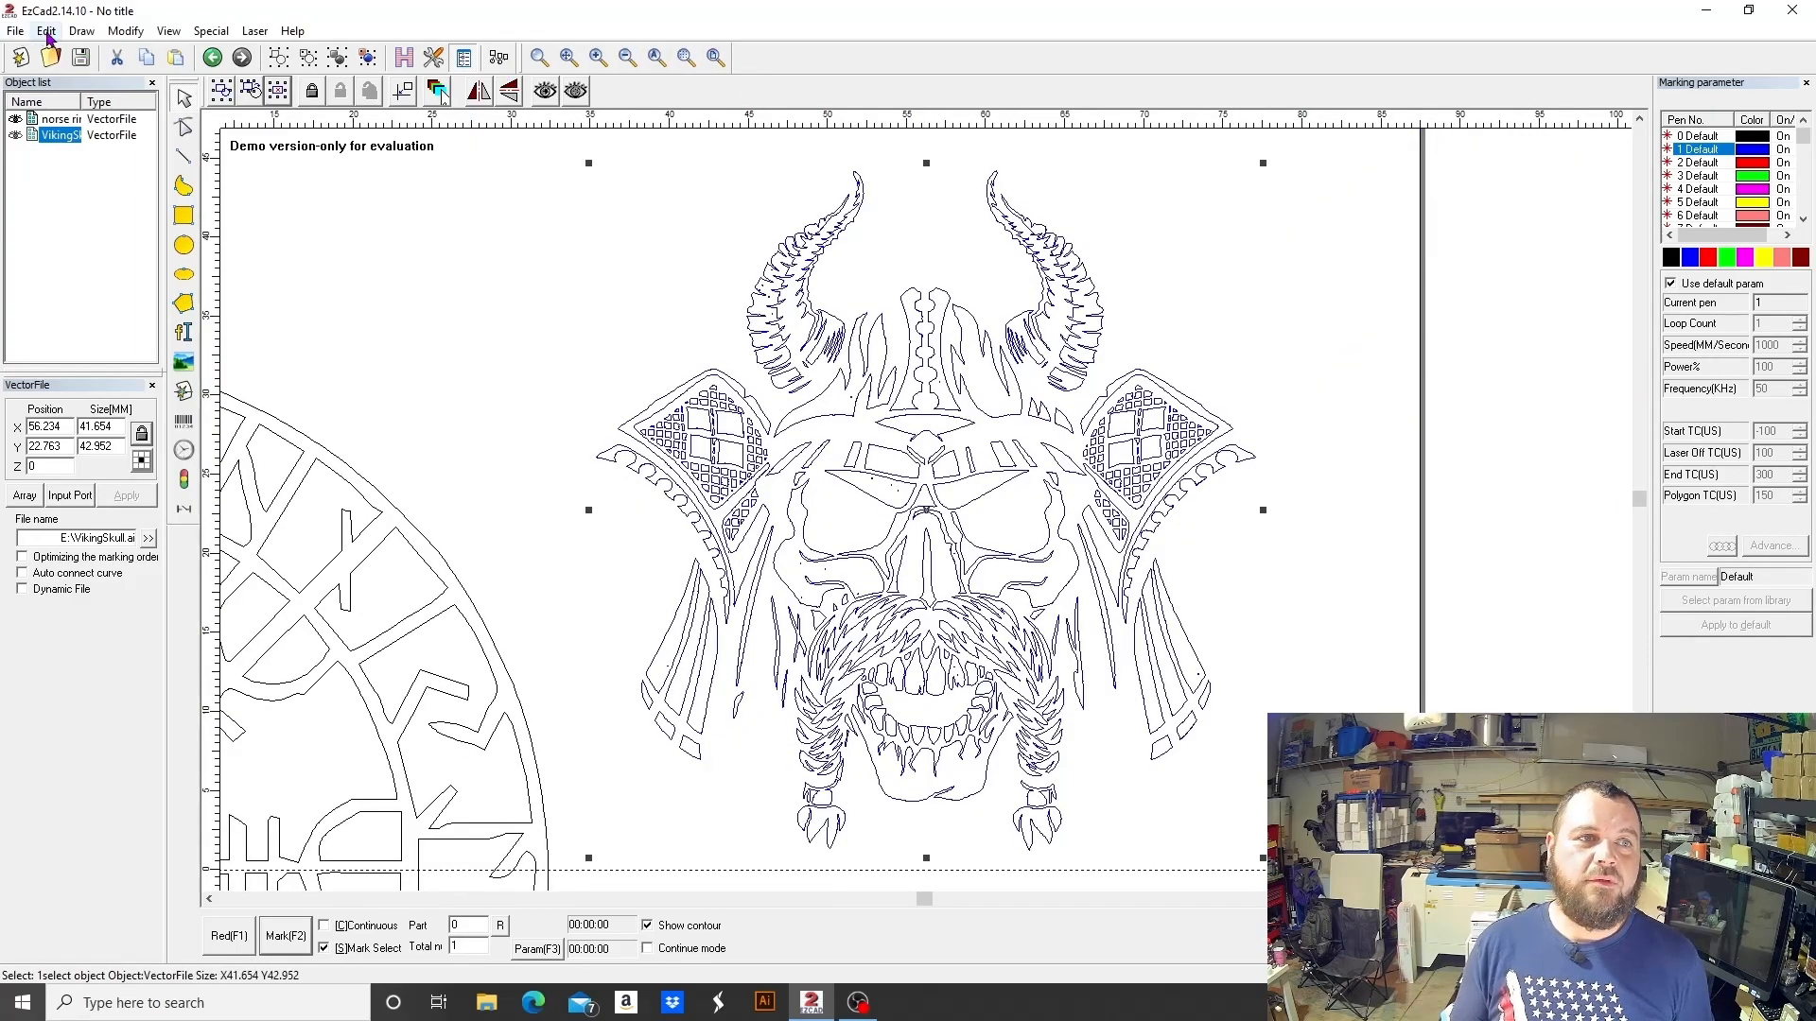
{"action": "left_click", "coordinate": [46, 30]}
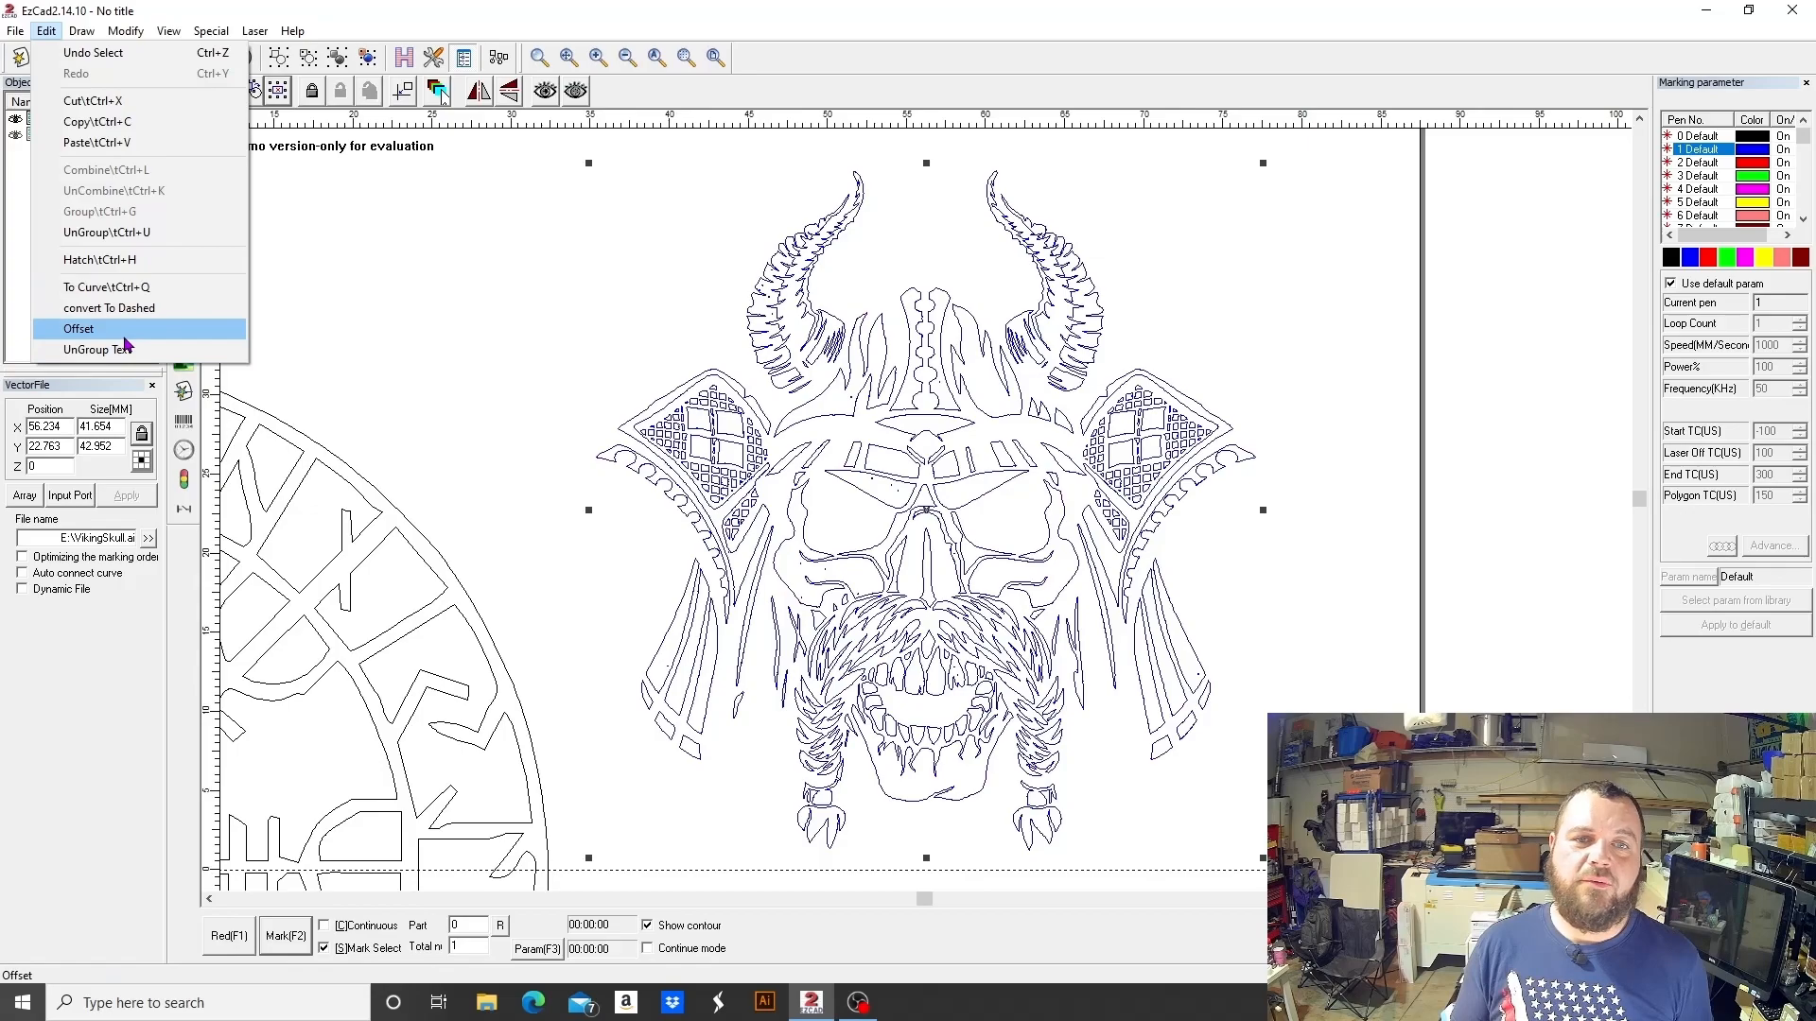
{"action": "left_click", "coordinate": [78, 327]}
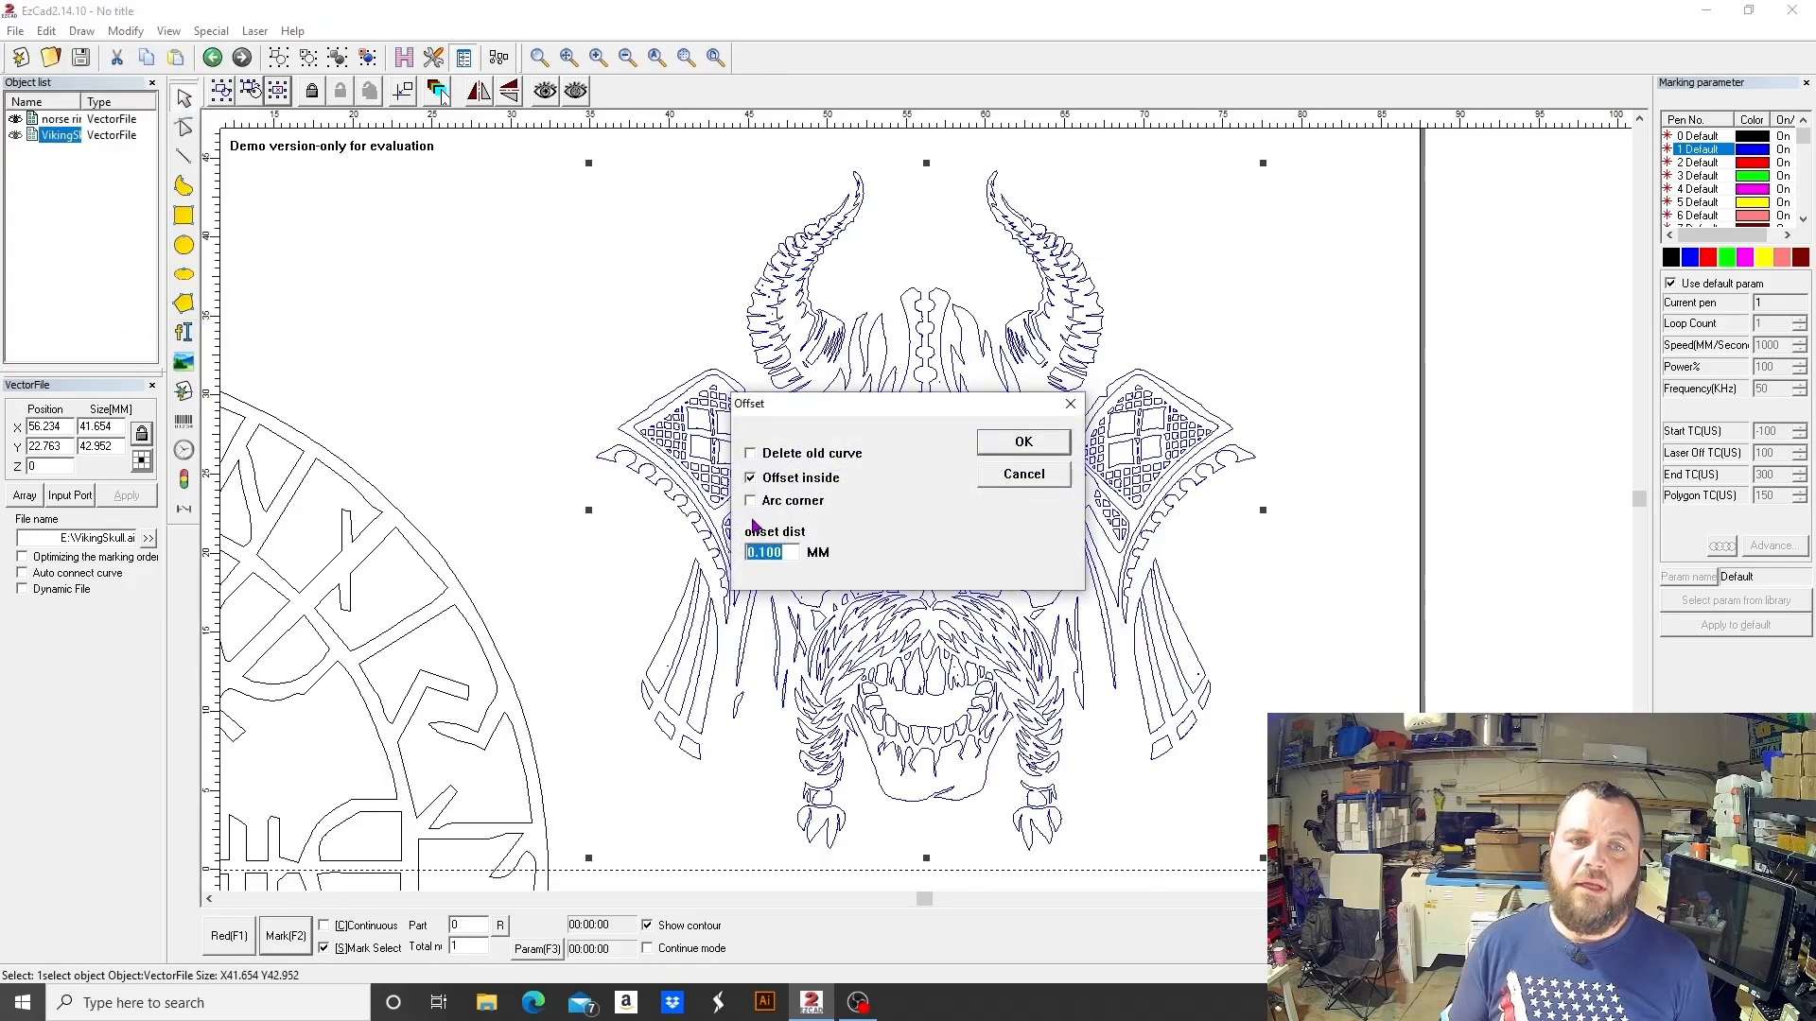
{"action": "type", "text": "1"}
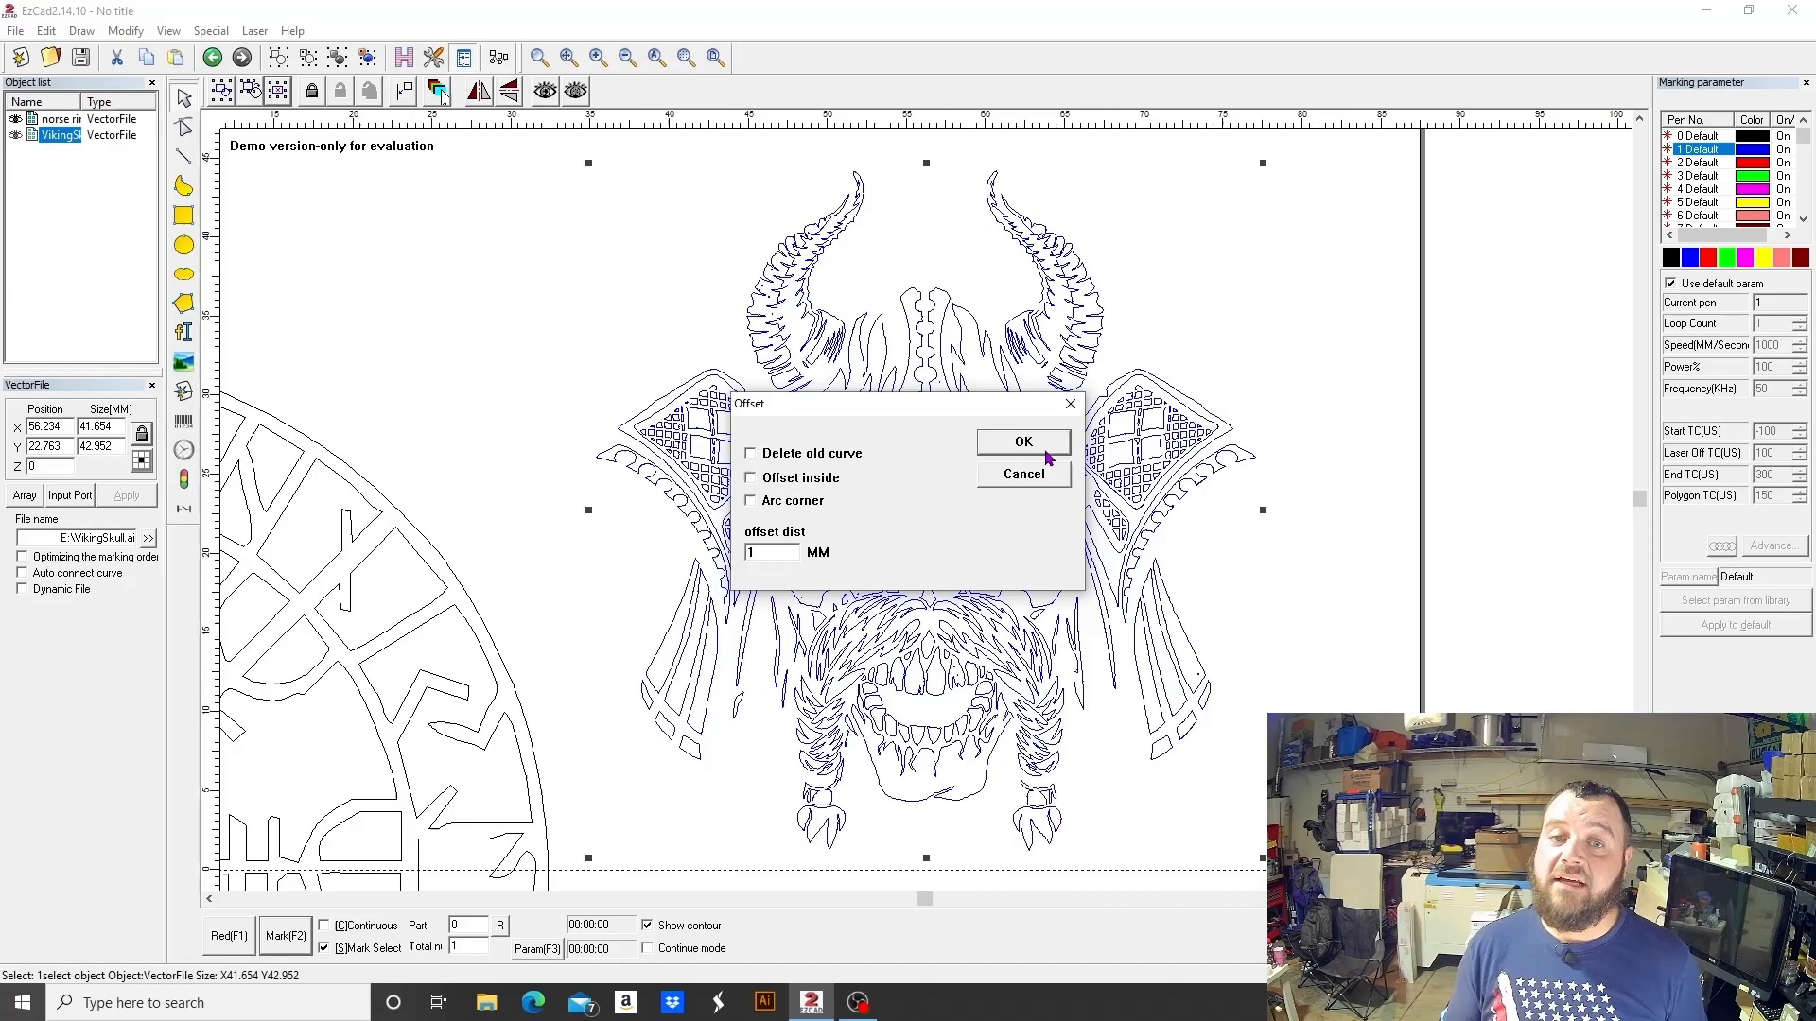
{"action": "left_click", "coordinate": [1021, 473]}
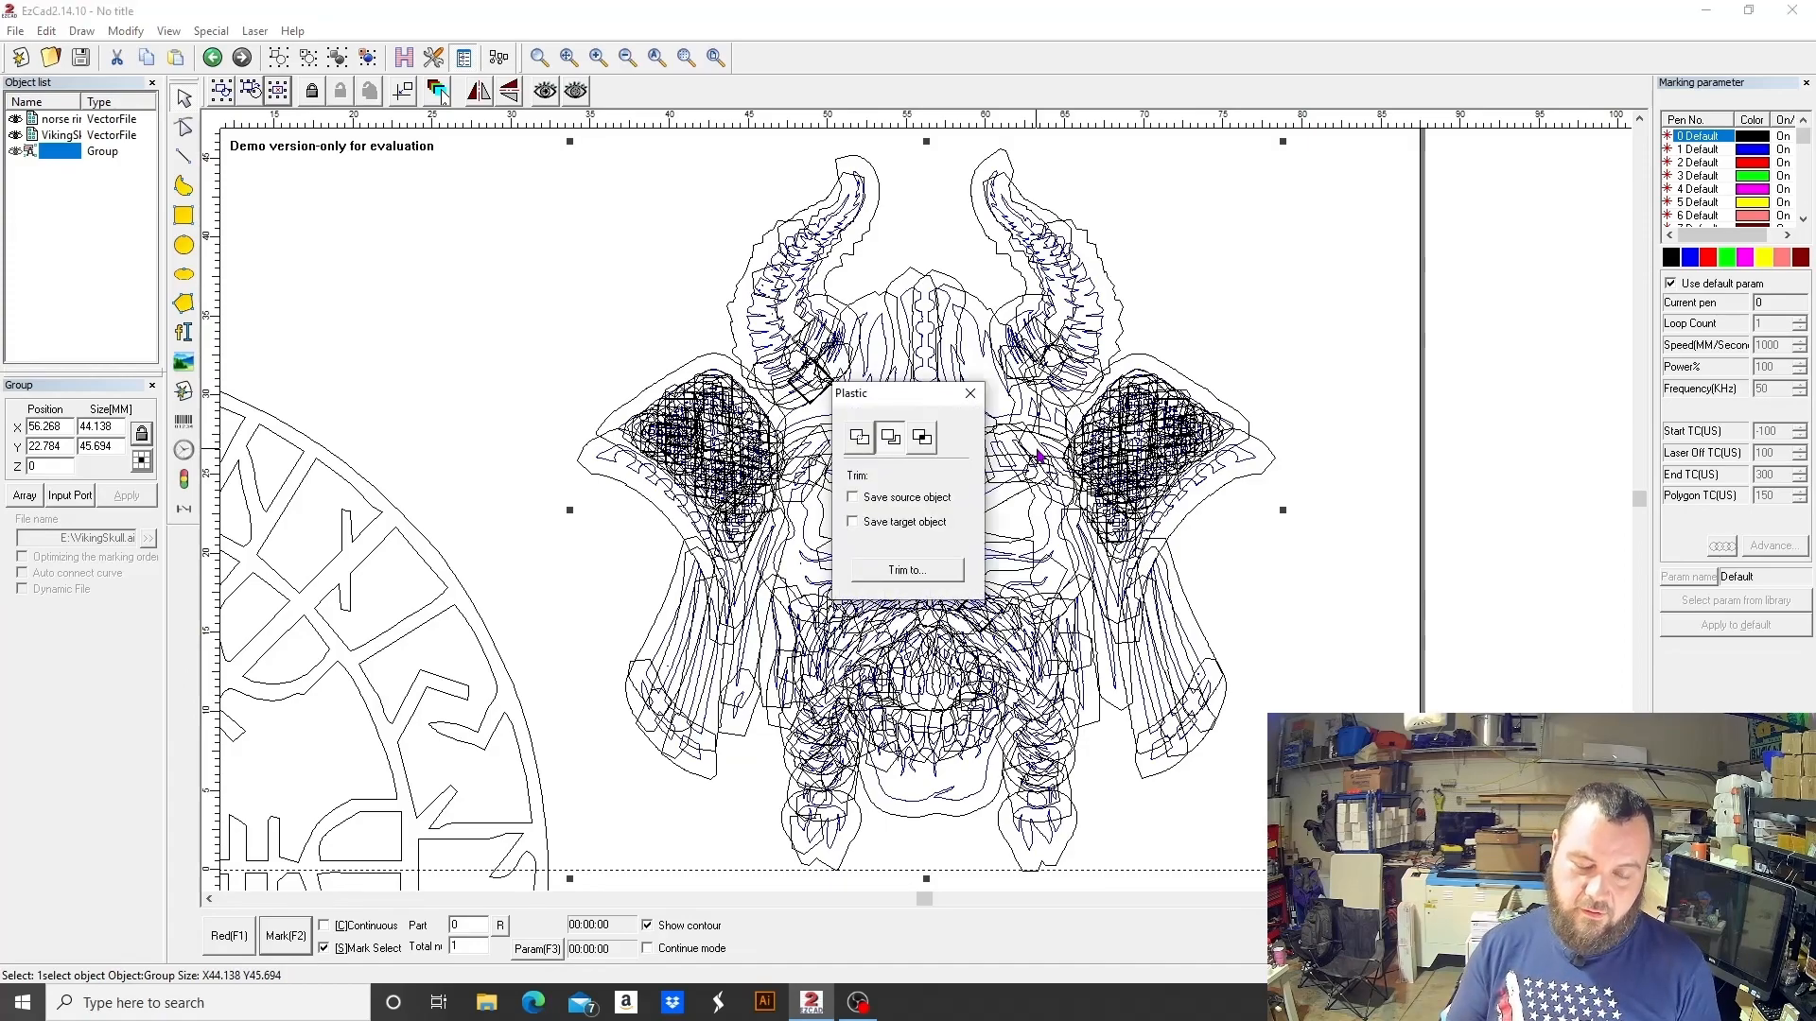
- Weld the offset shapes into one outer outline, remove inner pieces and select the result
{"action": "left_click", "coordinate": [859, 436]}
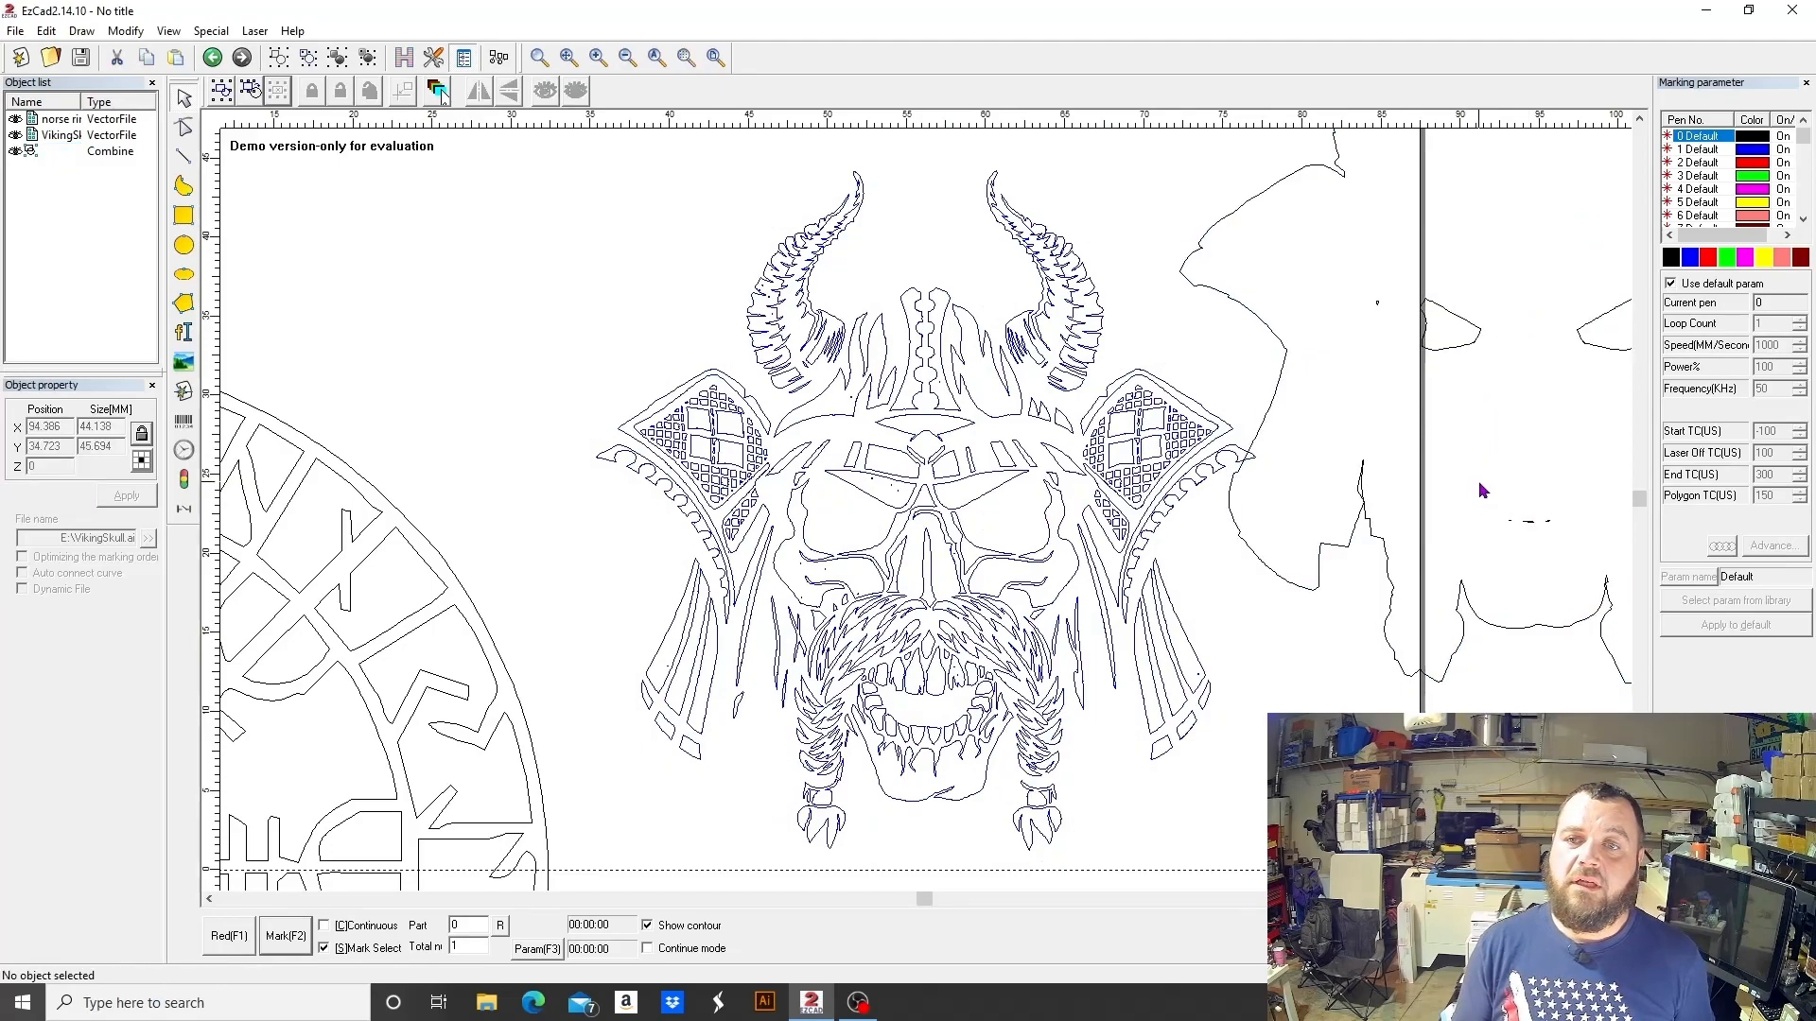
{"action": "left_click", "coordinate": [112, 152]}
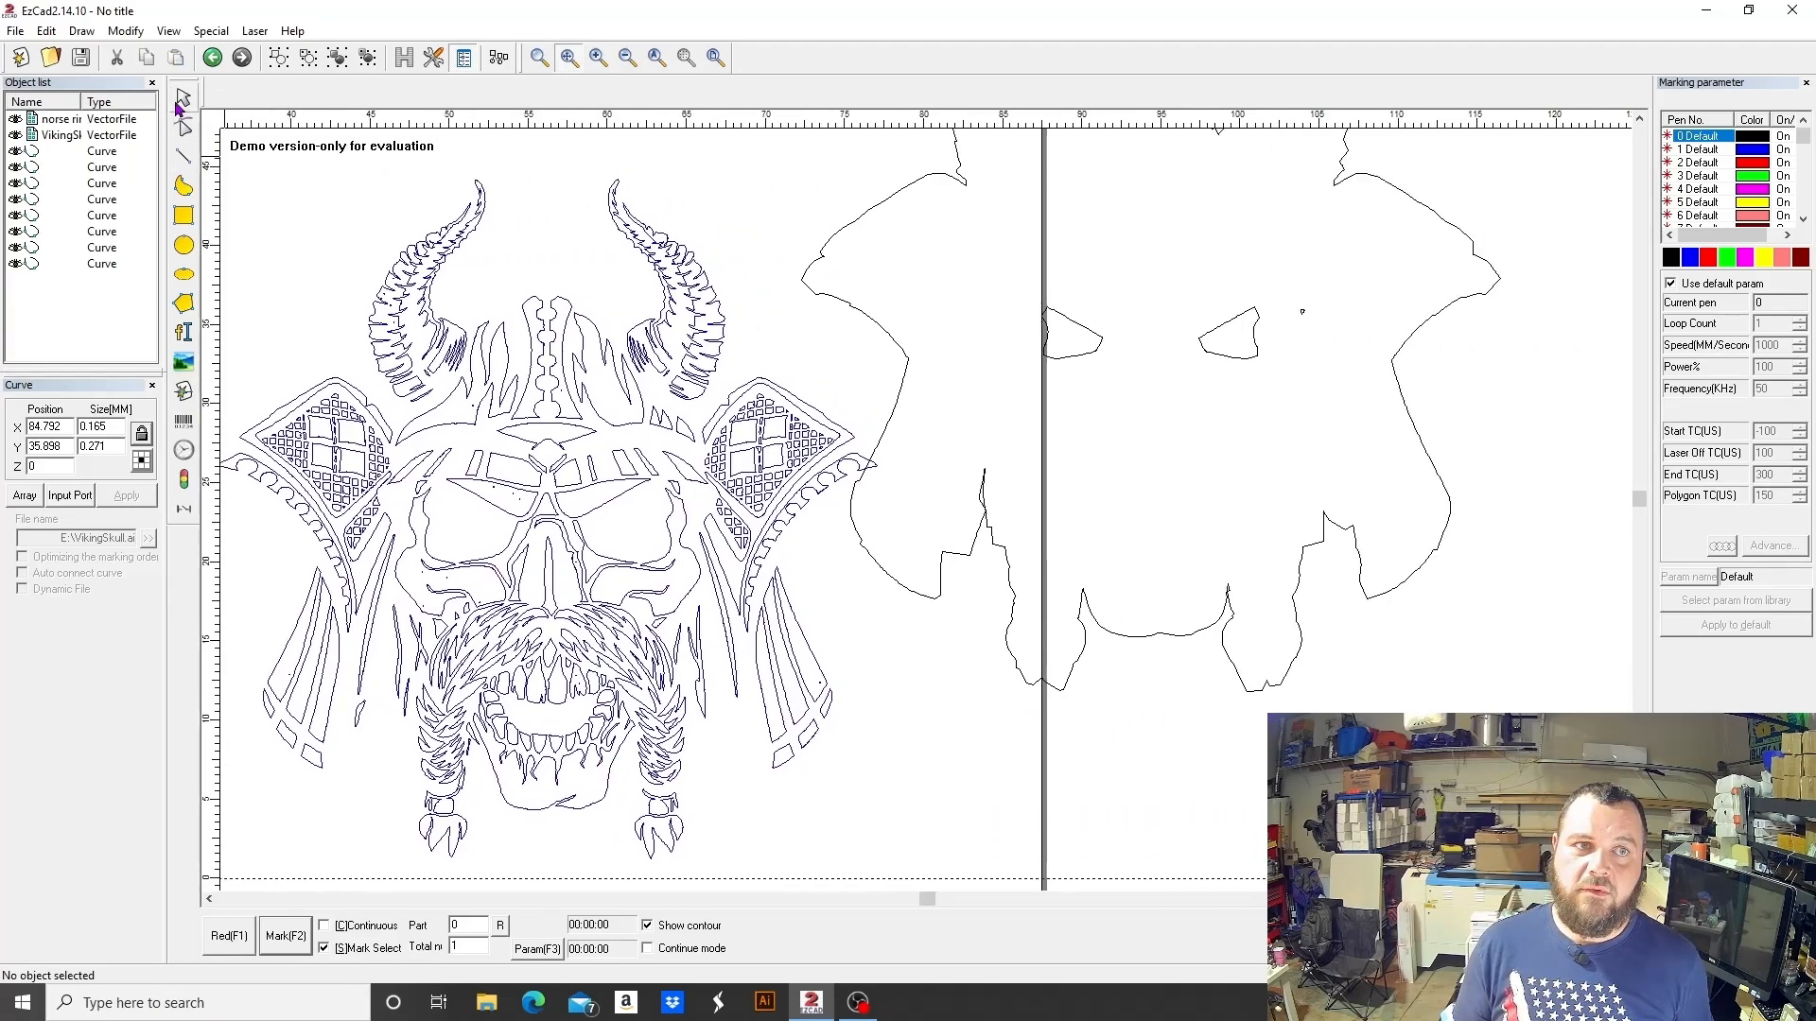
{"action": "left_click_drag", "start_coordinate": [1288, 282], "coordinate": [1412, 337]}
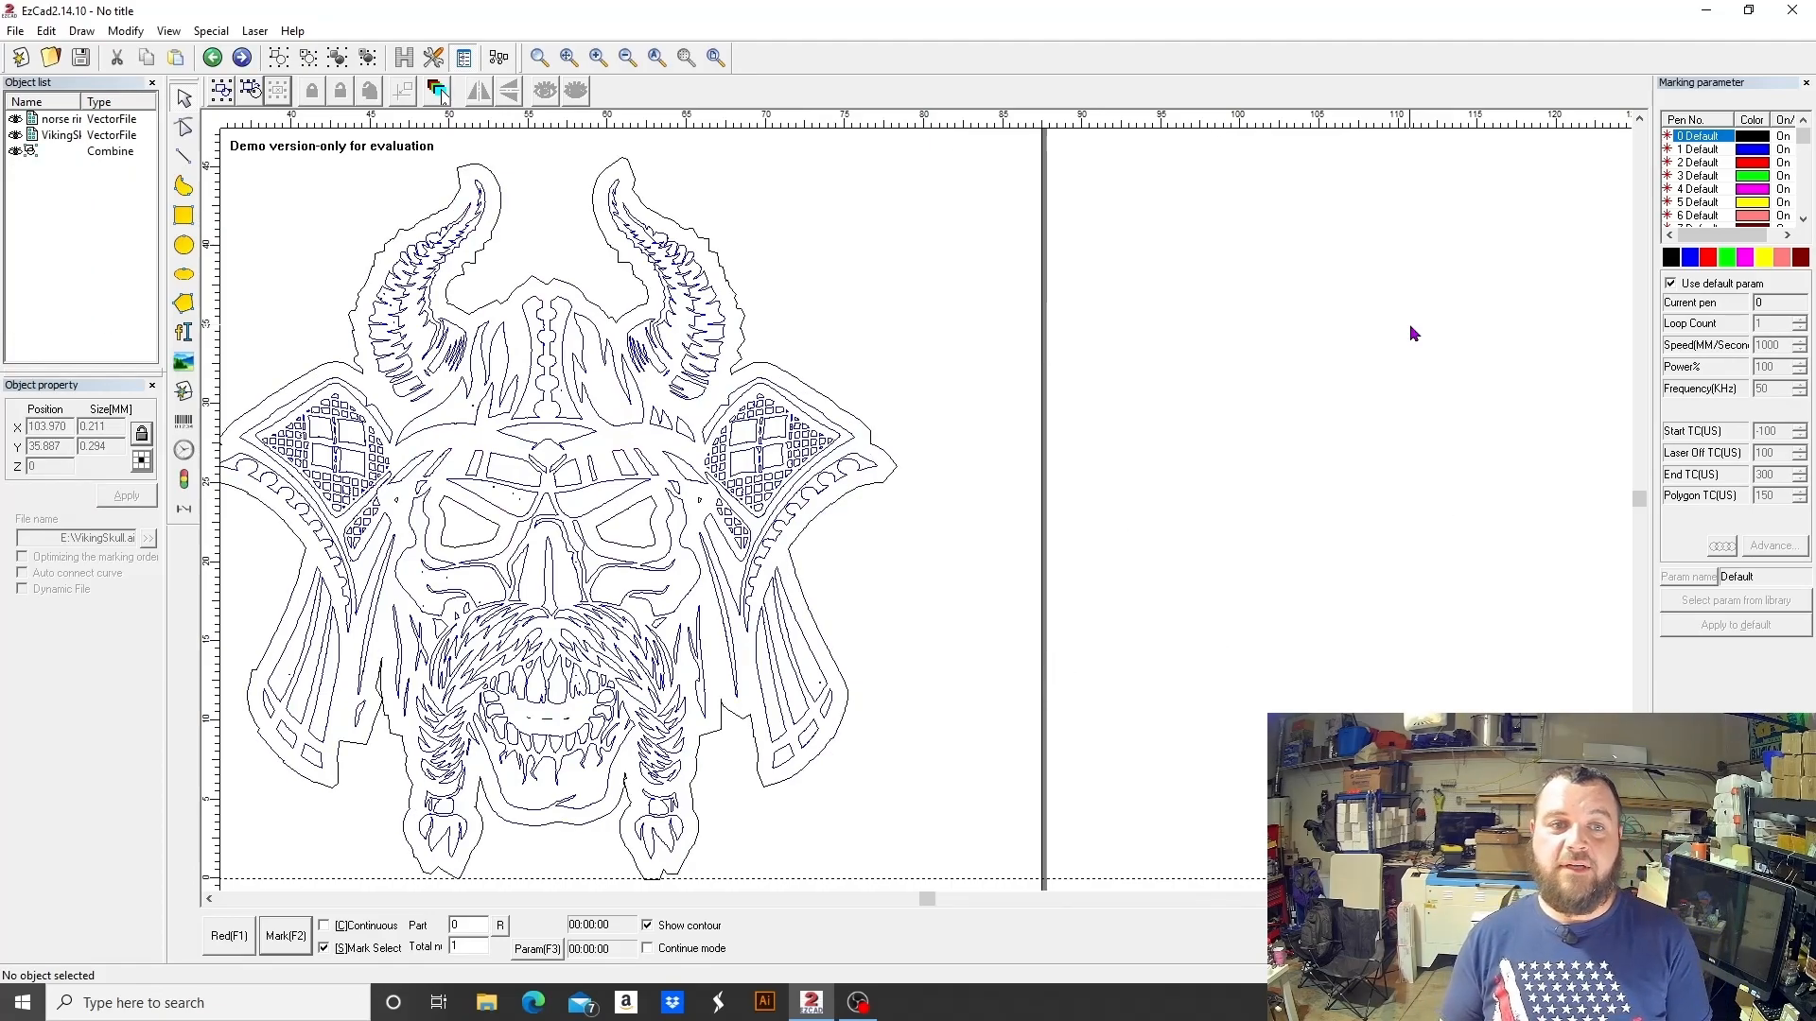
{"action": "mouse_move", "coordinate": [890, 488]}
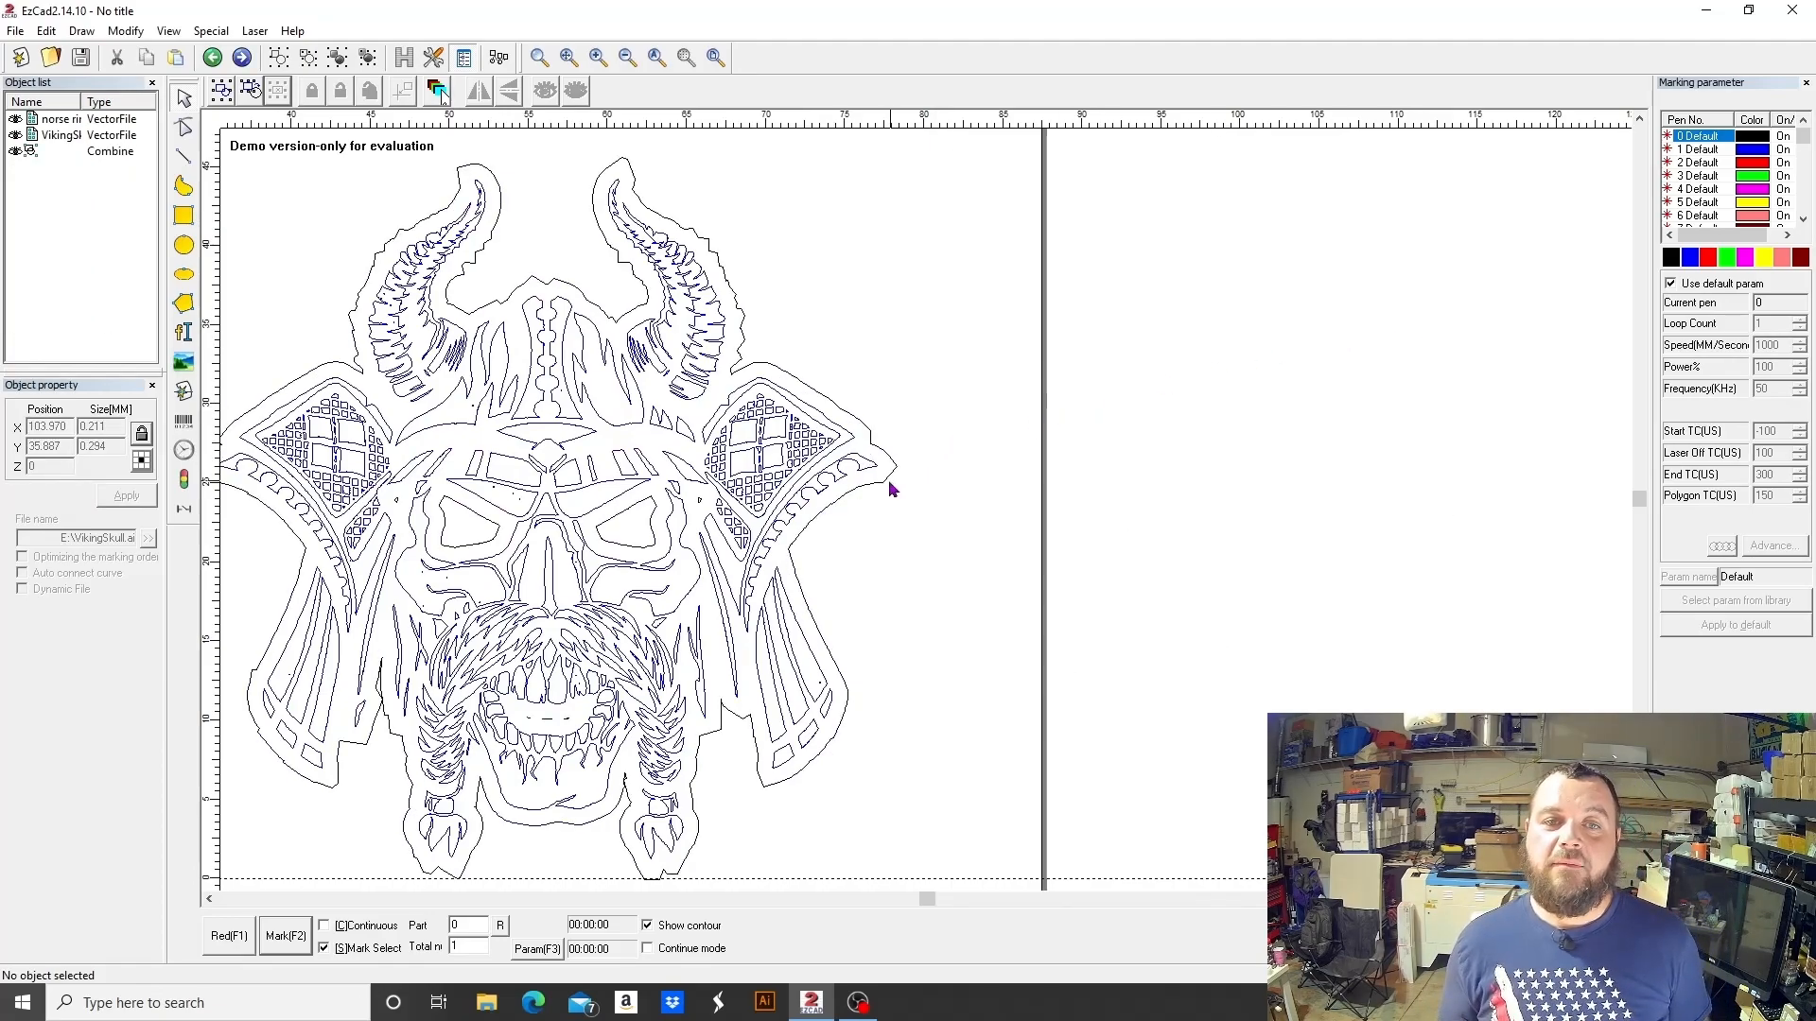
{"action": "left_click", "coordinate": [58, 135]}
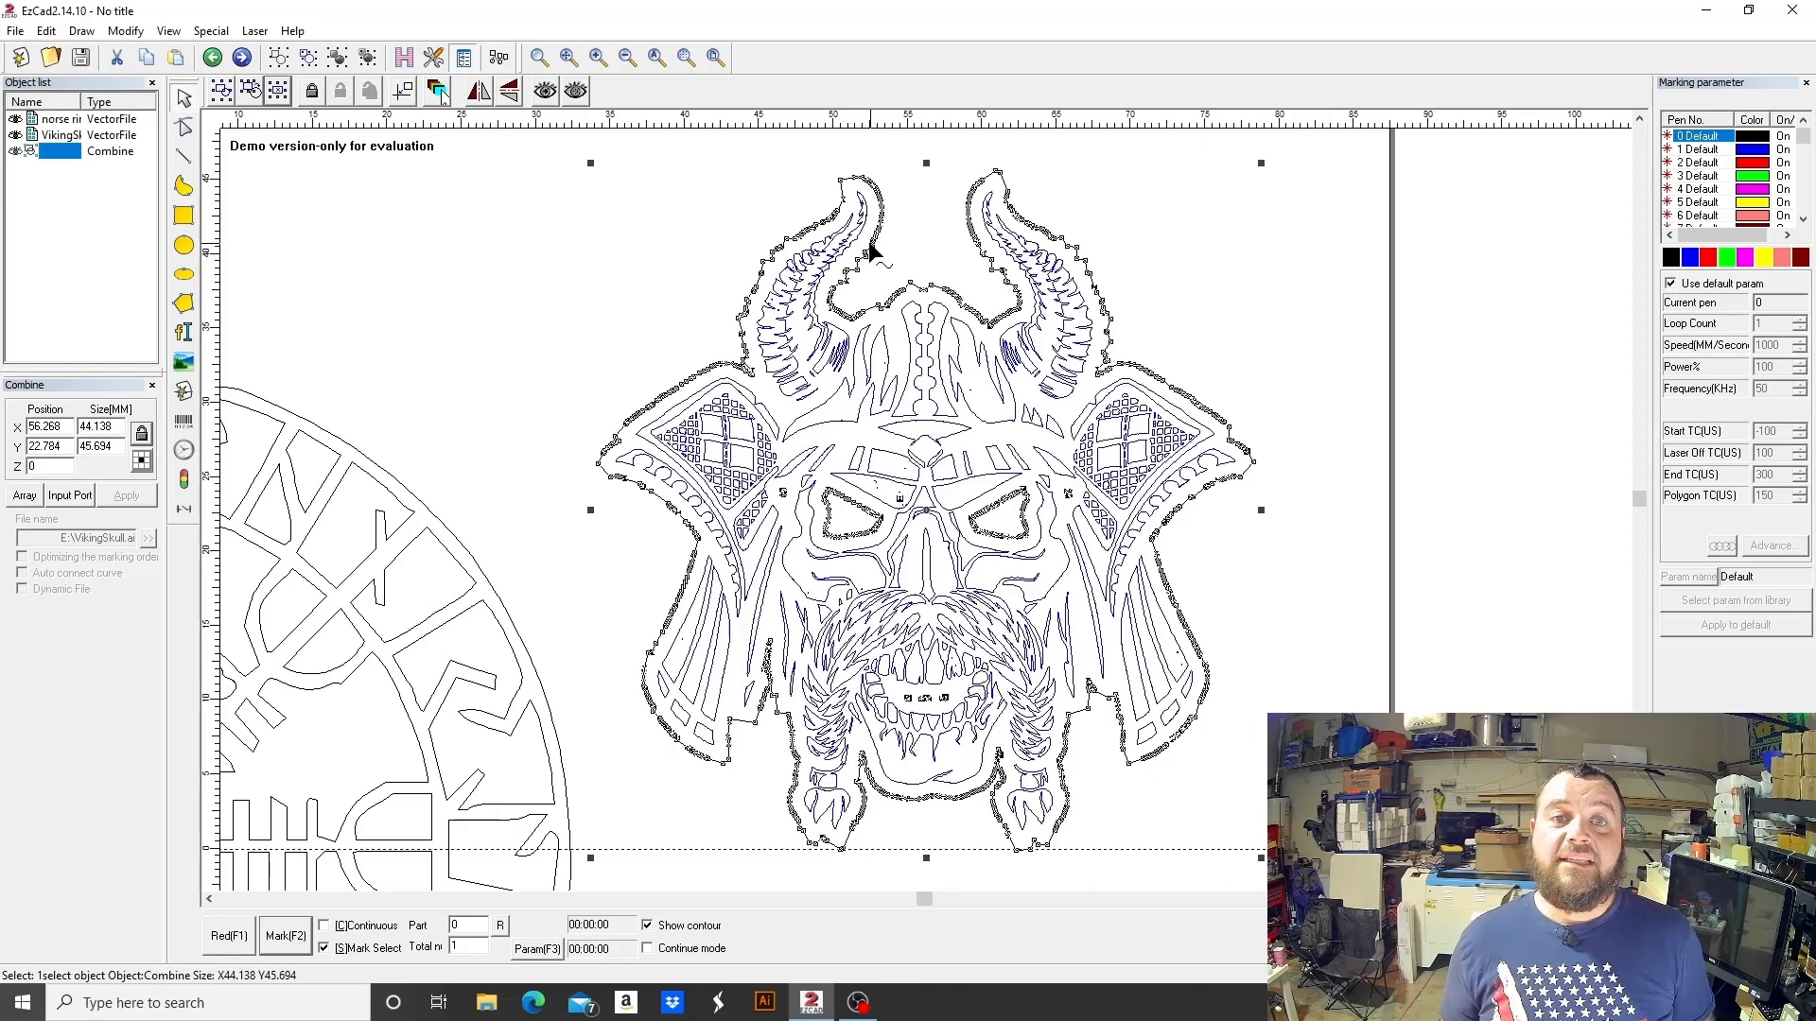
- Create a 0.8 mm offset of the welded skull border as a smoother outline
{"action": "left_click", "coordinate": [45, 31]}
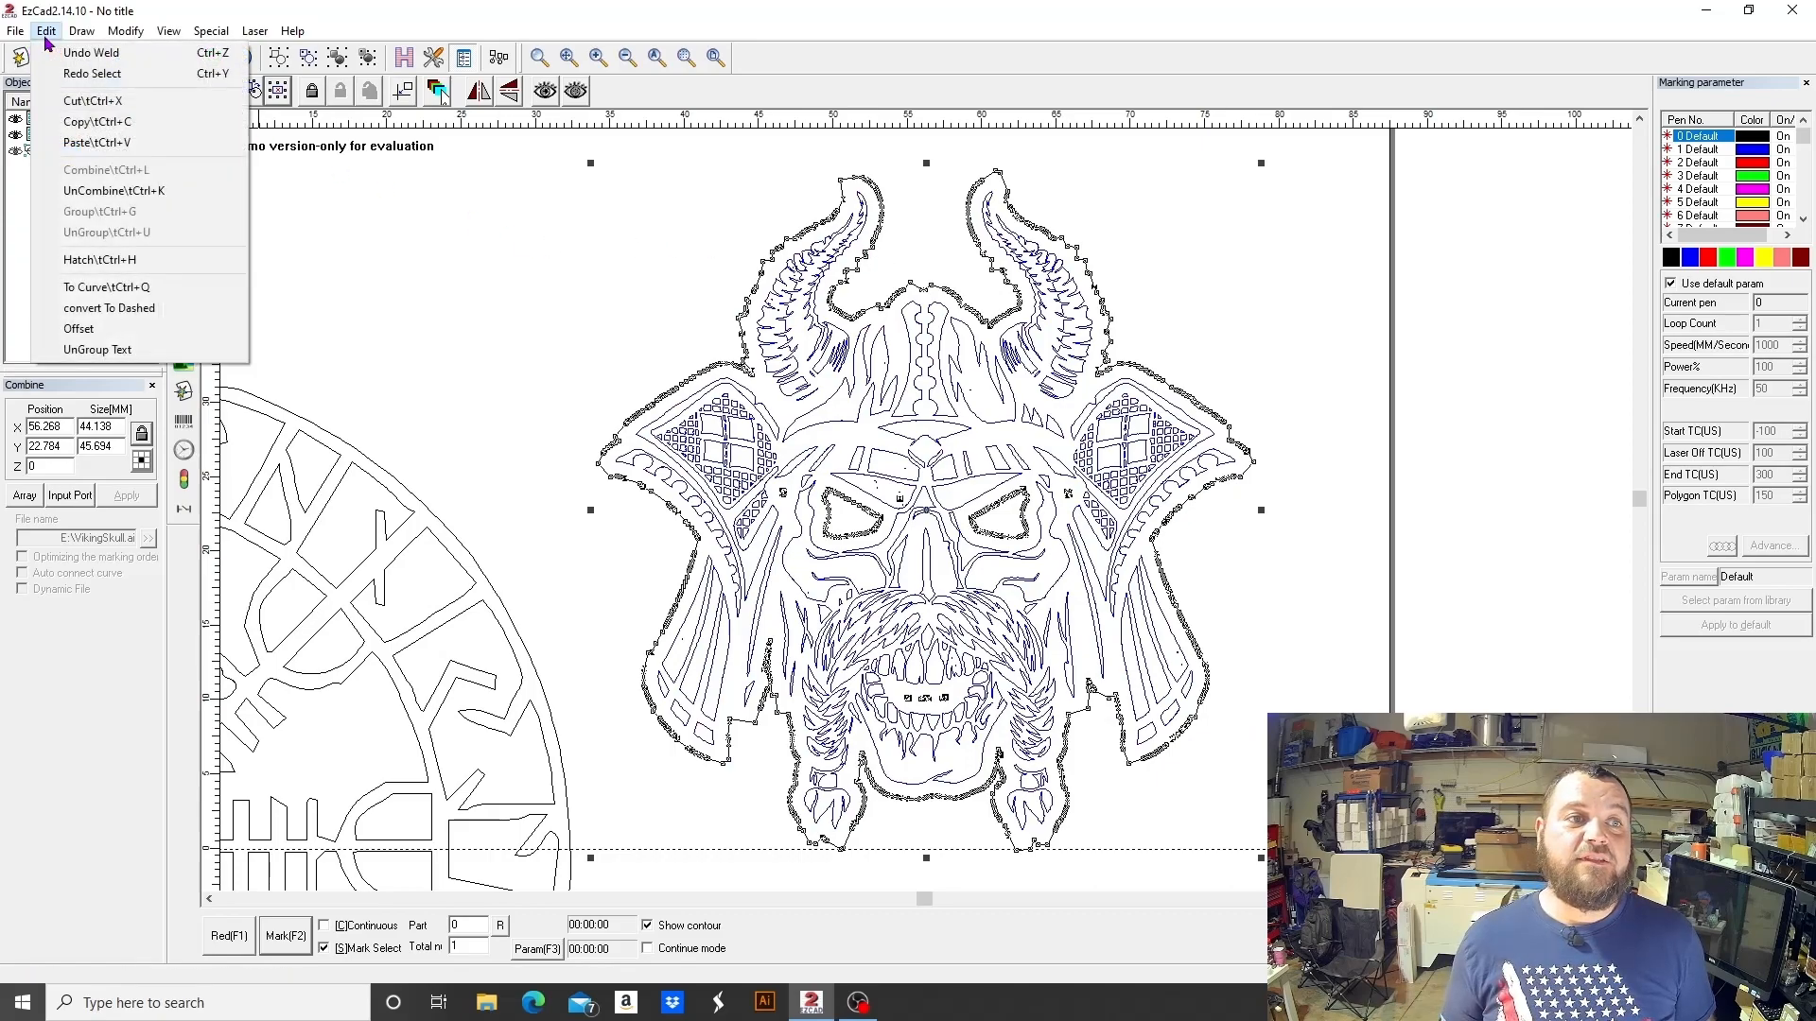
{"action": "mouse_move", "coordinate": [97, 349]}
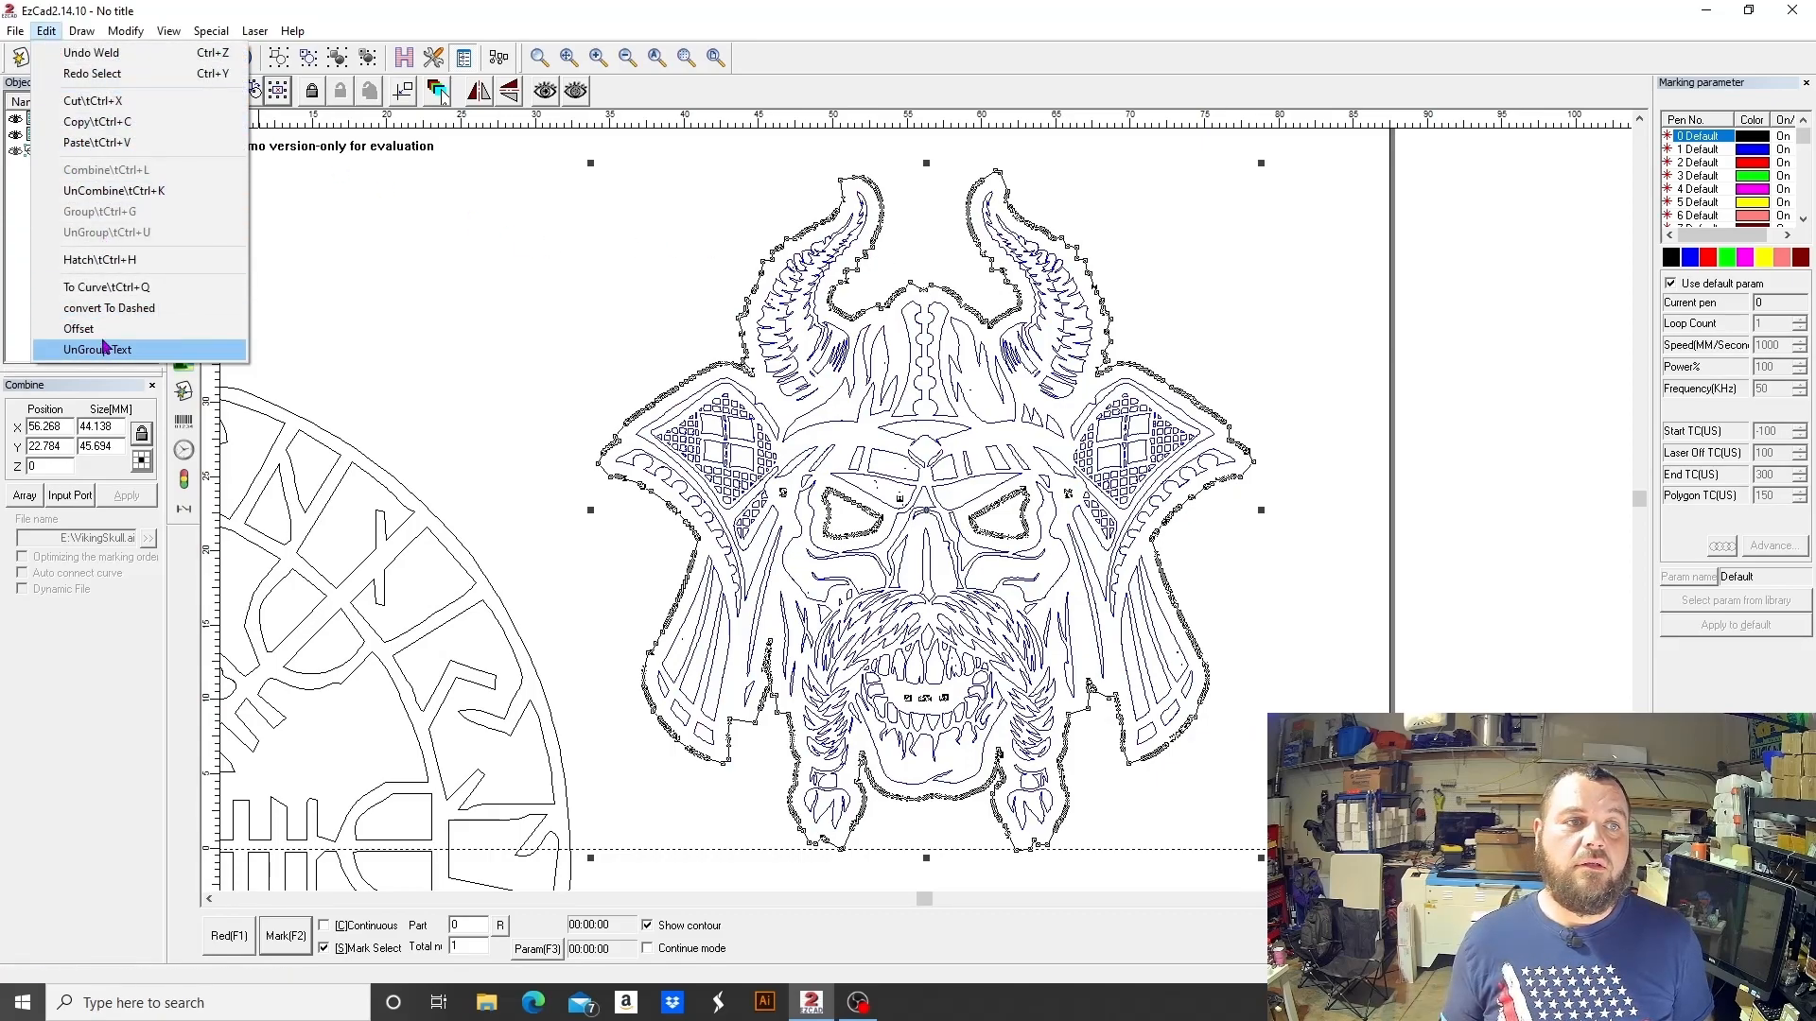
{"action": "left_click", "coordinate": [77, 329]}
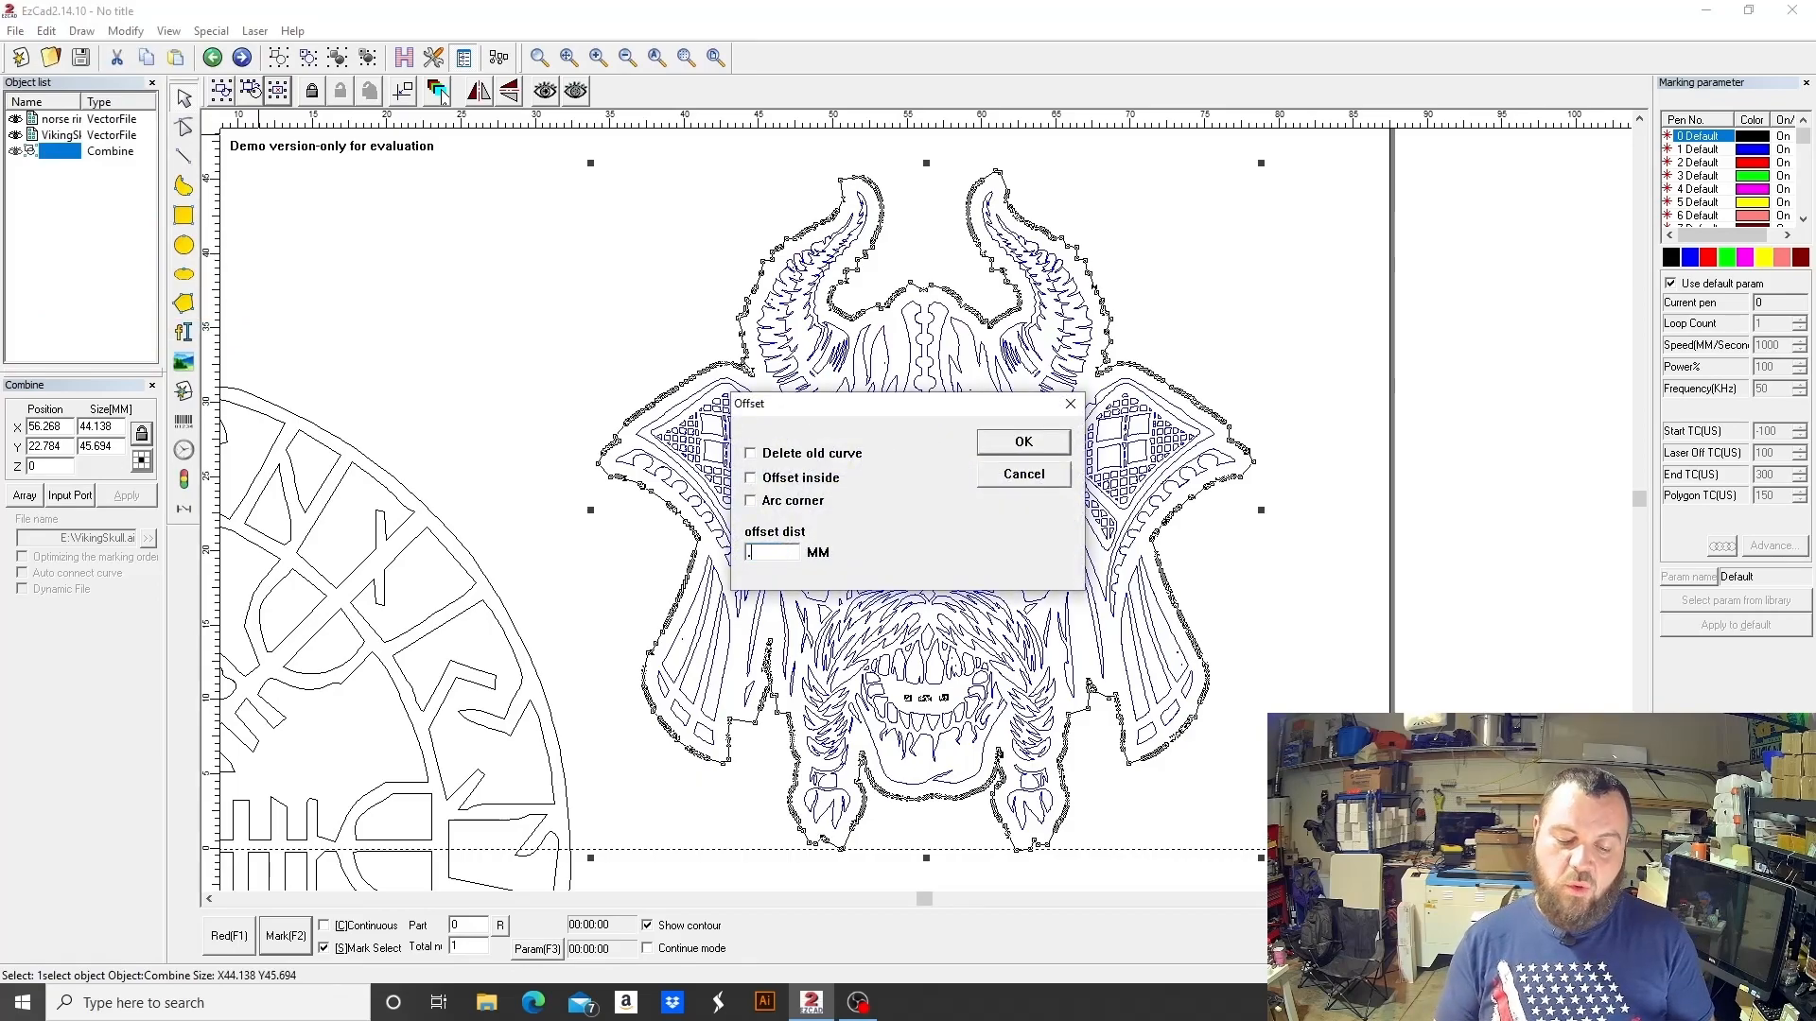
{"action": "type", "text": ".8"}
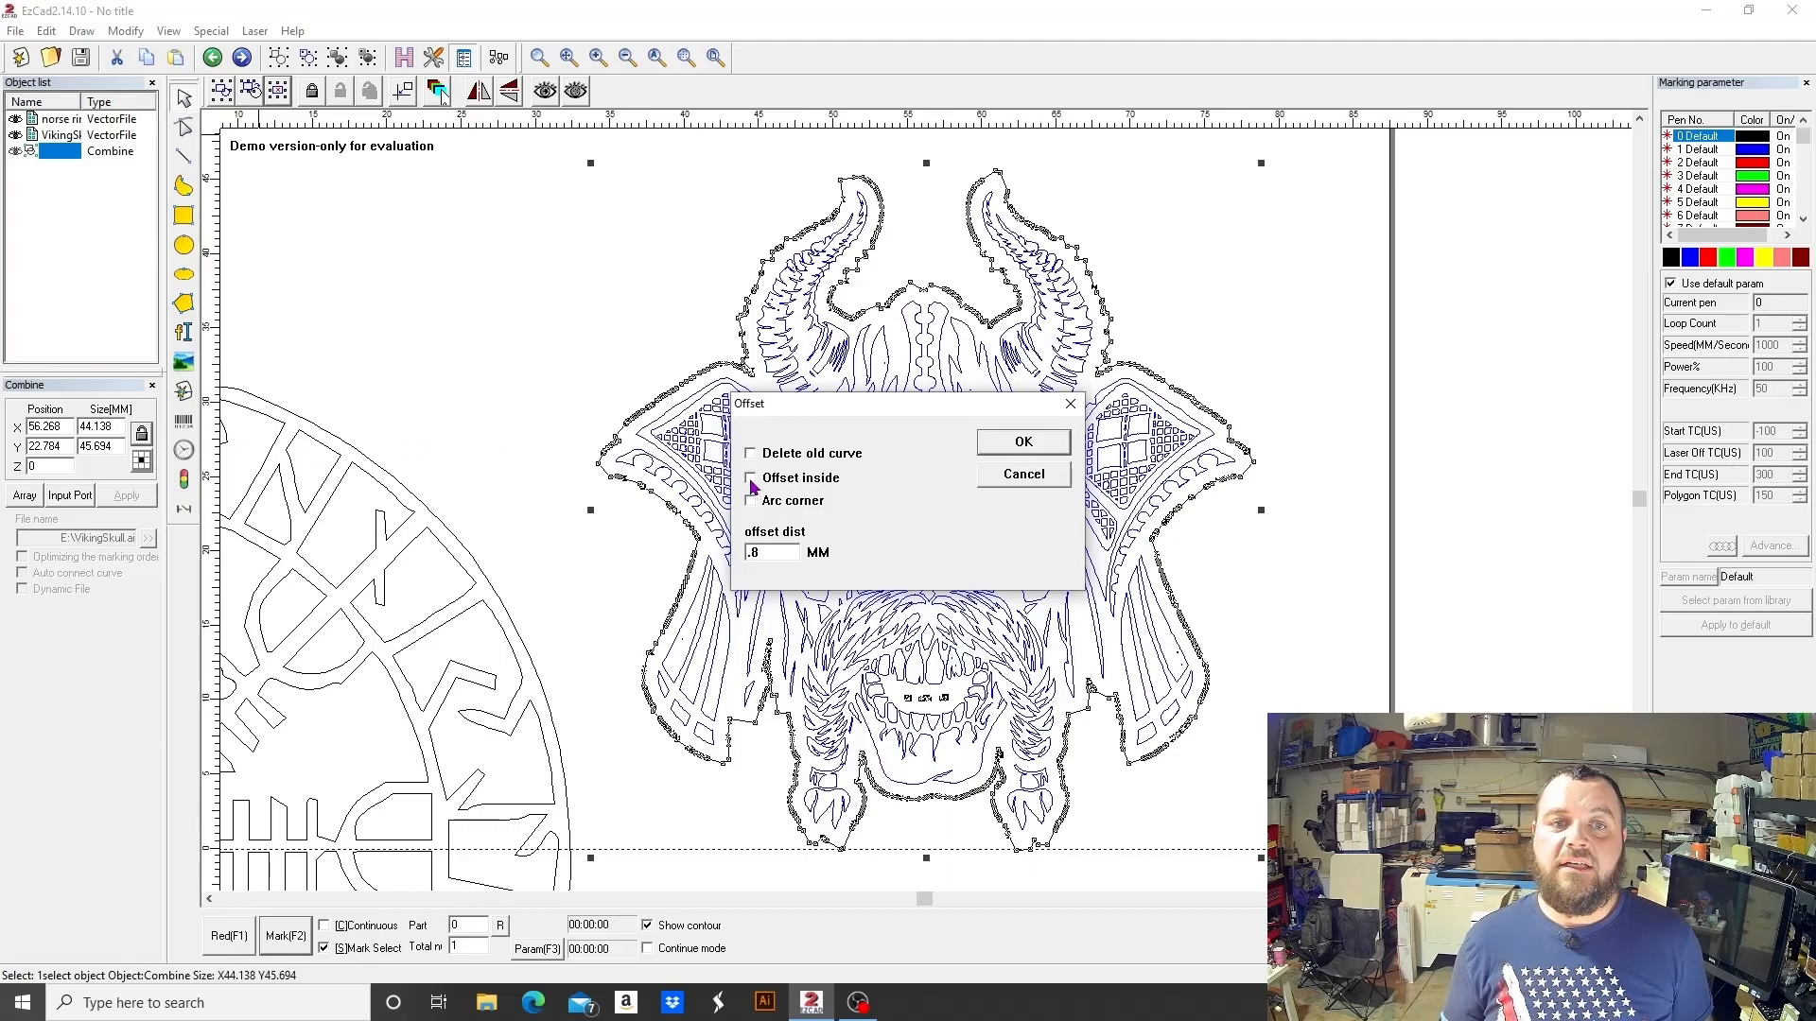
{"action": "left_click", "coordinate": [1022, 441]}
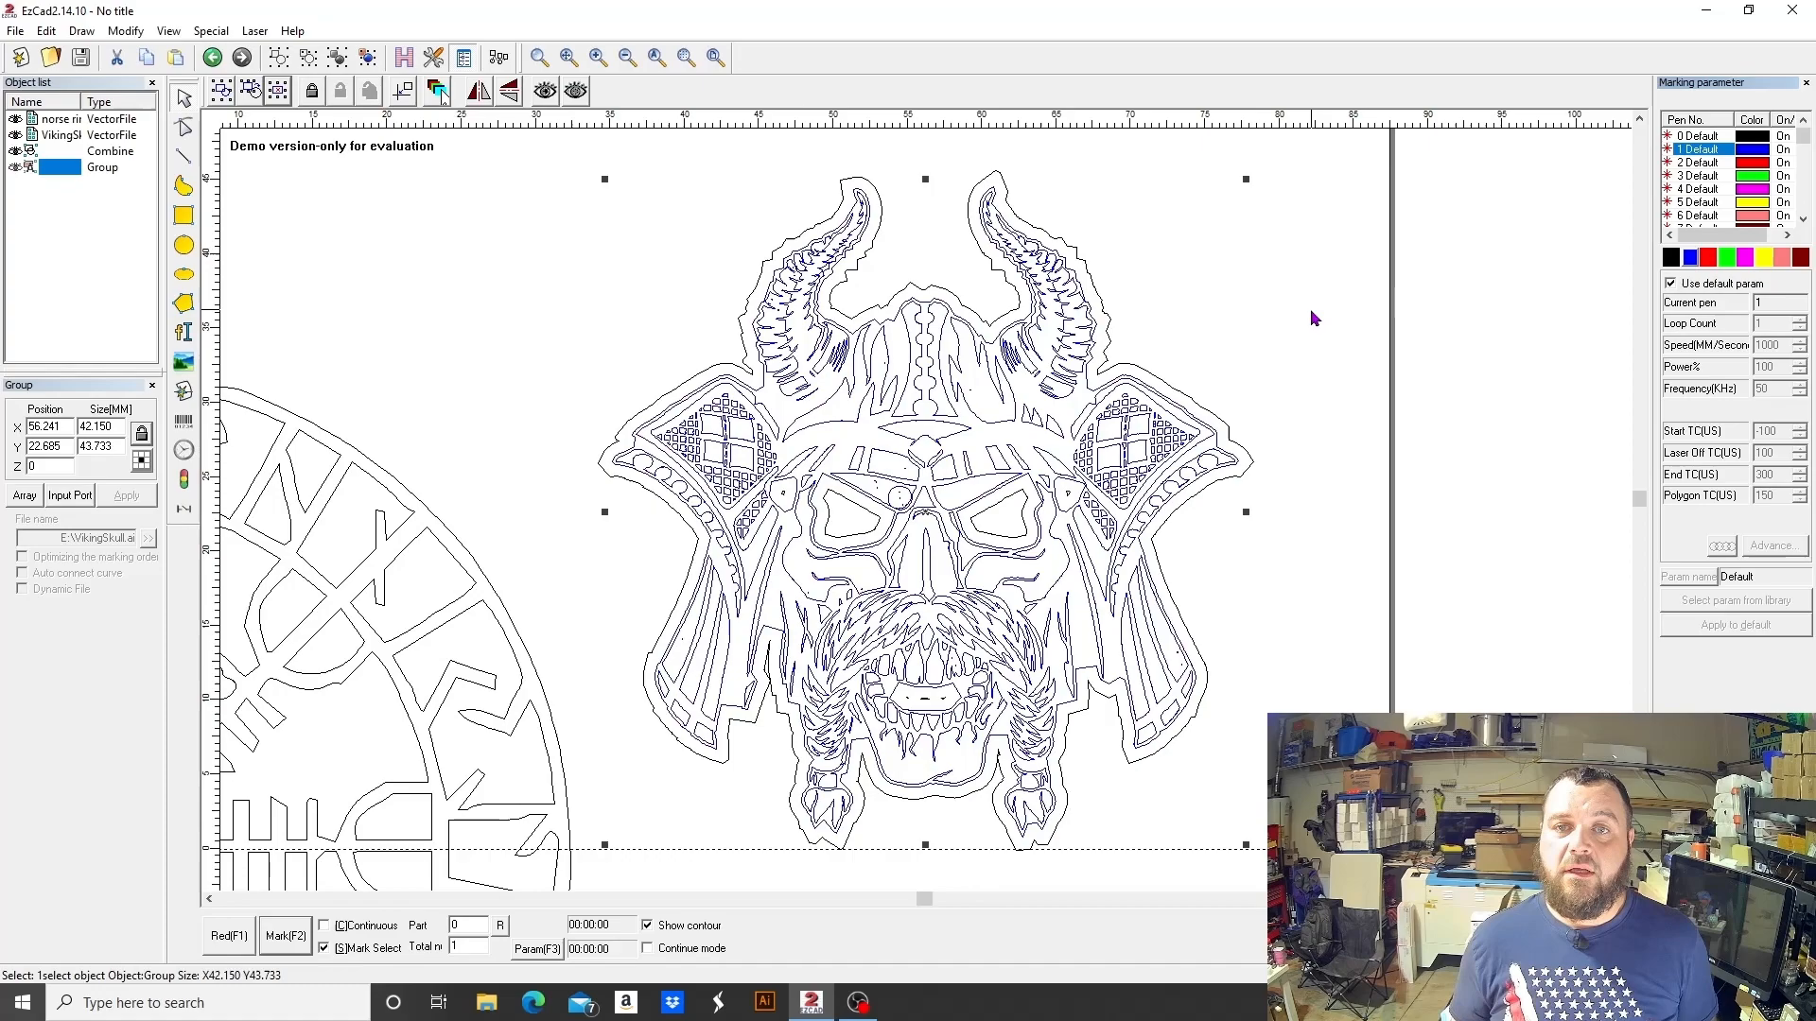
{"action": "mouse_move", "coordinate": [987, 323]}
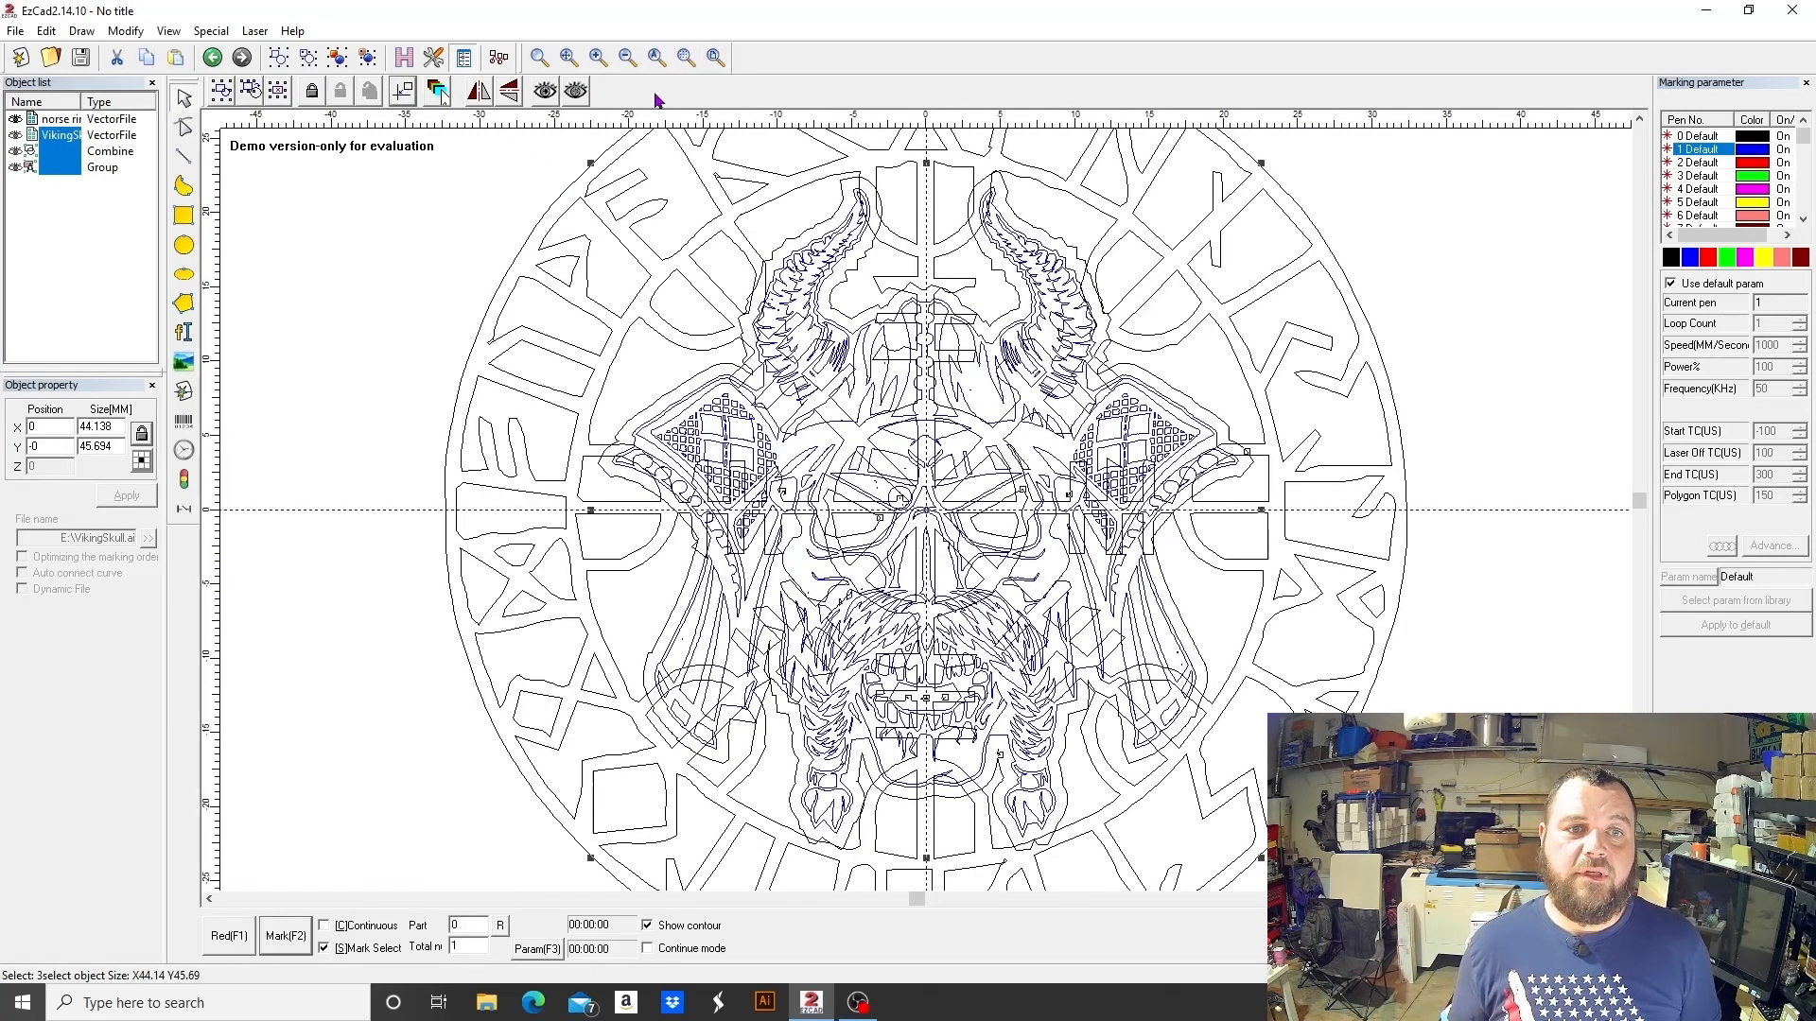
{"action": "mouse_move", "coordinate": [993, 376]}
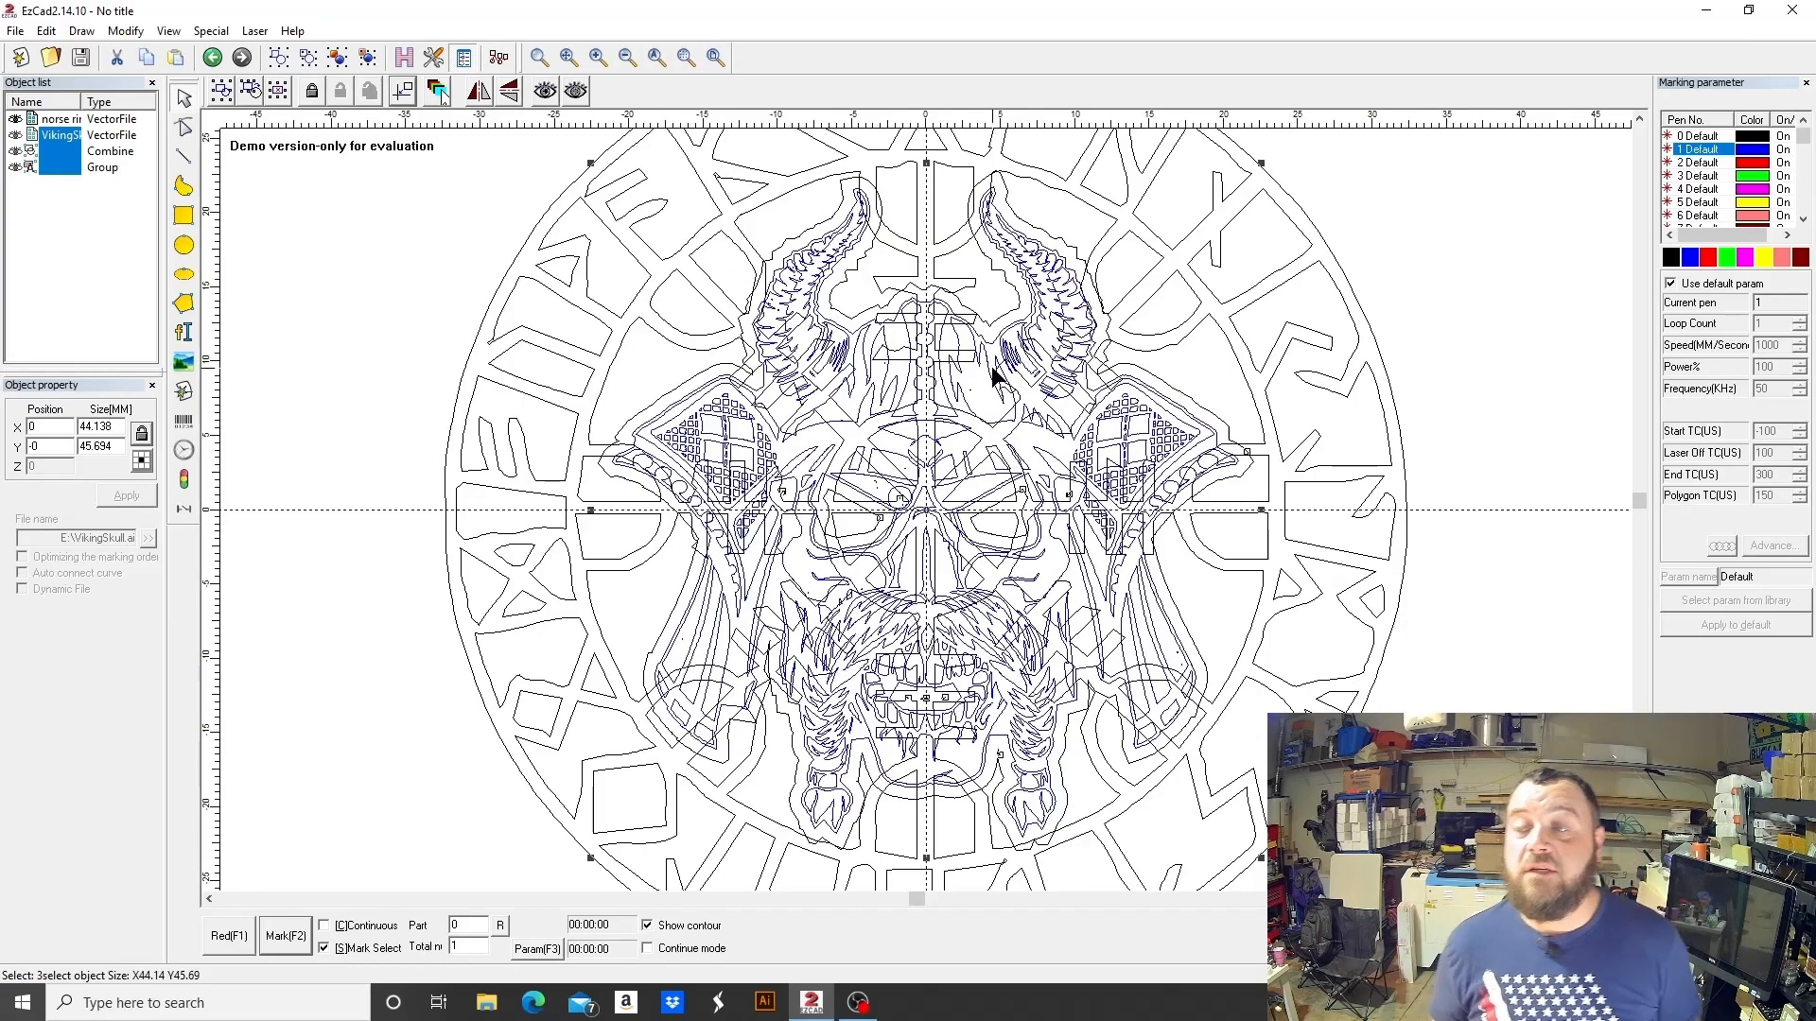
{"action": "mouse_move", "coordinate": [1188, 382]}
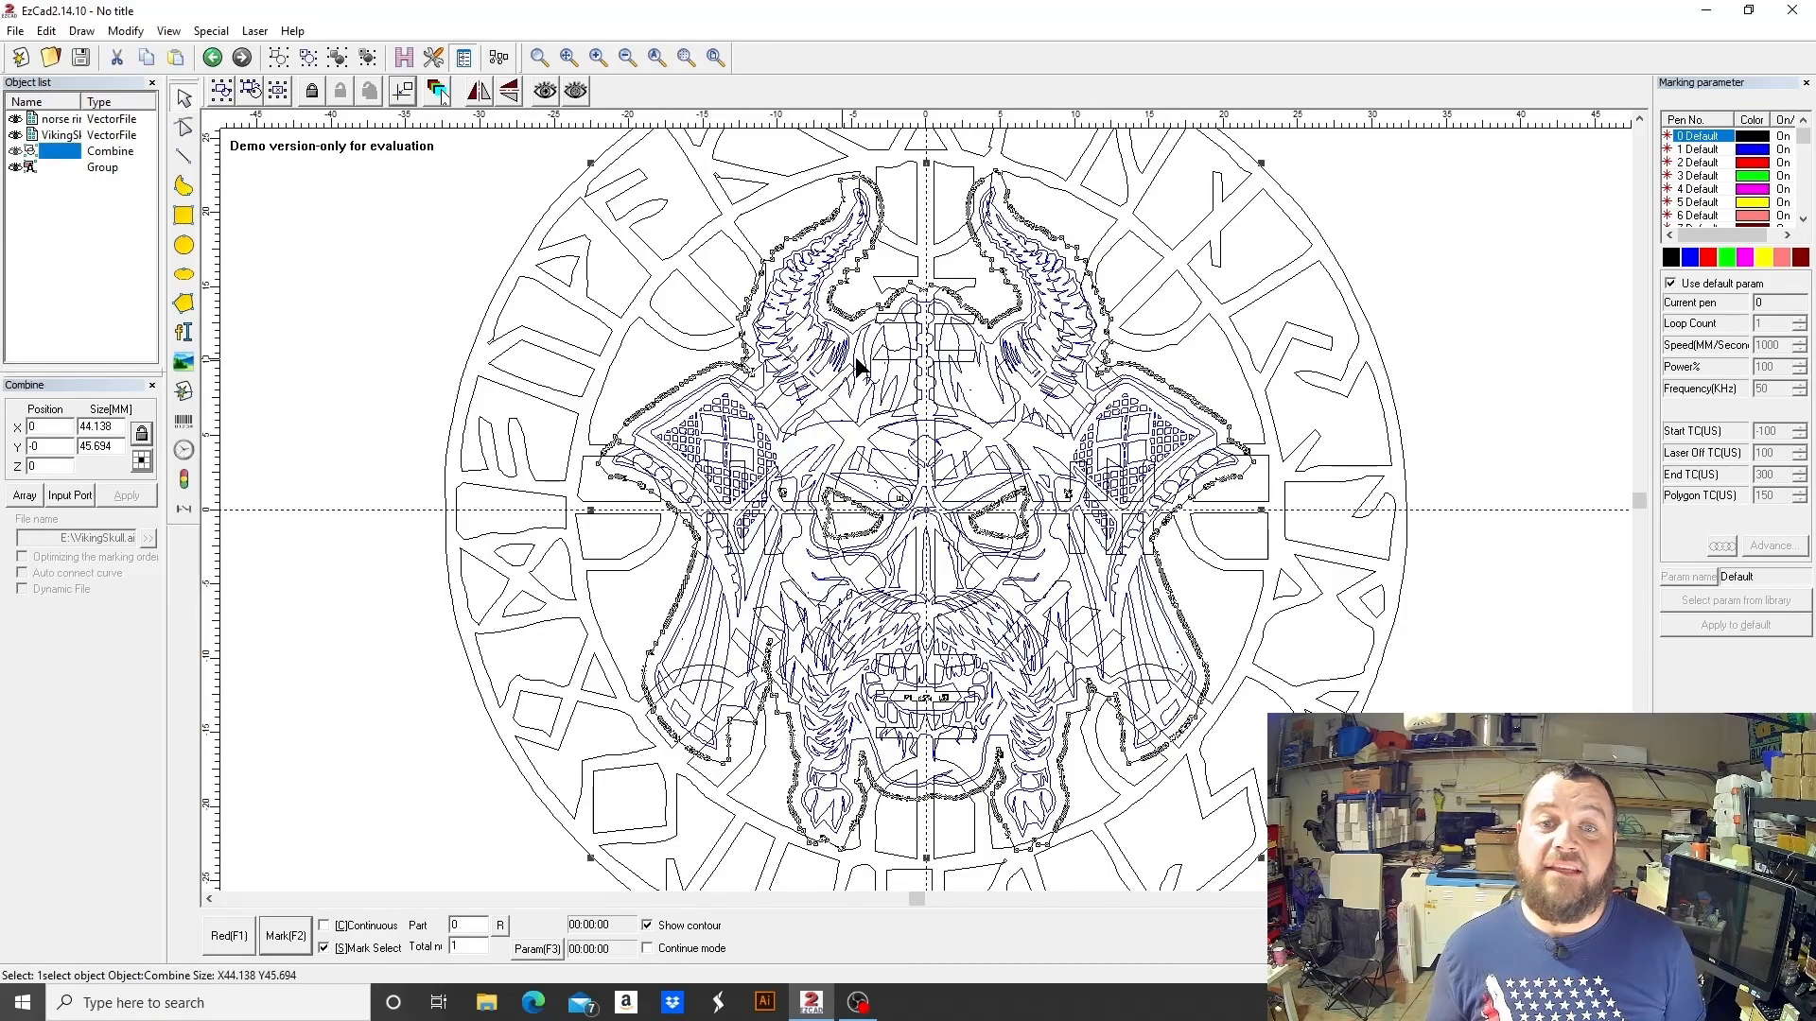
{"action": "mouse_move", "coordinate": [1067, 592]}
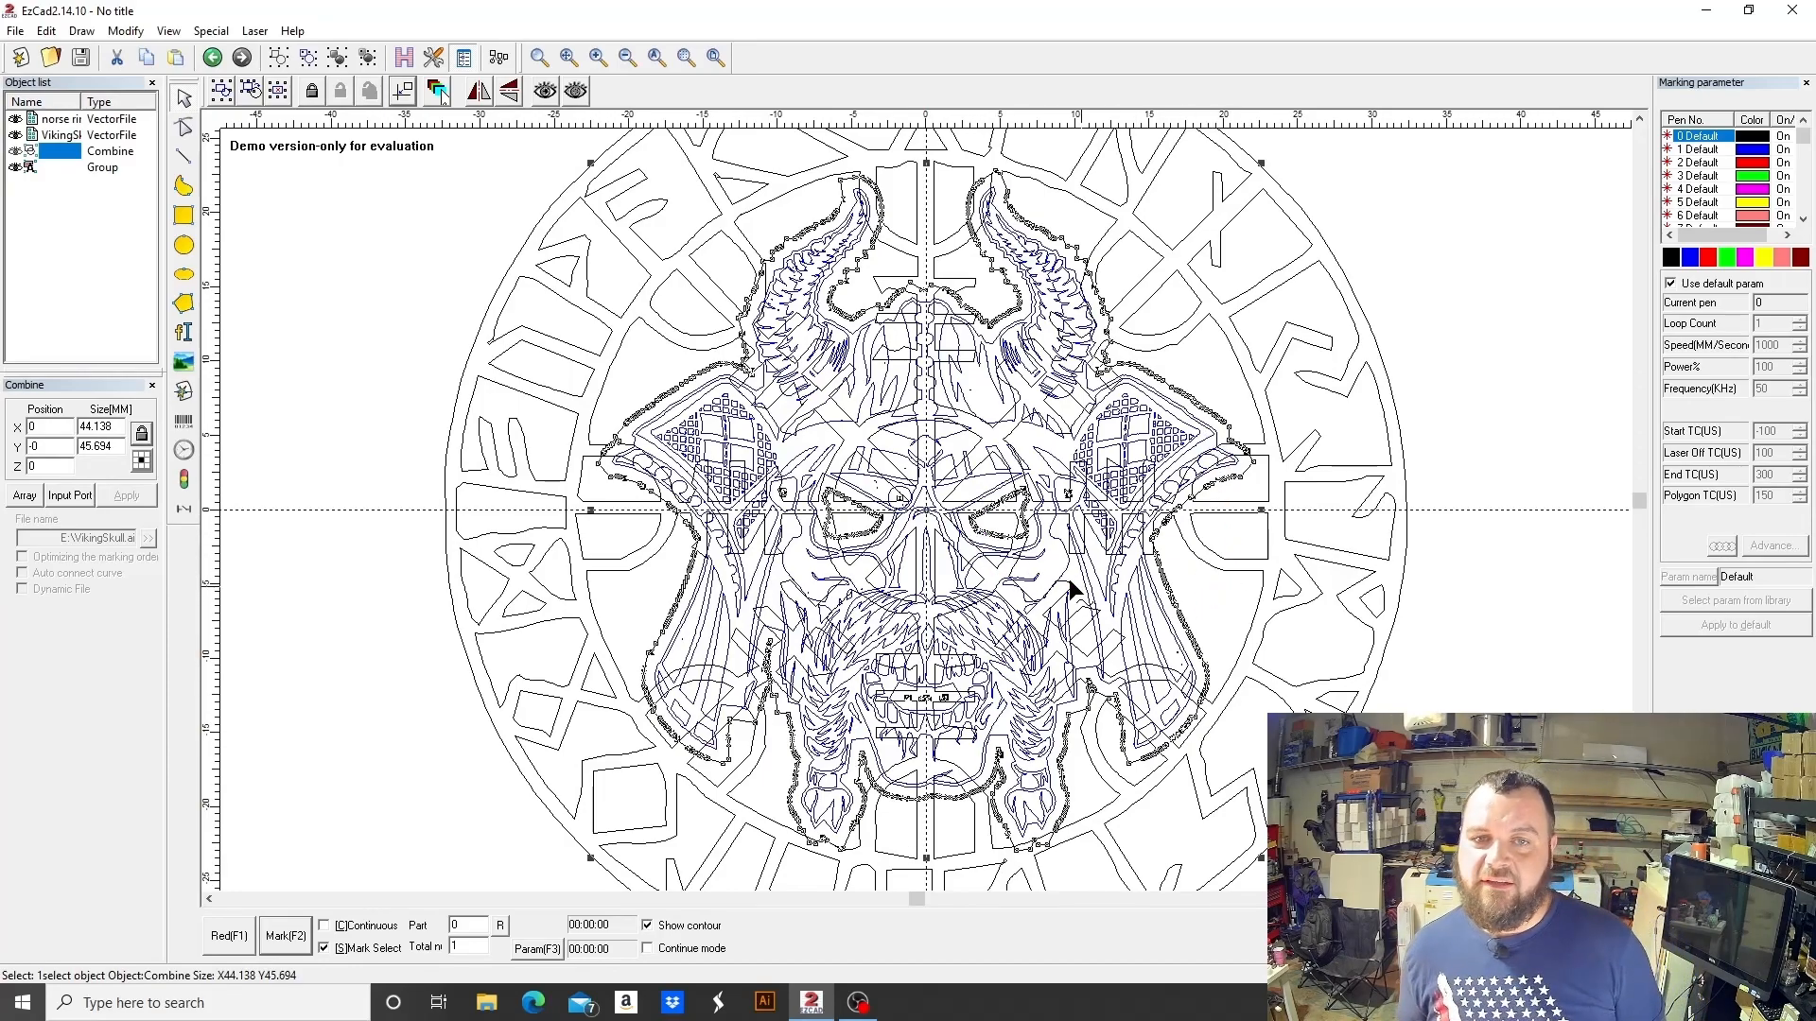
{"action": "mouse_move", "coordinate": [822, 301]}
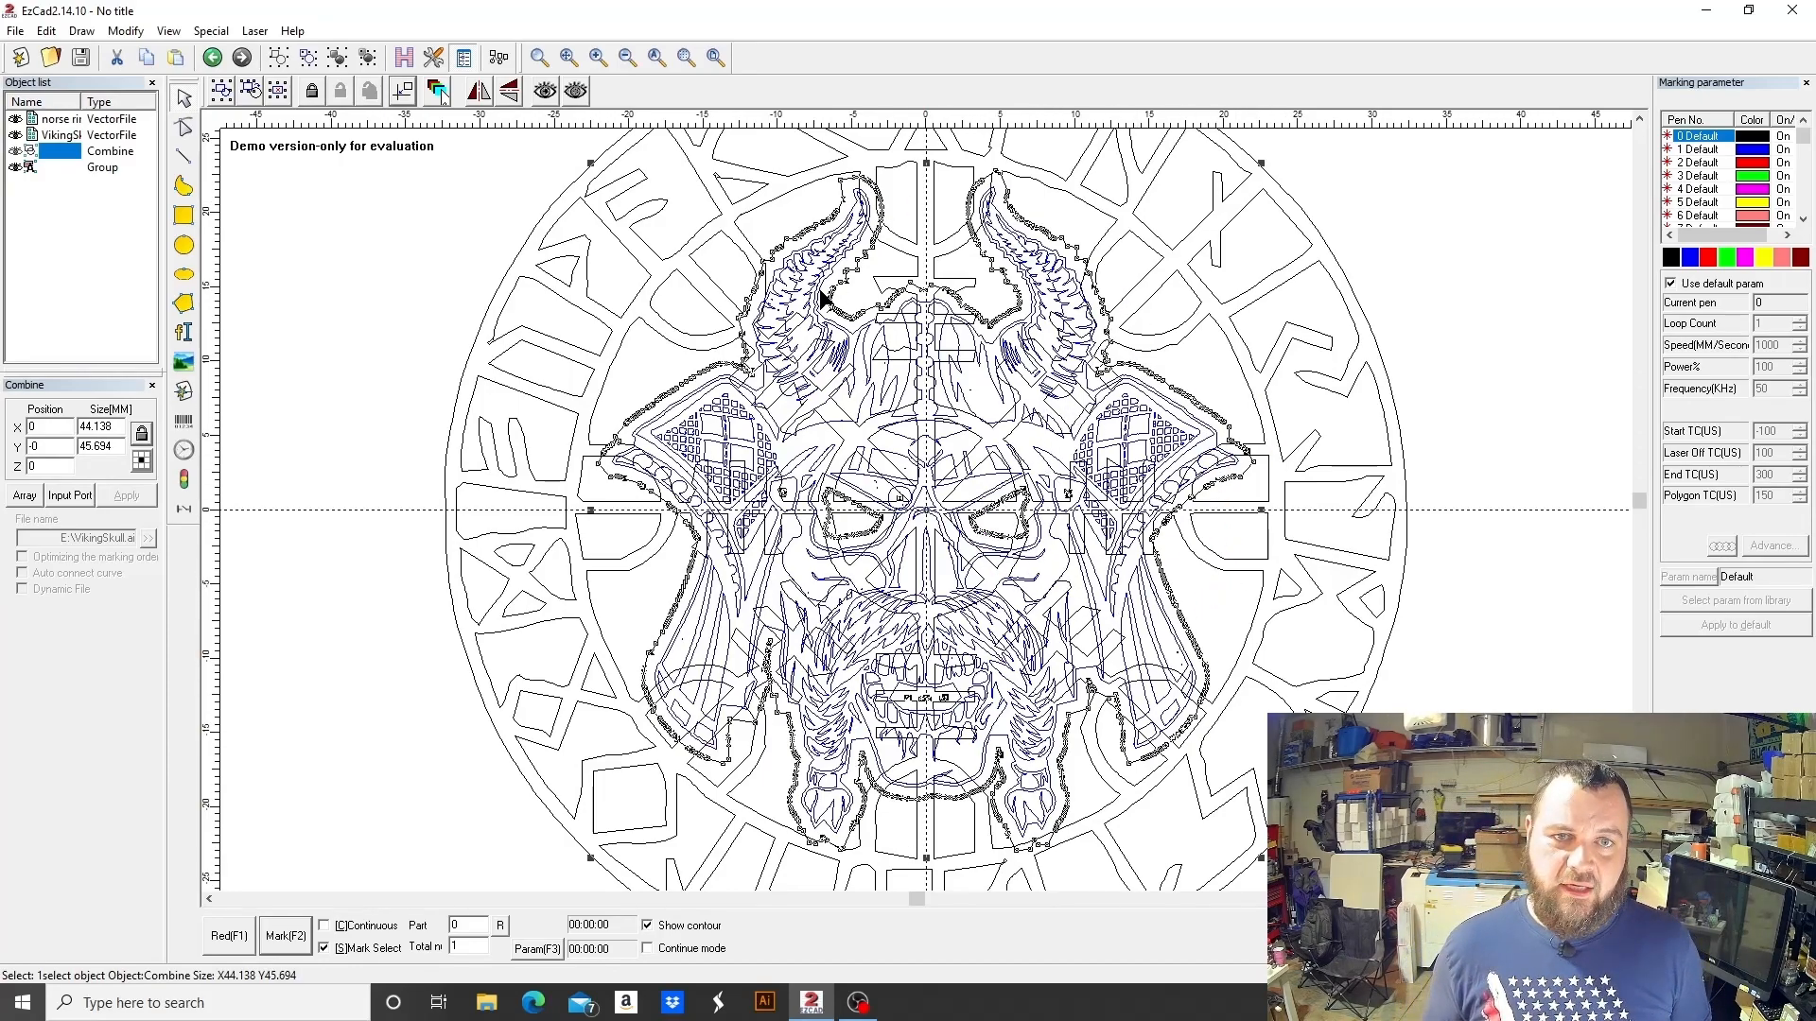
{"action": "mouse_move", "coordinate": [817, 278]}
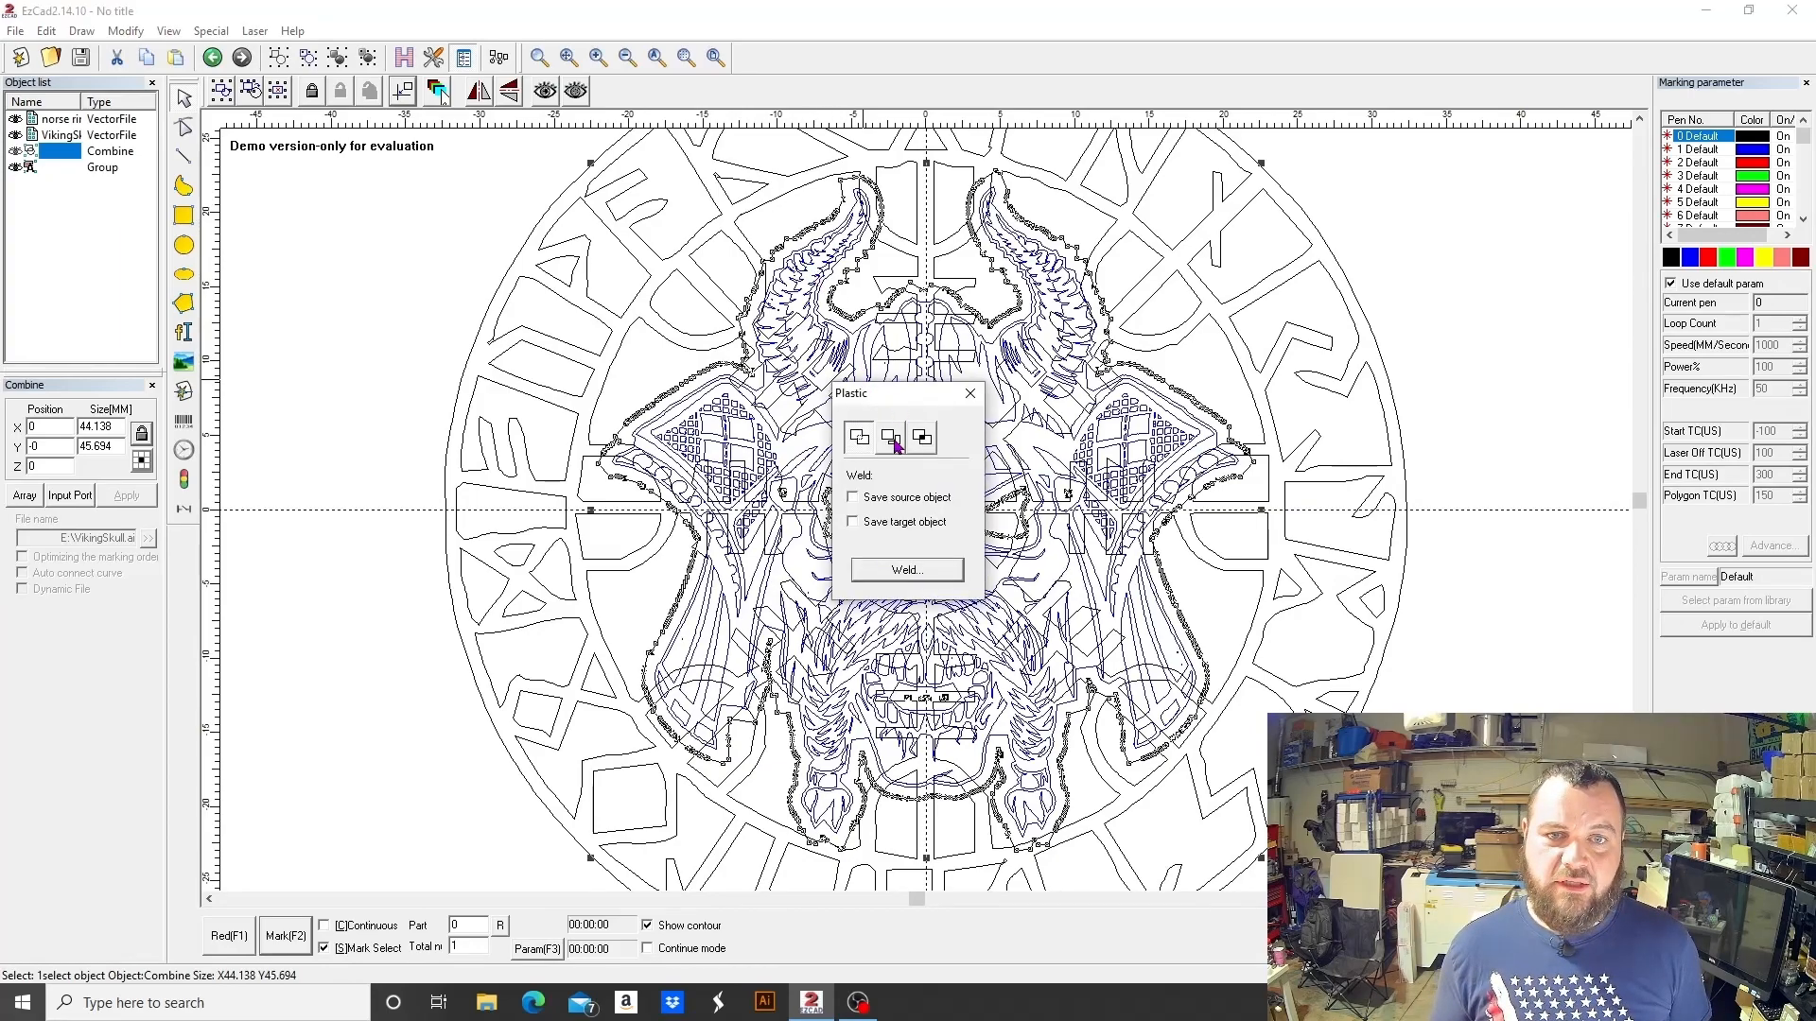
- Switch the Plastic operation to Trim so the ring is cut where the outline overlaps
{"action": "left_click", "coordinate": [891, 437]}
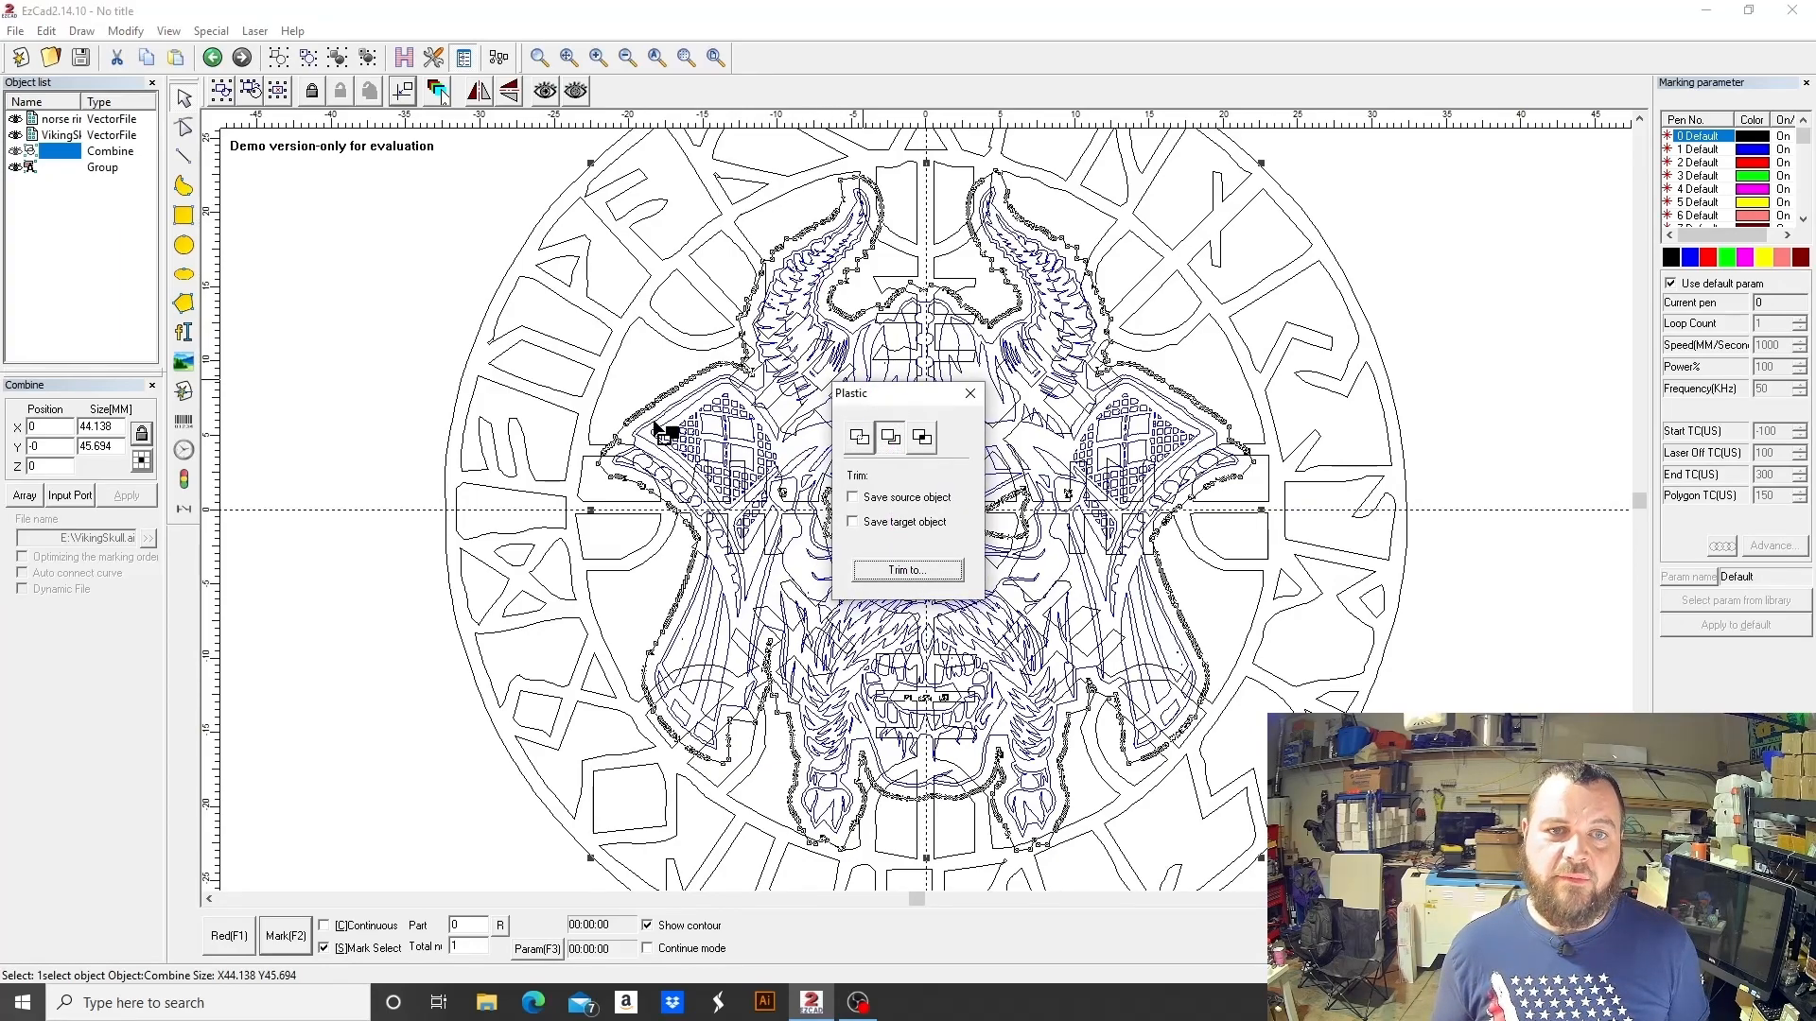
{"action": "mouse_move", "coordinate": [719, 359]}
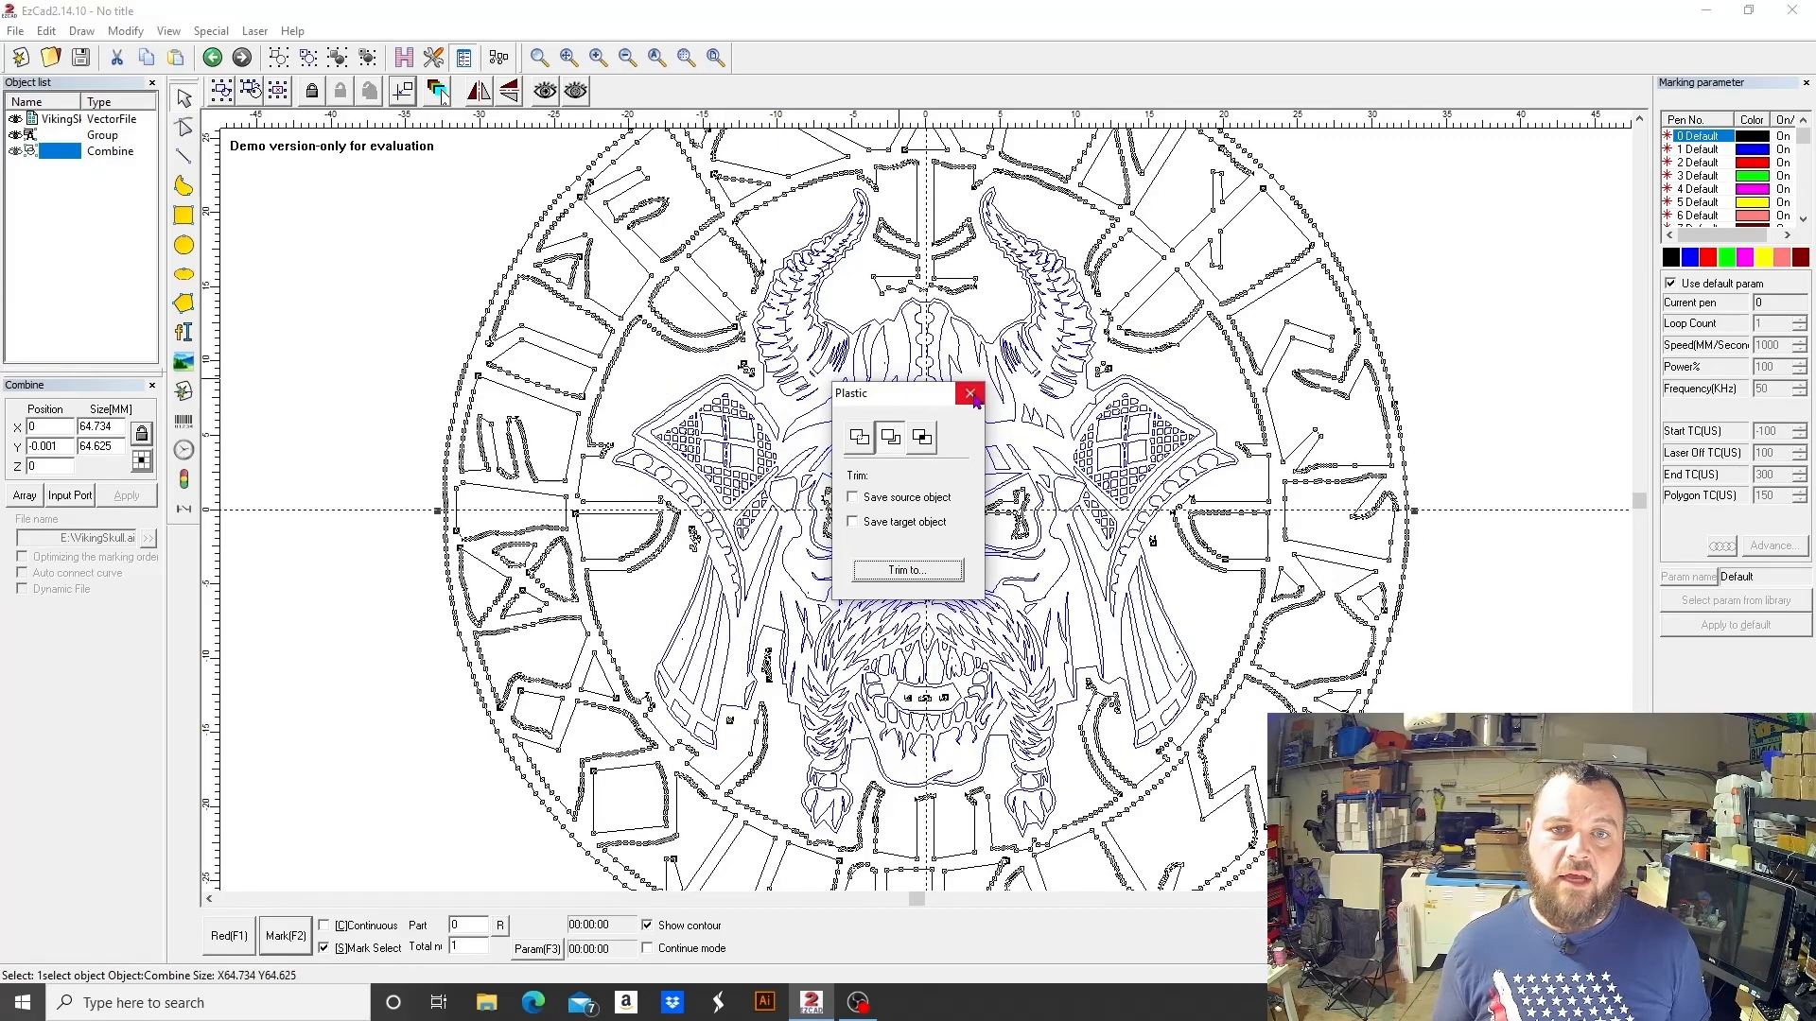
- Hatch the trimmed rune ring, remove it, and bring up Hatch for the lone skull
{"action": "left_click", "coordinate": [969, 393]}
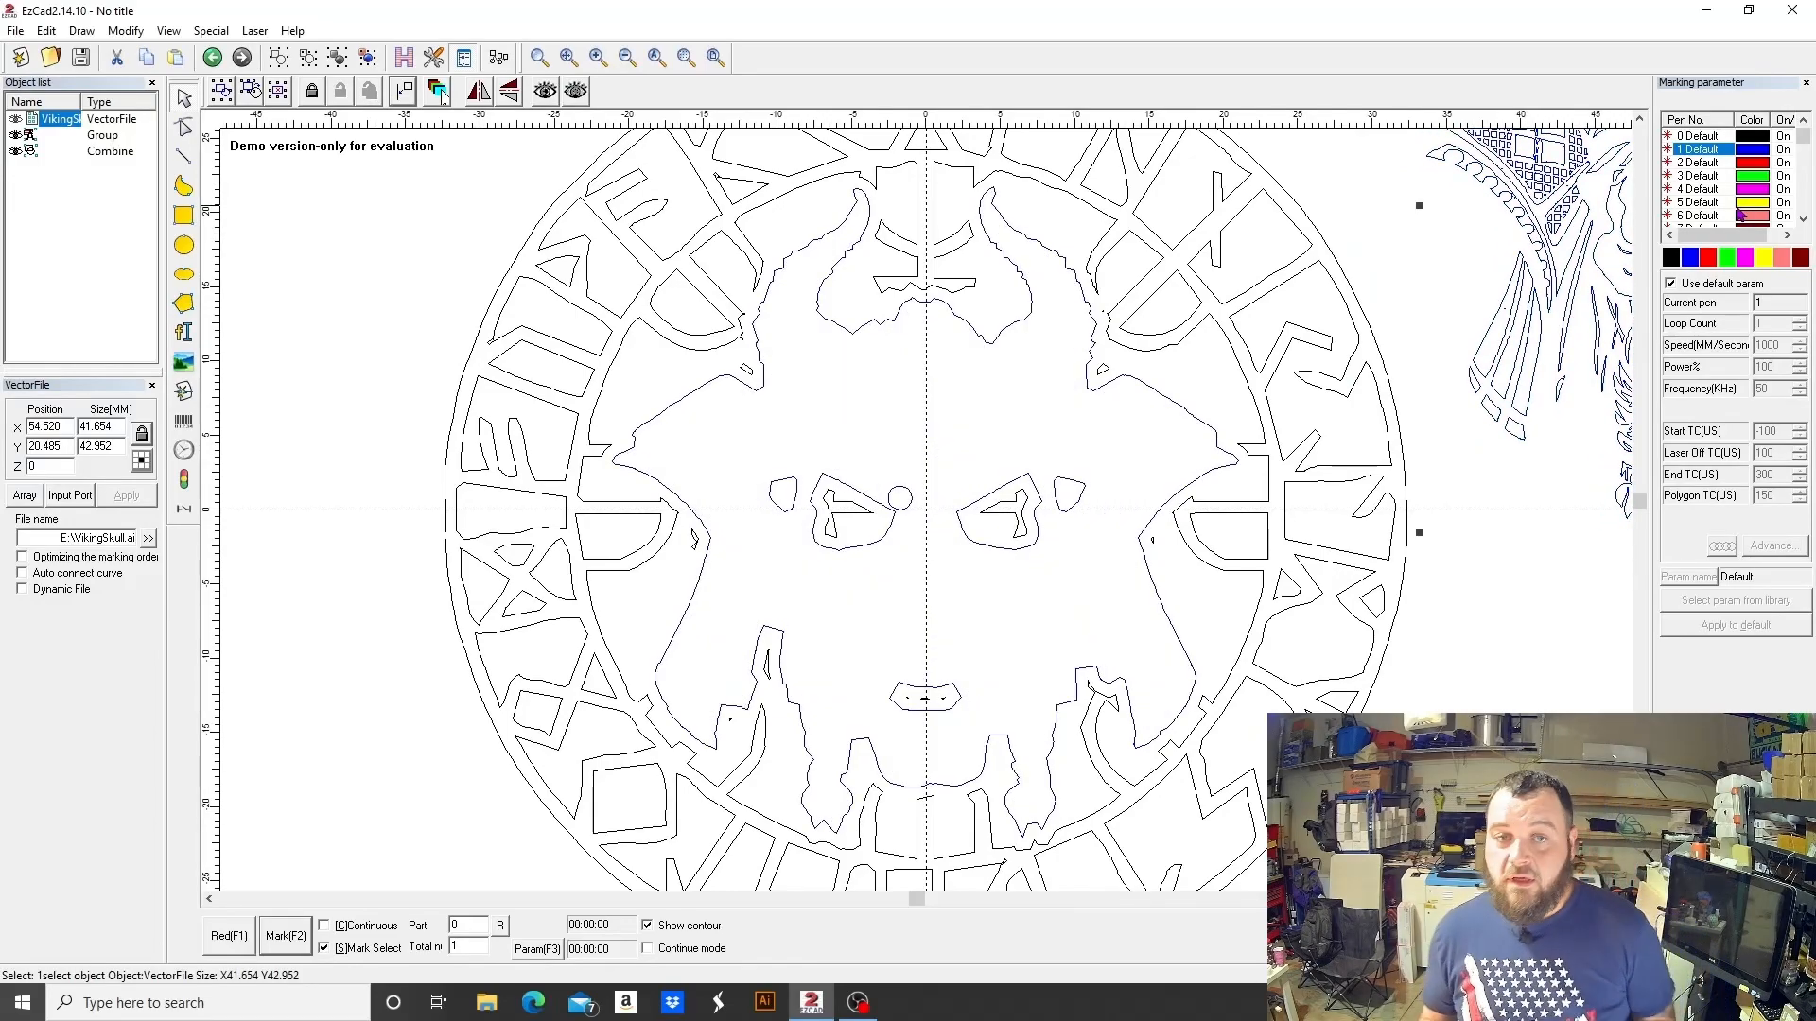
{"action": "mouse_move", "coordinate": [1360, 208]}
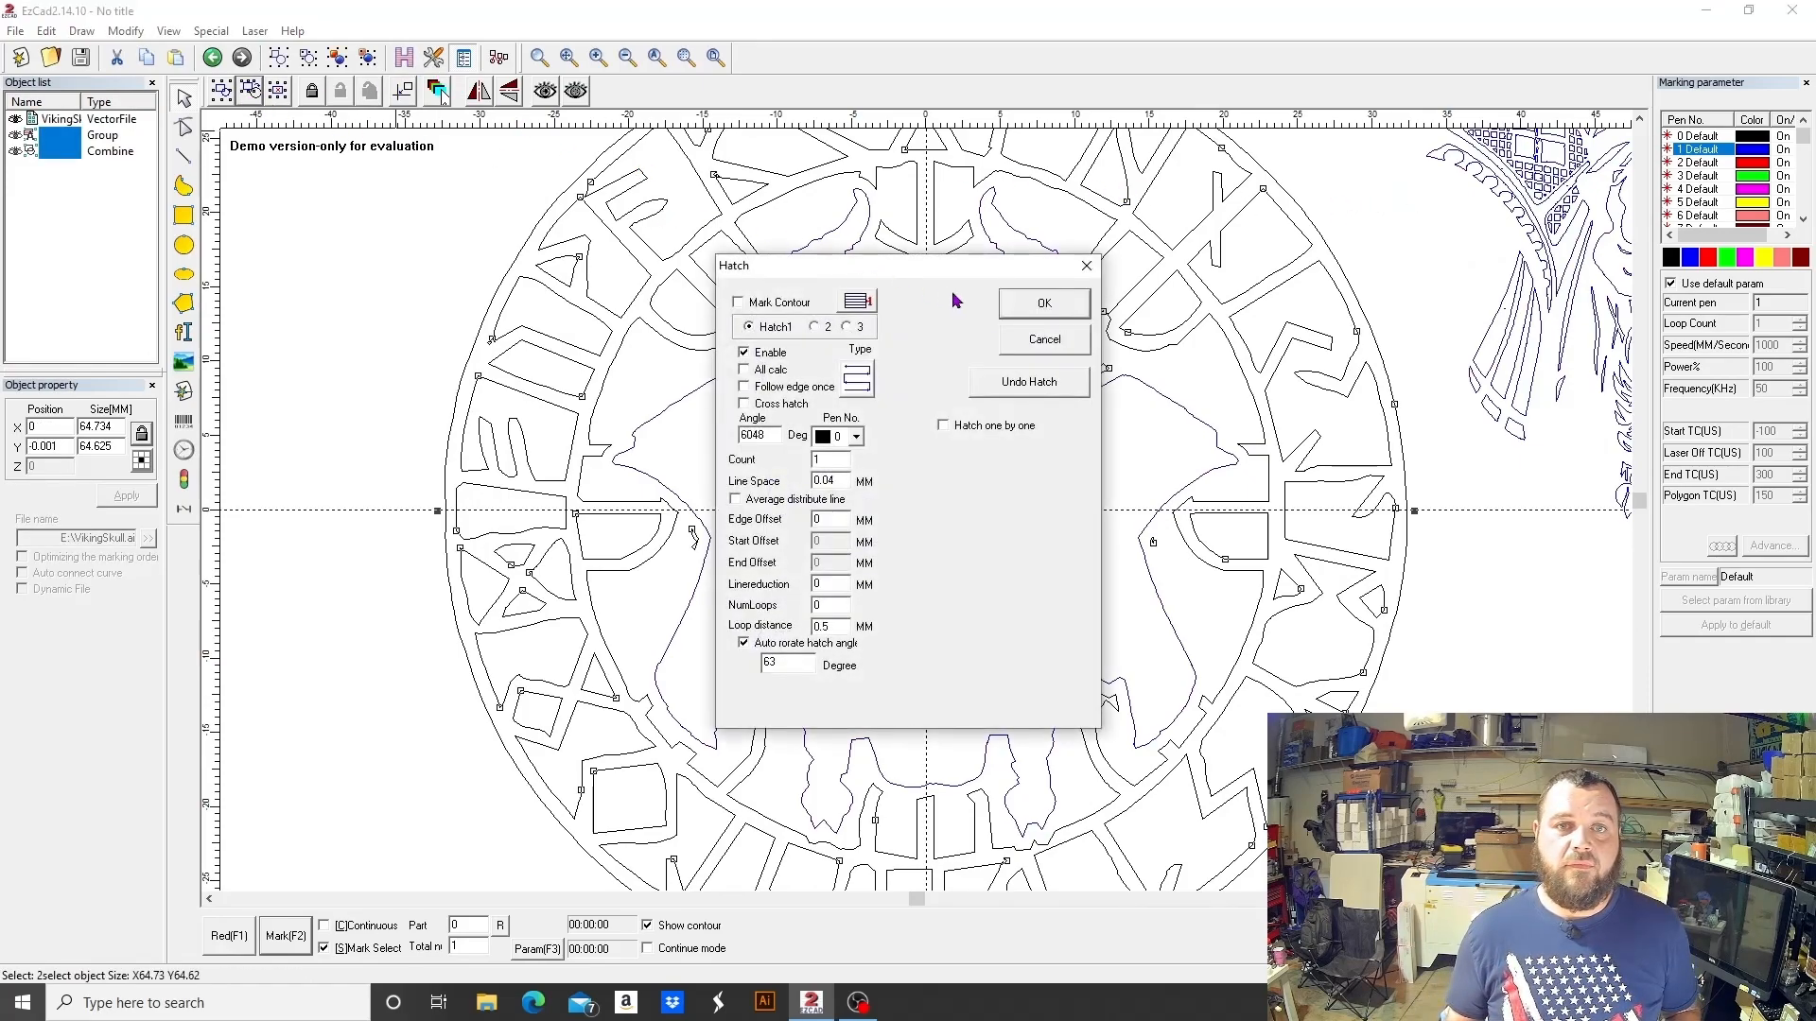
{"action": "left_click", "coordinate": [1040, 302]}
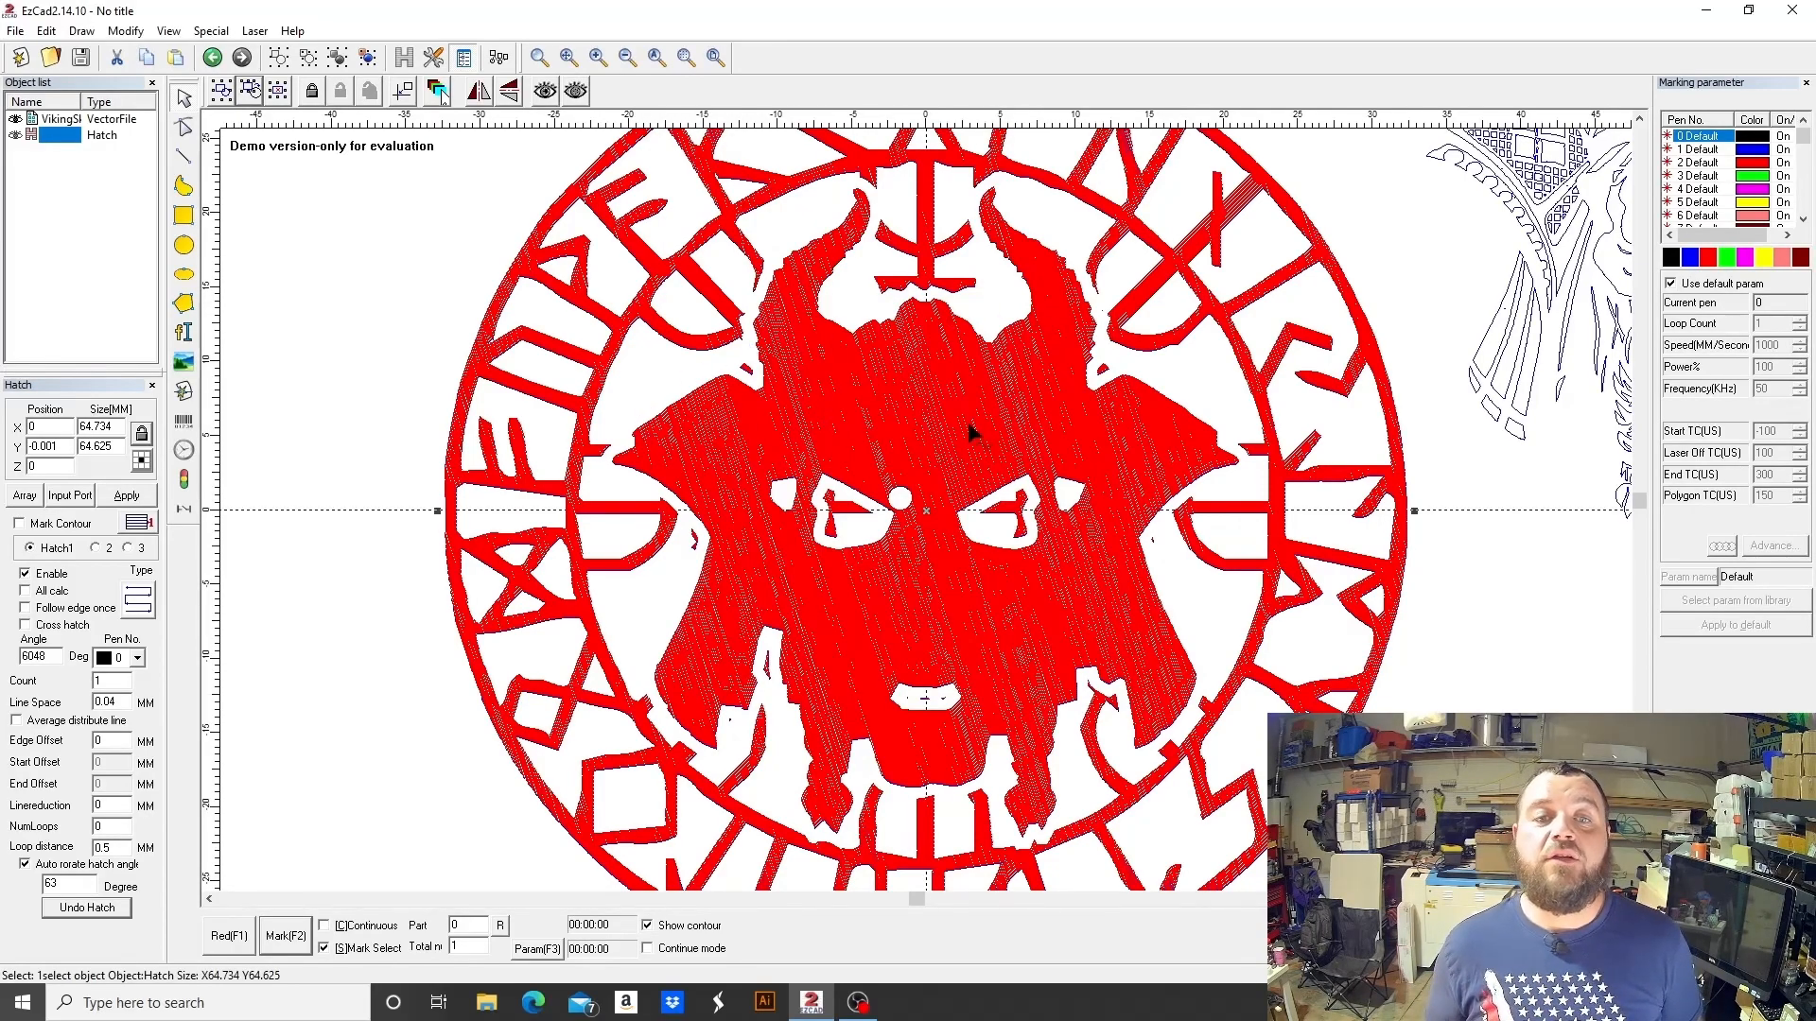
{"action": "mouse_move", "coordinate": [866, 267]}
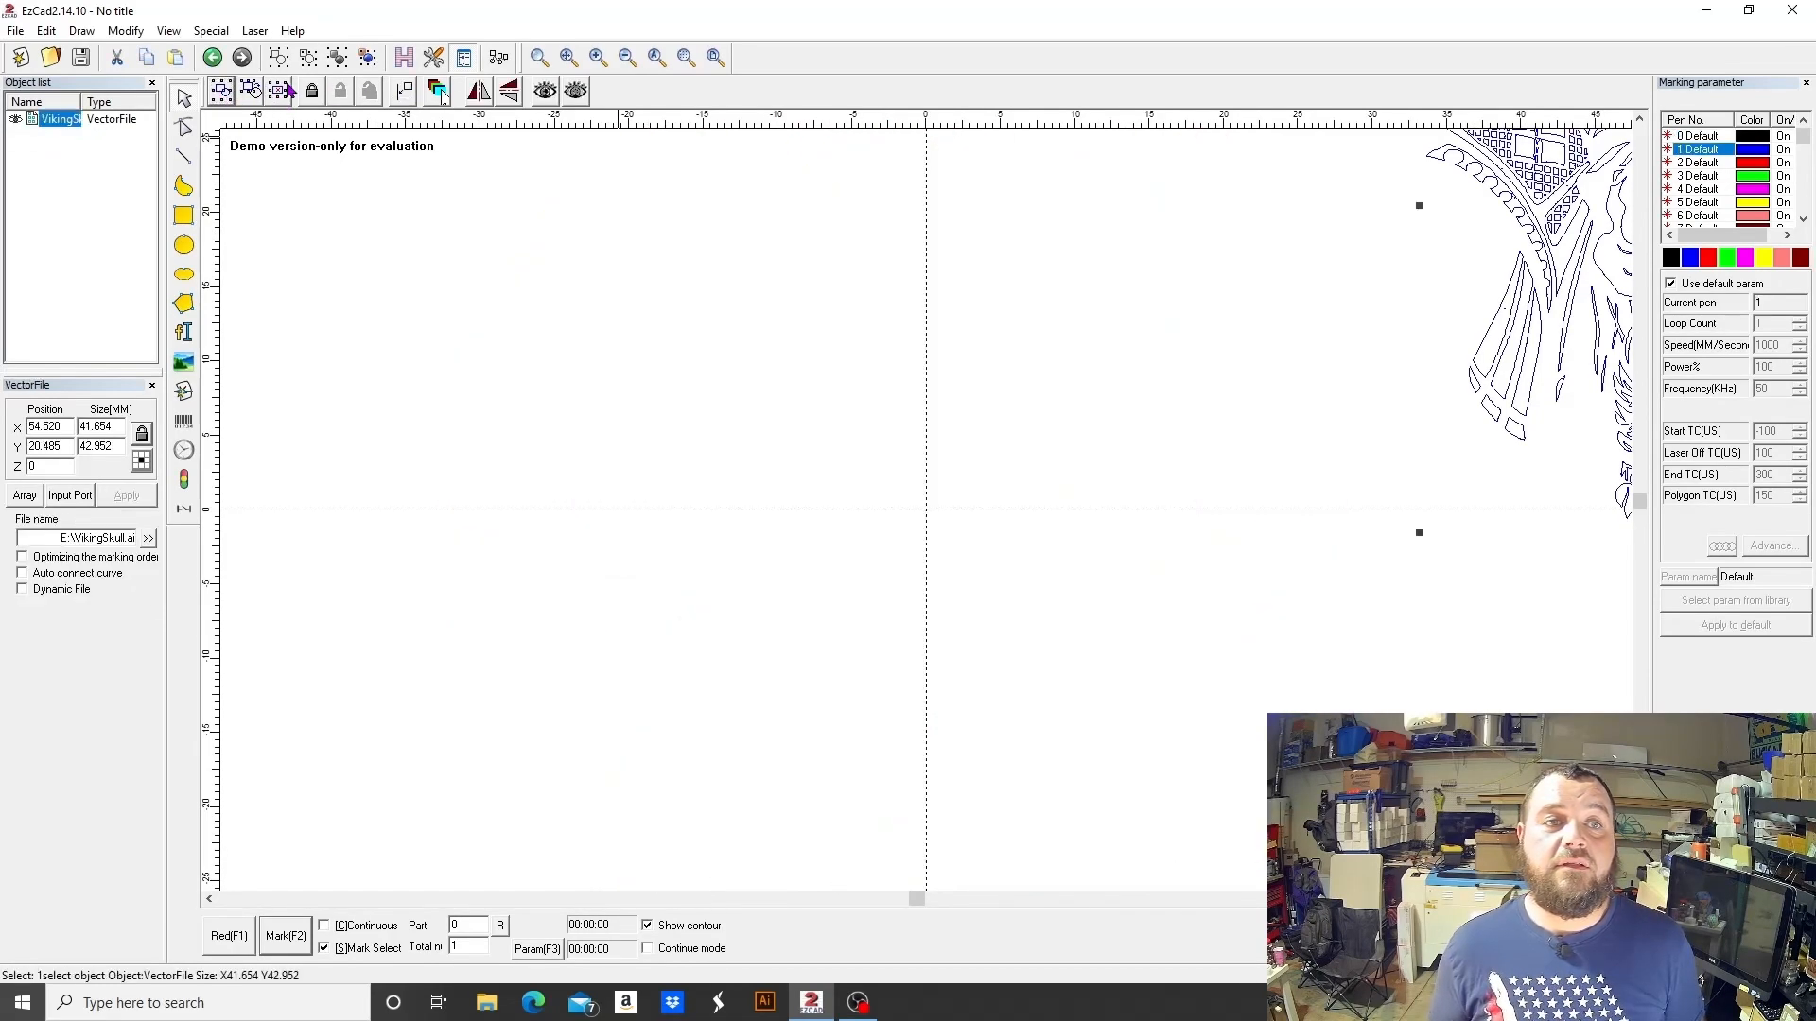
{"action": "left_click", "coordinate": [405, 57]}
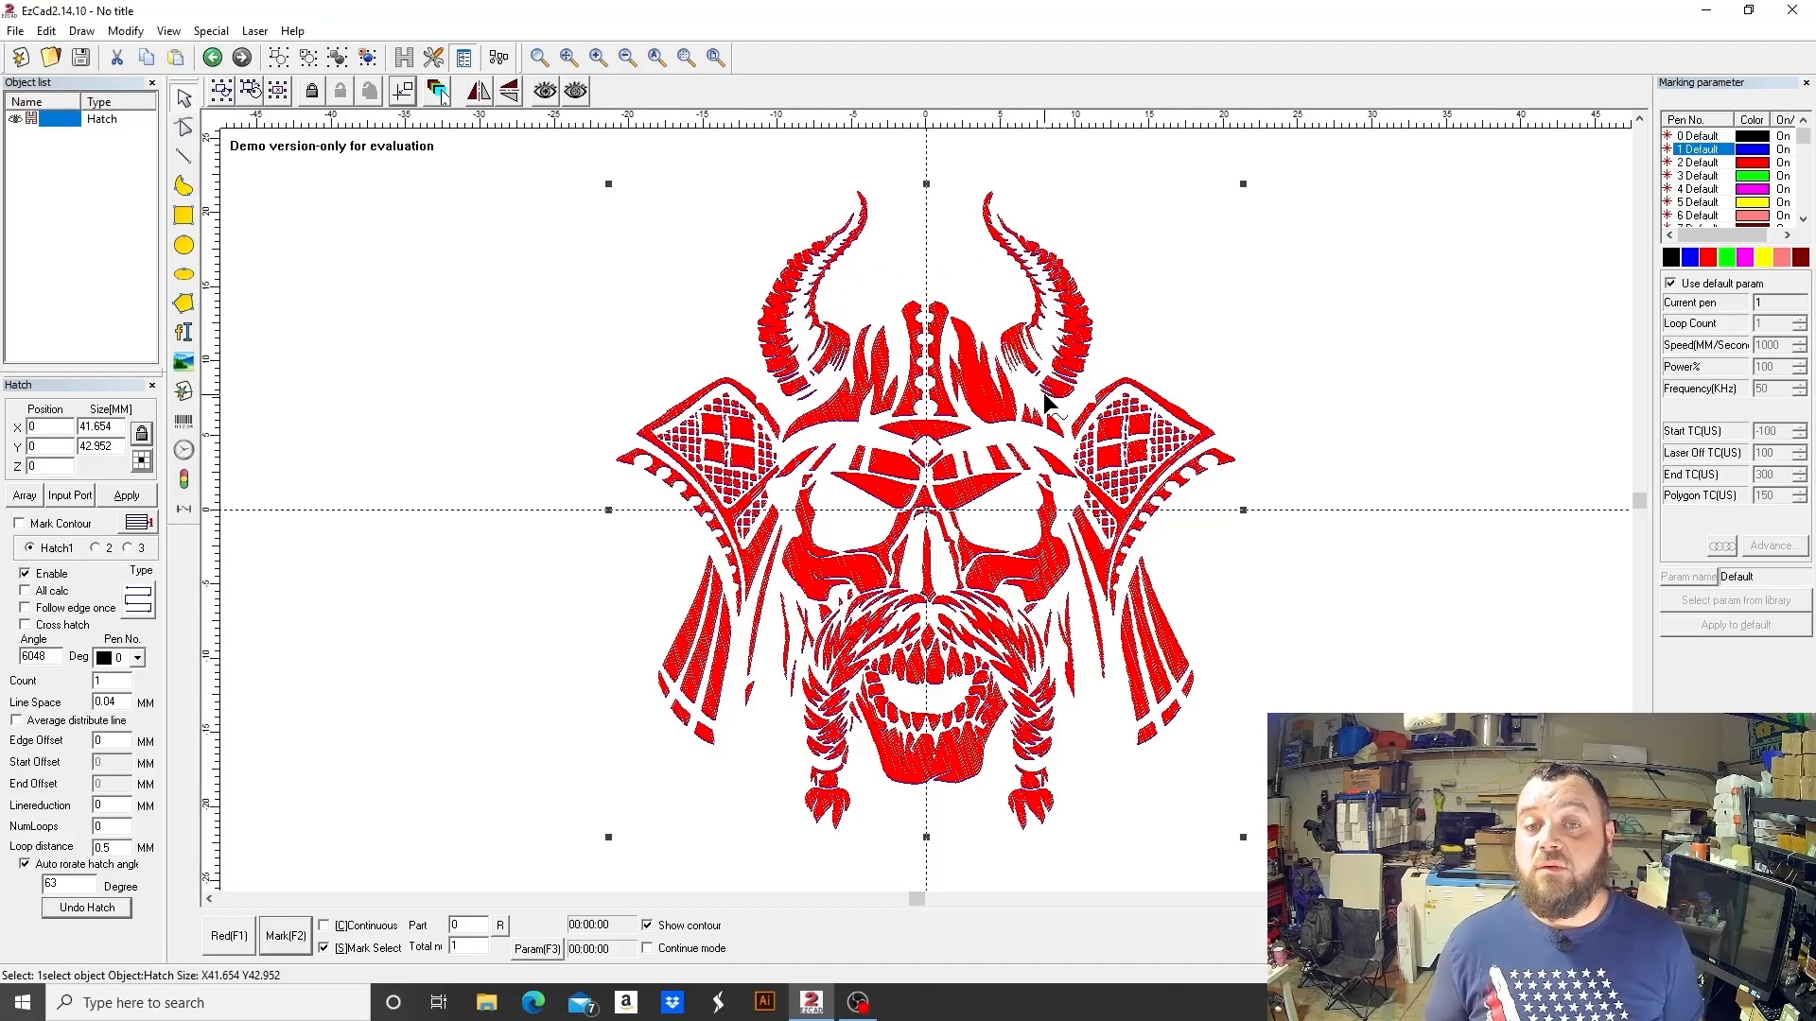
{"action": "mouse_move", "coordinate": [1298, 384]}
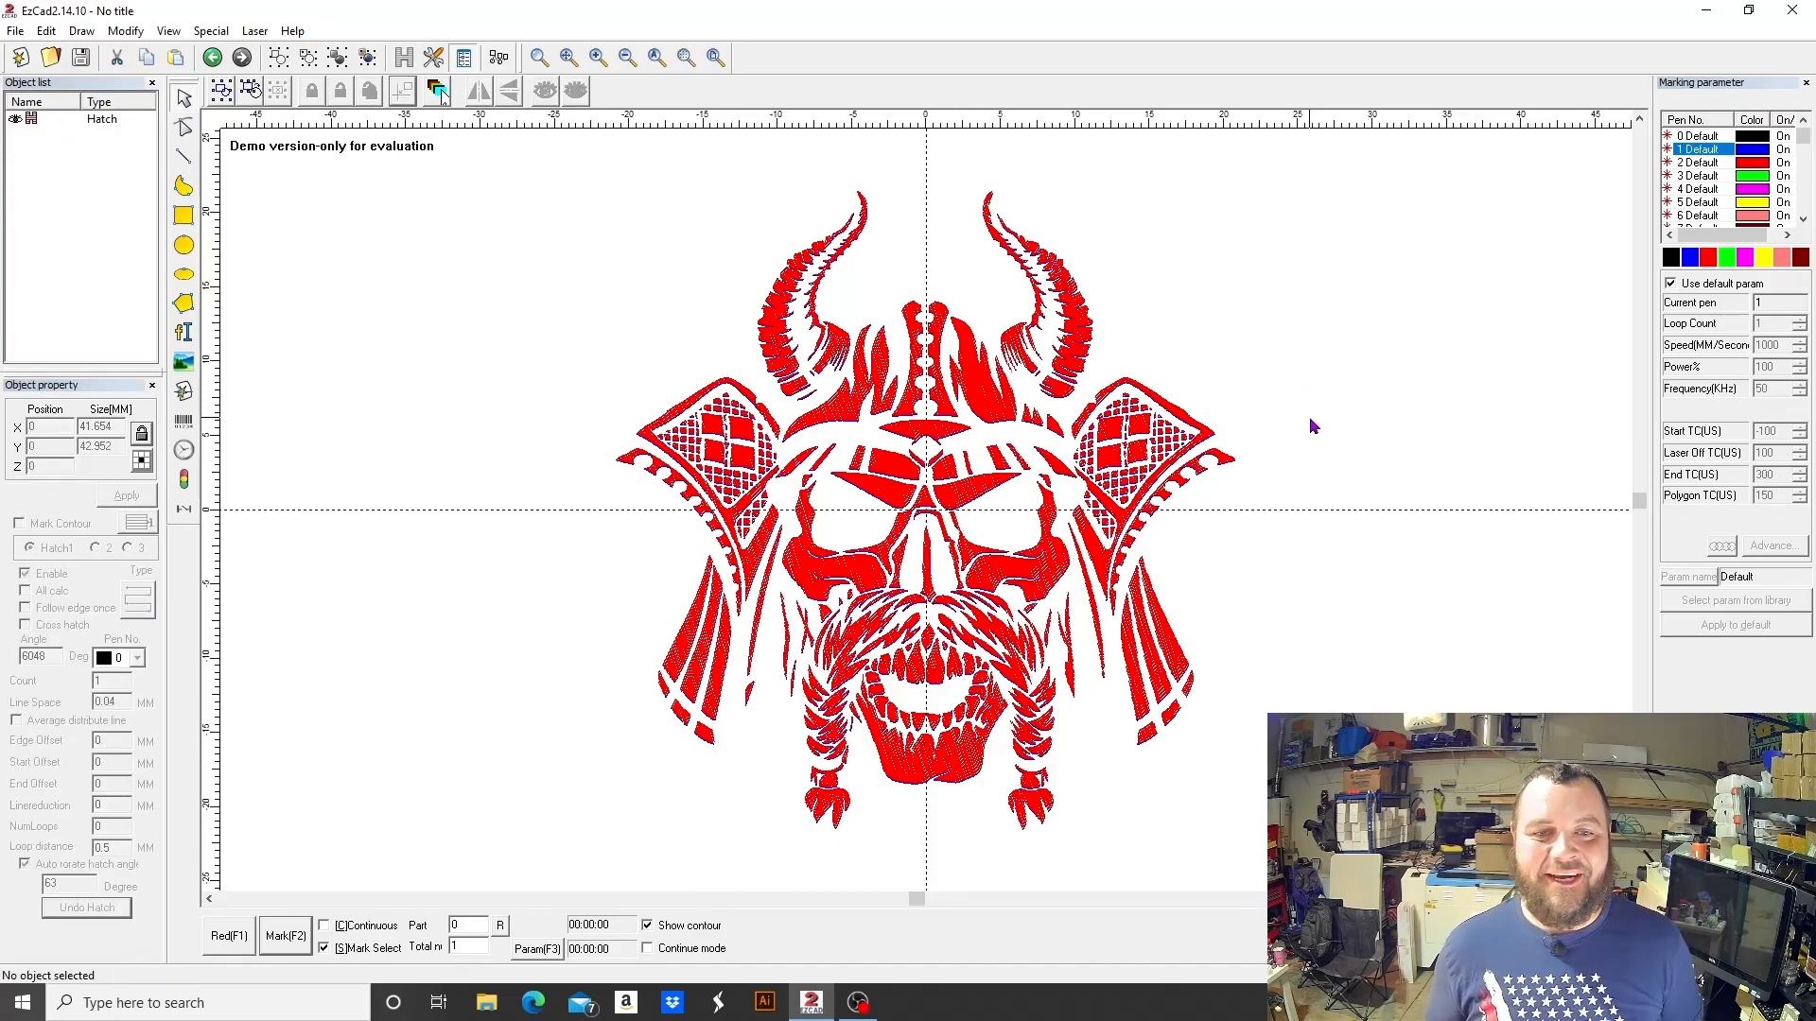
{"action": "mouse_move", "coordinate": [1315, 348]}
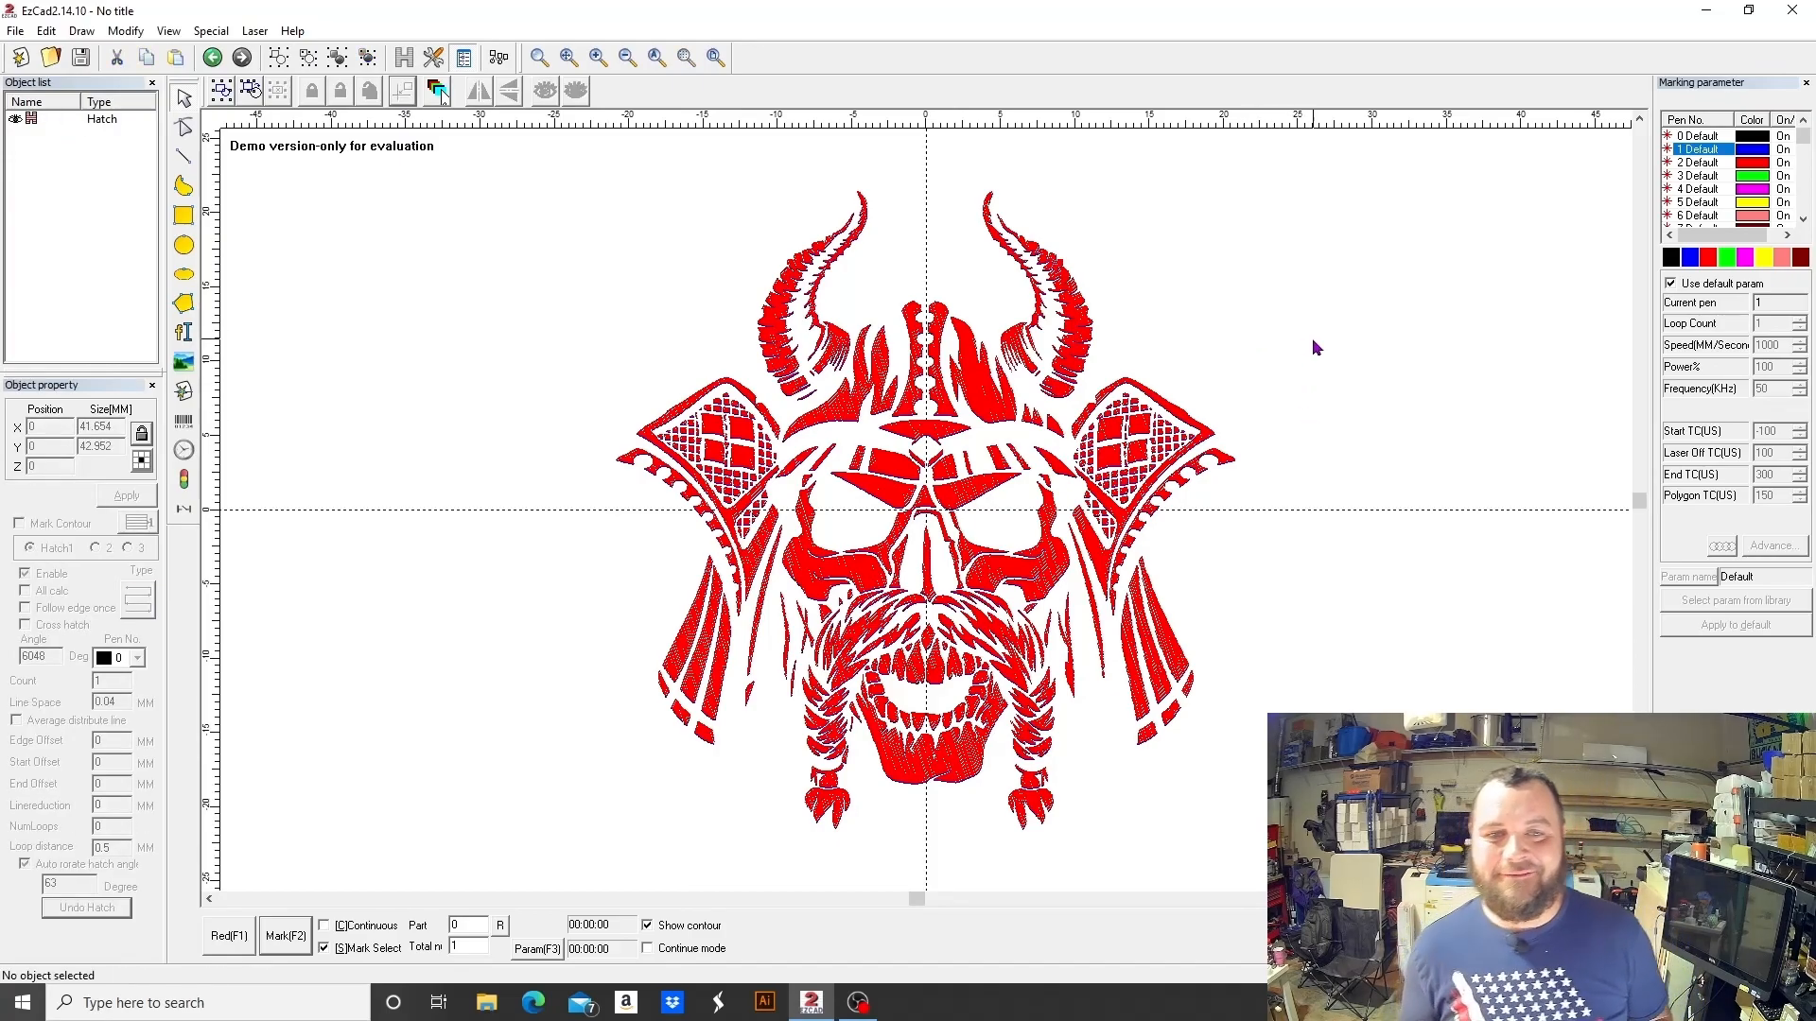
{"action": "mouse_move", "coordinate": [1297, 358]}
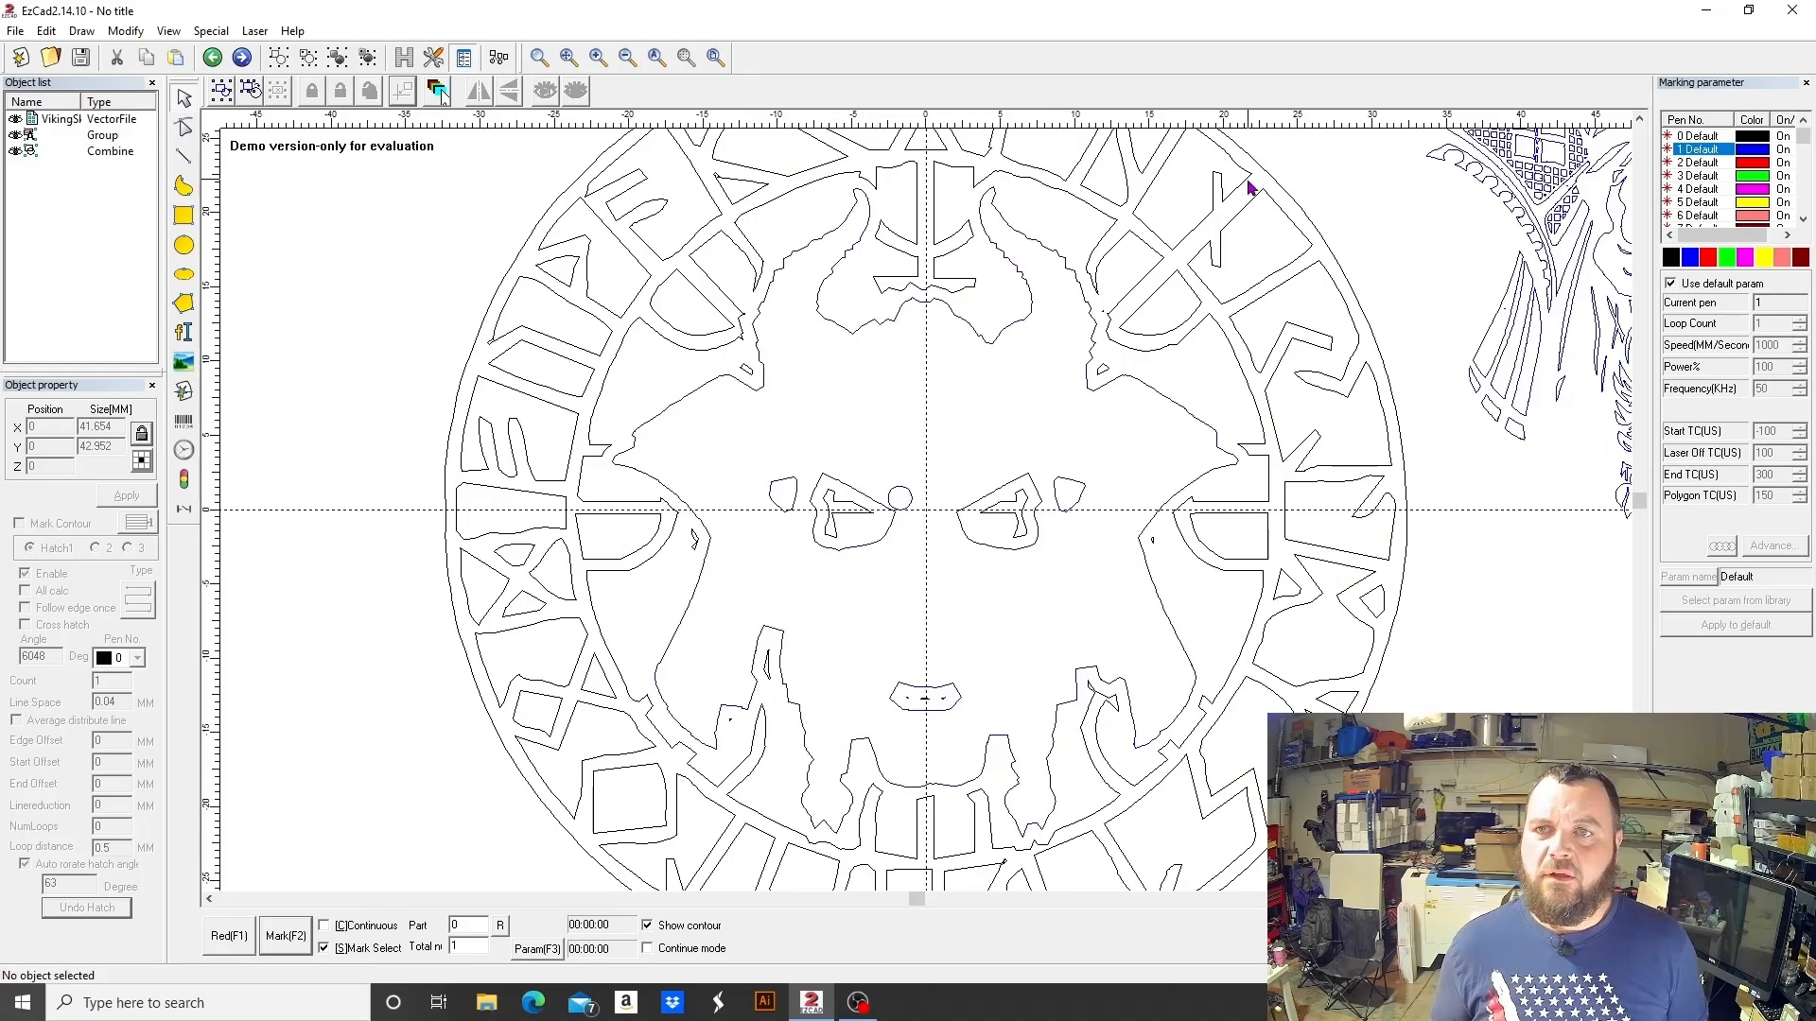
- Hatch the skull and ring together as one red object and add a TEXT object
{"action": "left_click", "coordinate": [61, 117]}
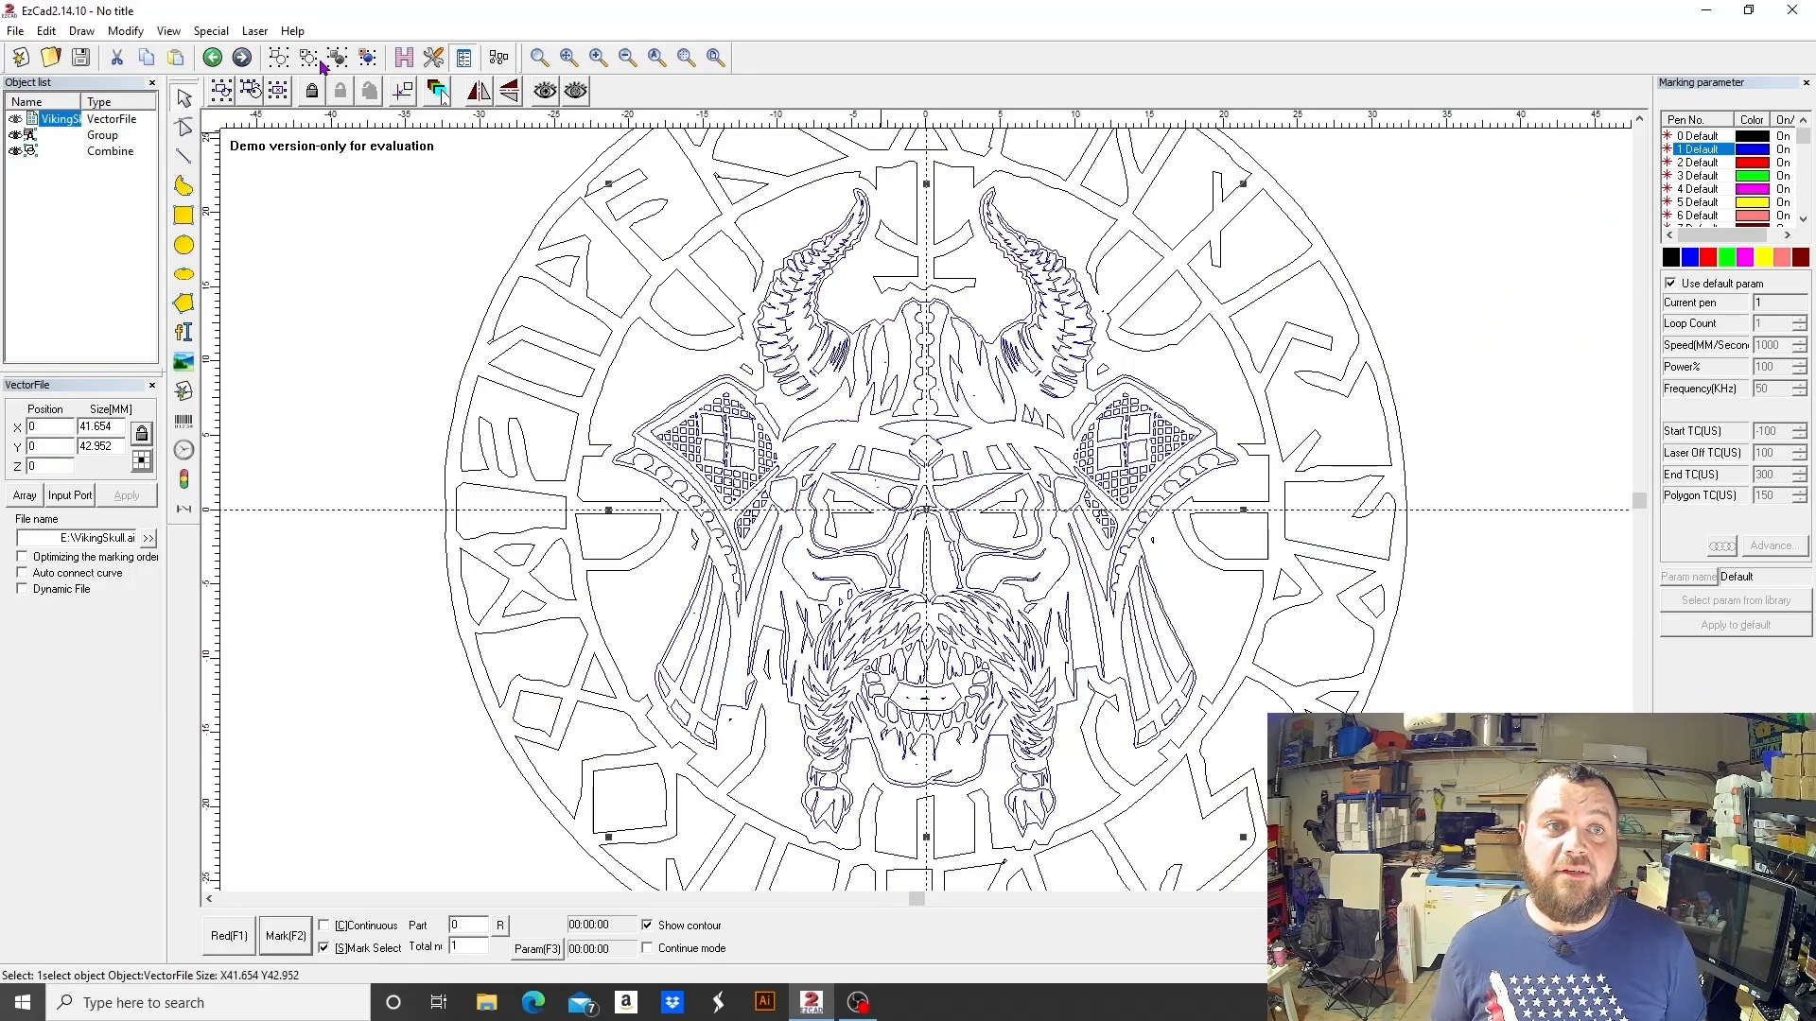
{"action": "left_click", "coordinate": [402, 58]}
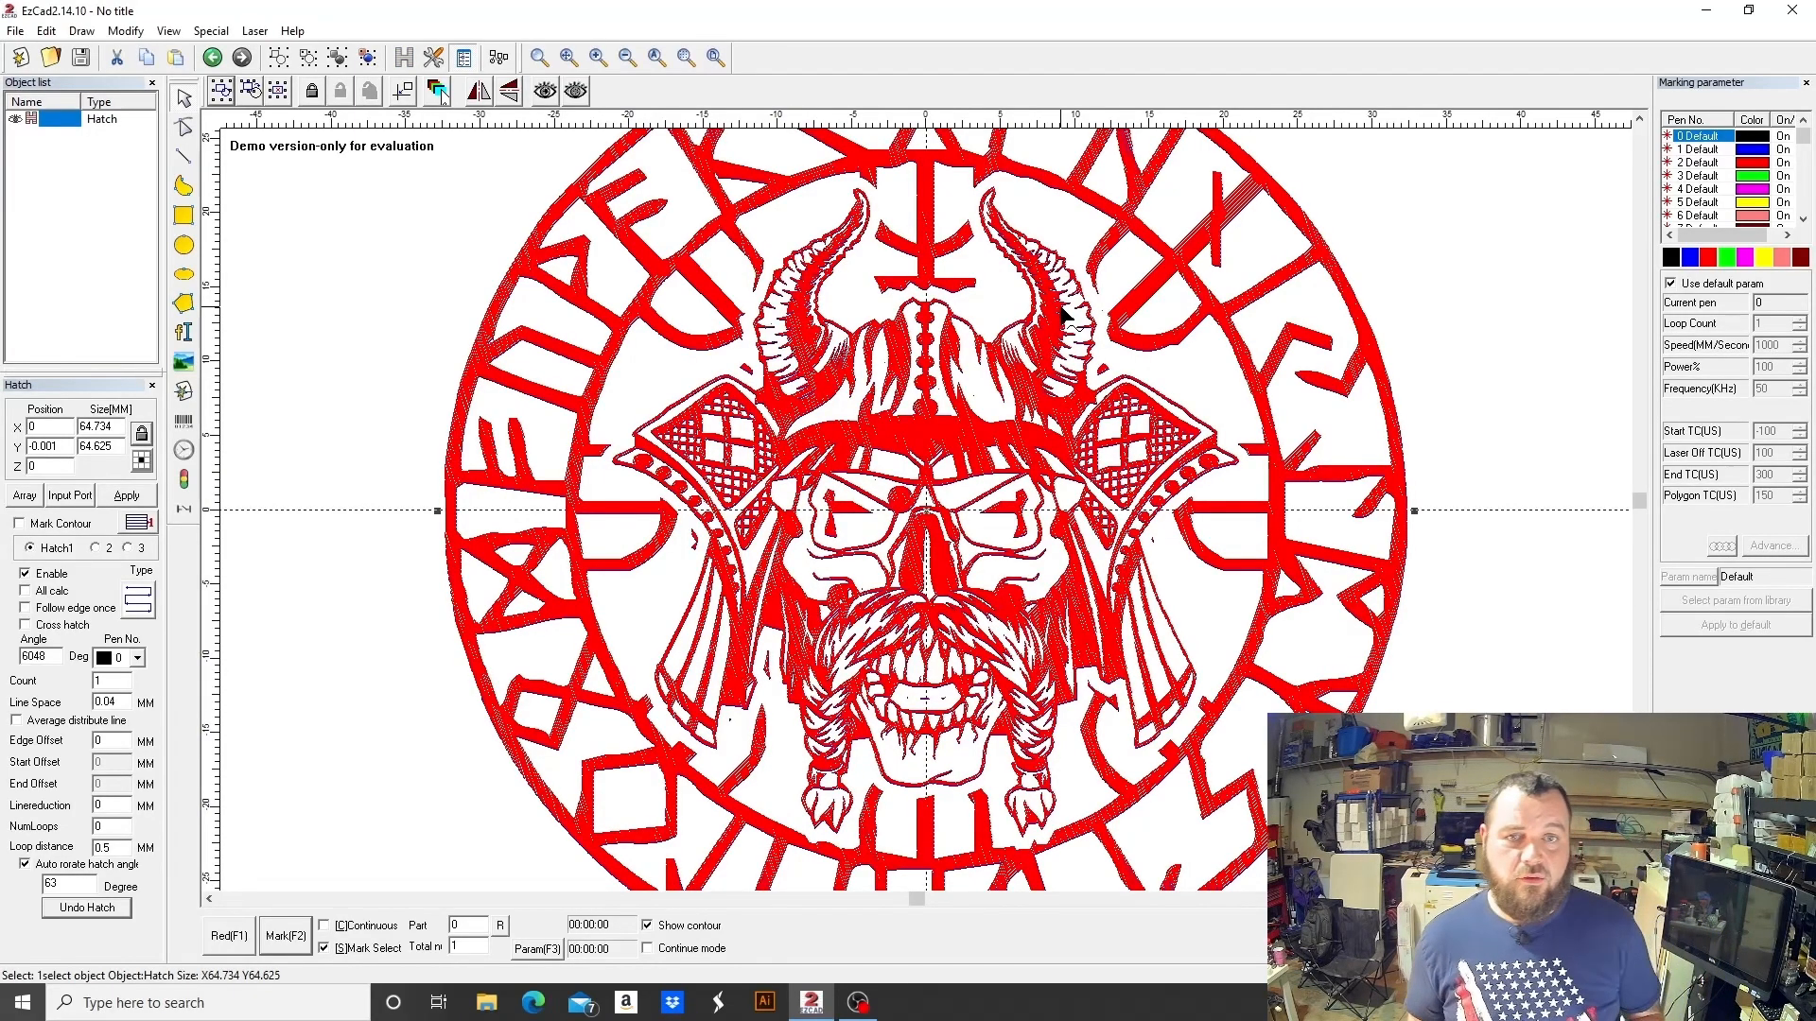
{"action": "mouse_move", "coordinate": [1140, 393]}
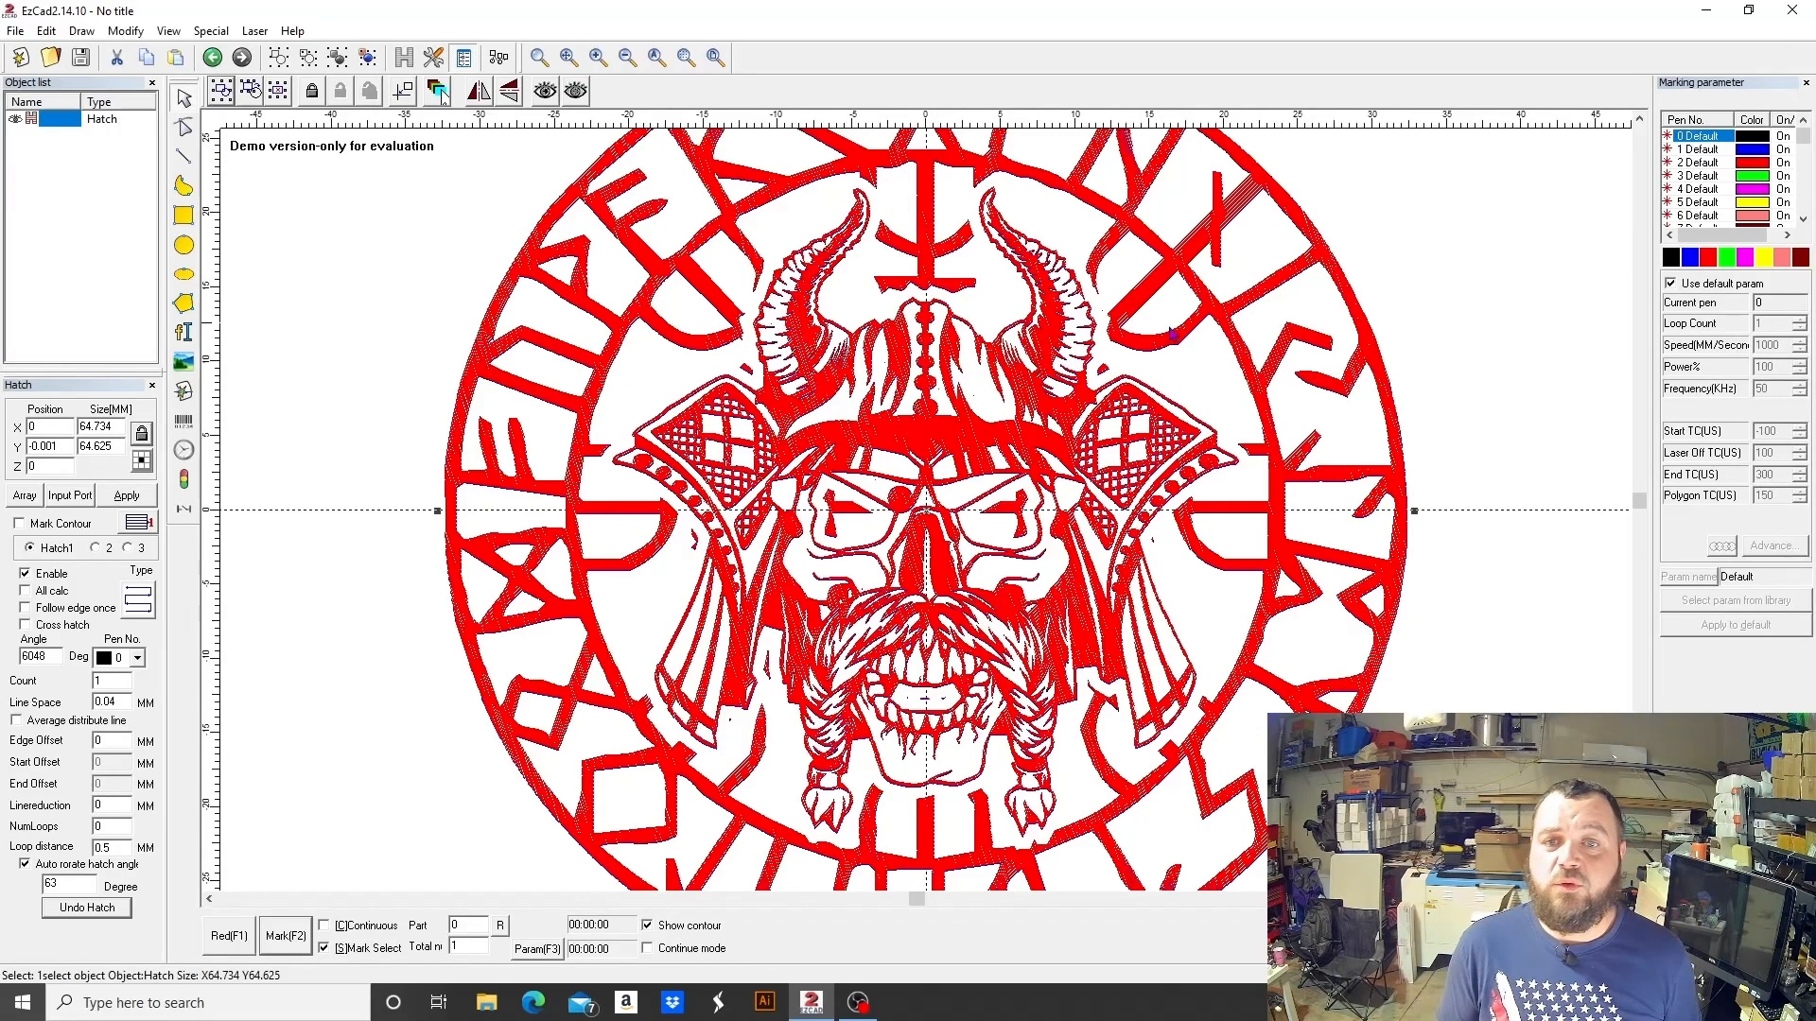
{"action": "mouse_move", "coordinate": [998, 754]}
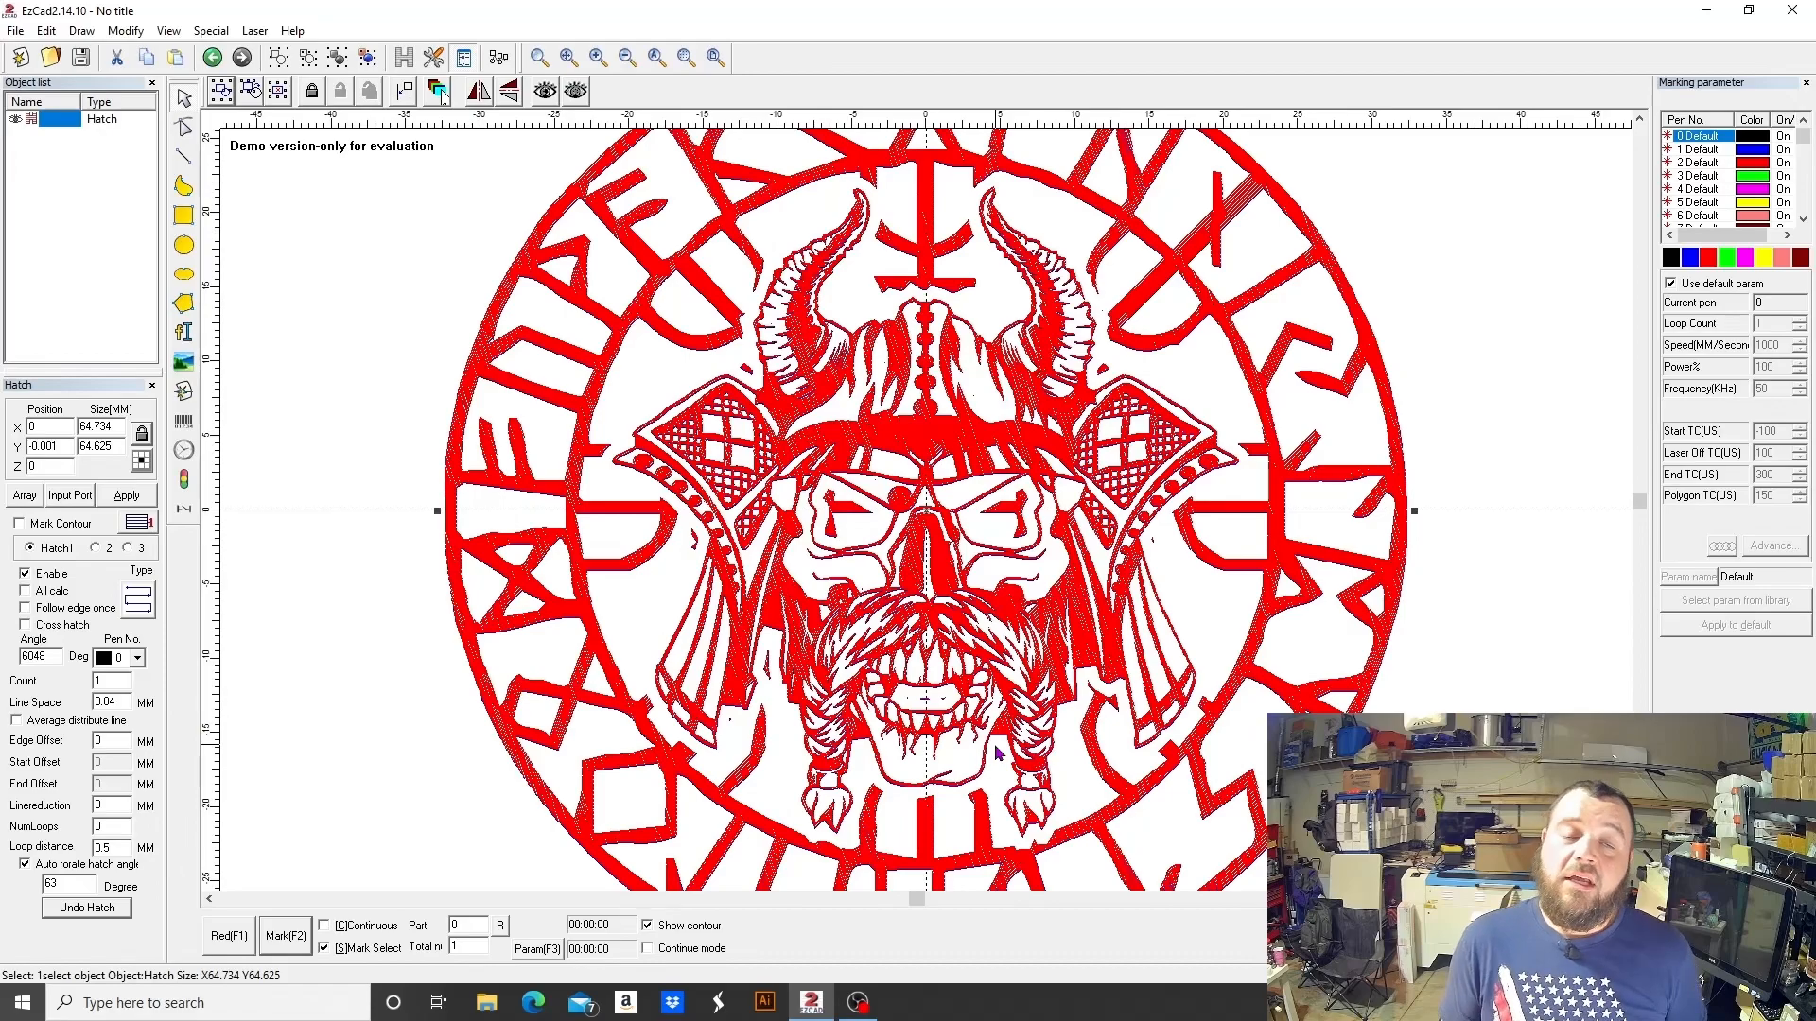
{"action": "mouse_move", "coordinate": [527, 554]}
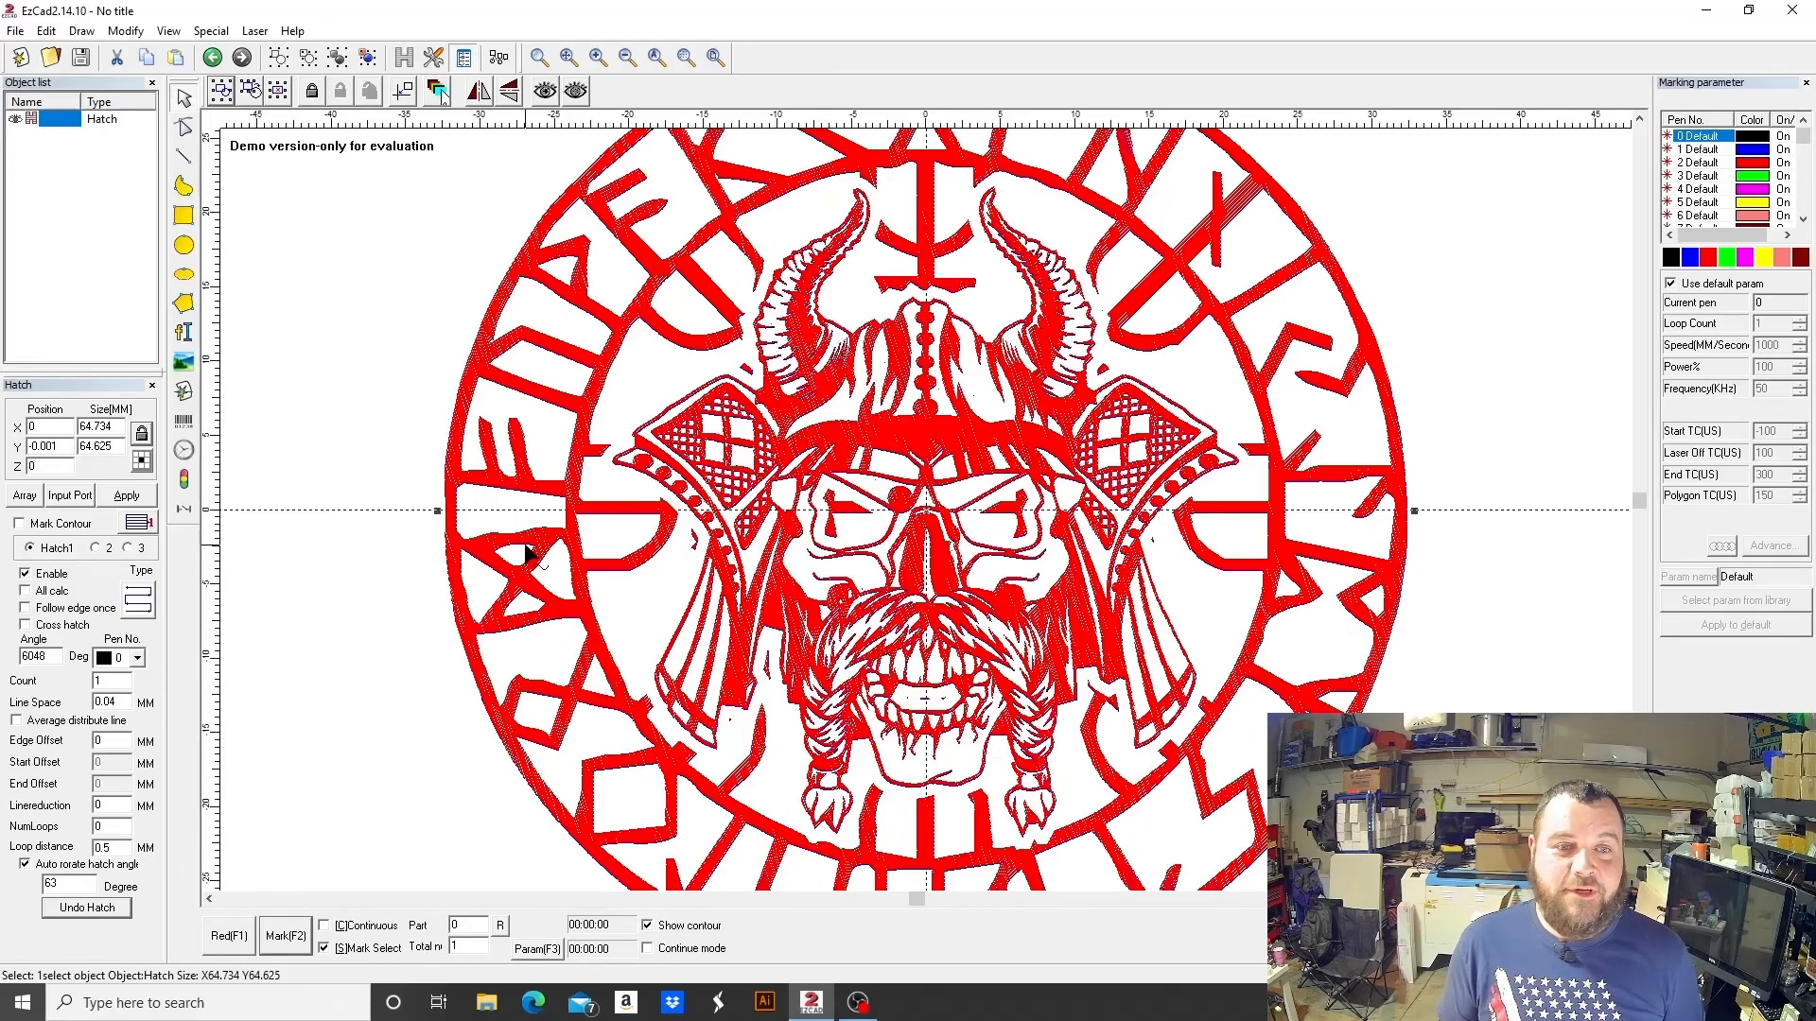
{"action": "mouse_move", "coordinate": [792, 411]}
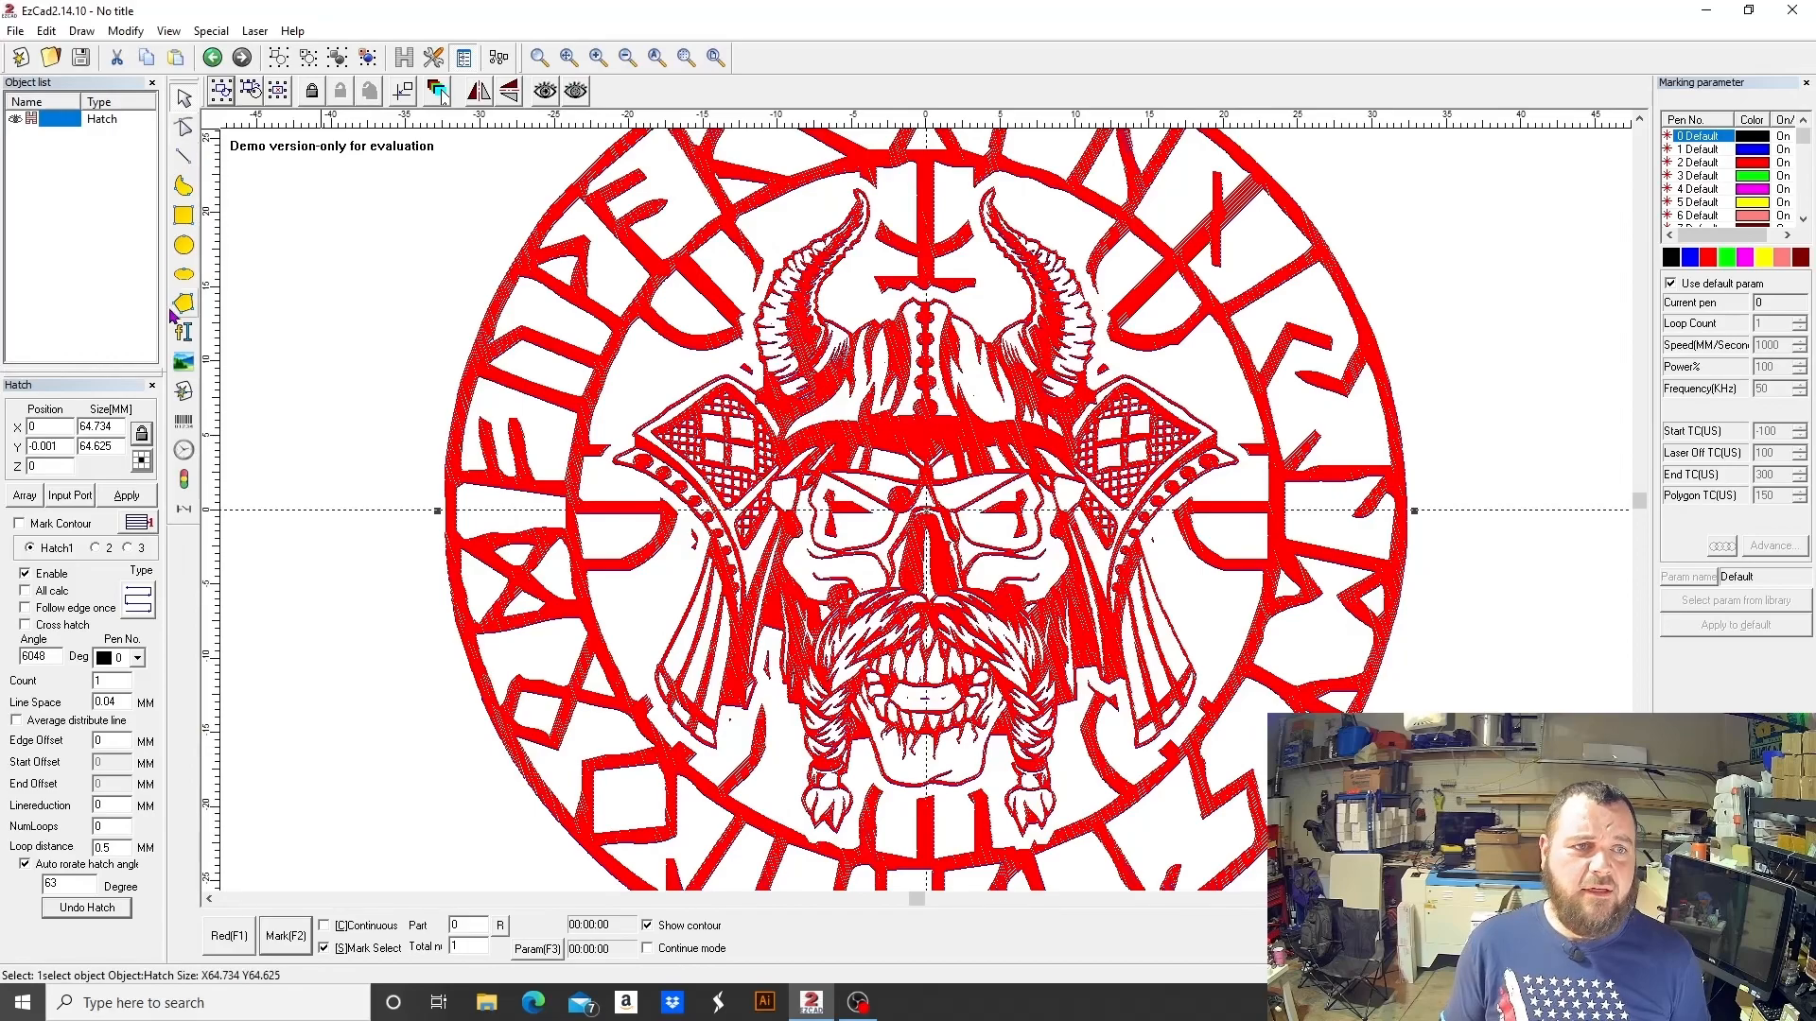
{"action": "left_click", "coordinate": [184, 335]}
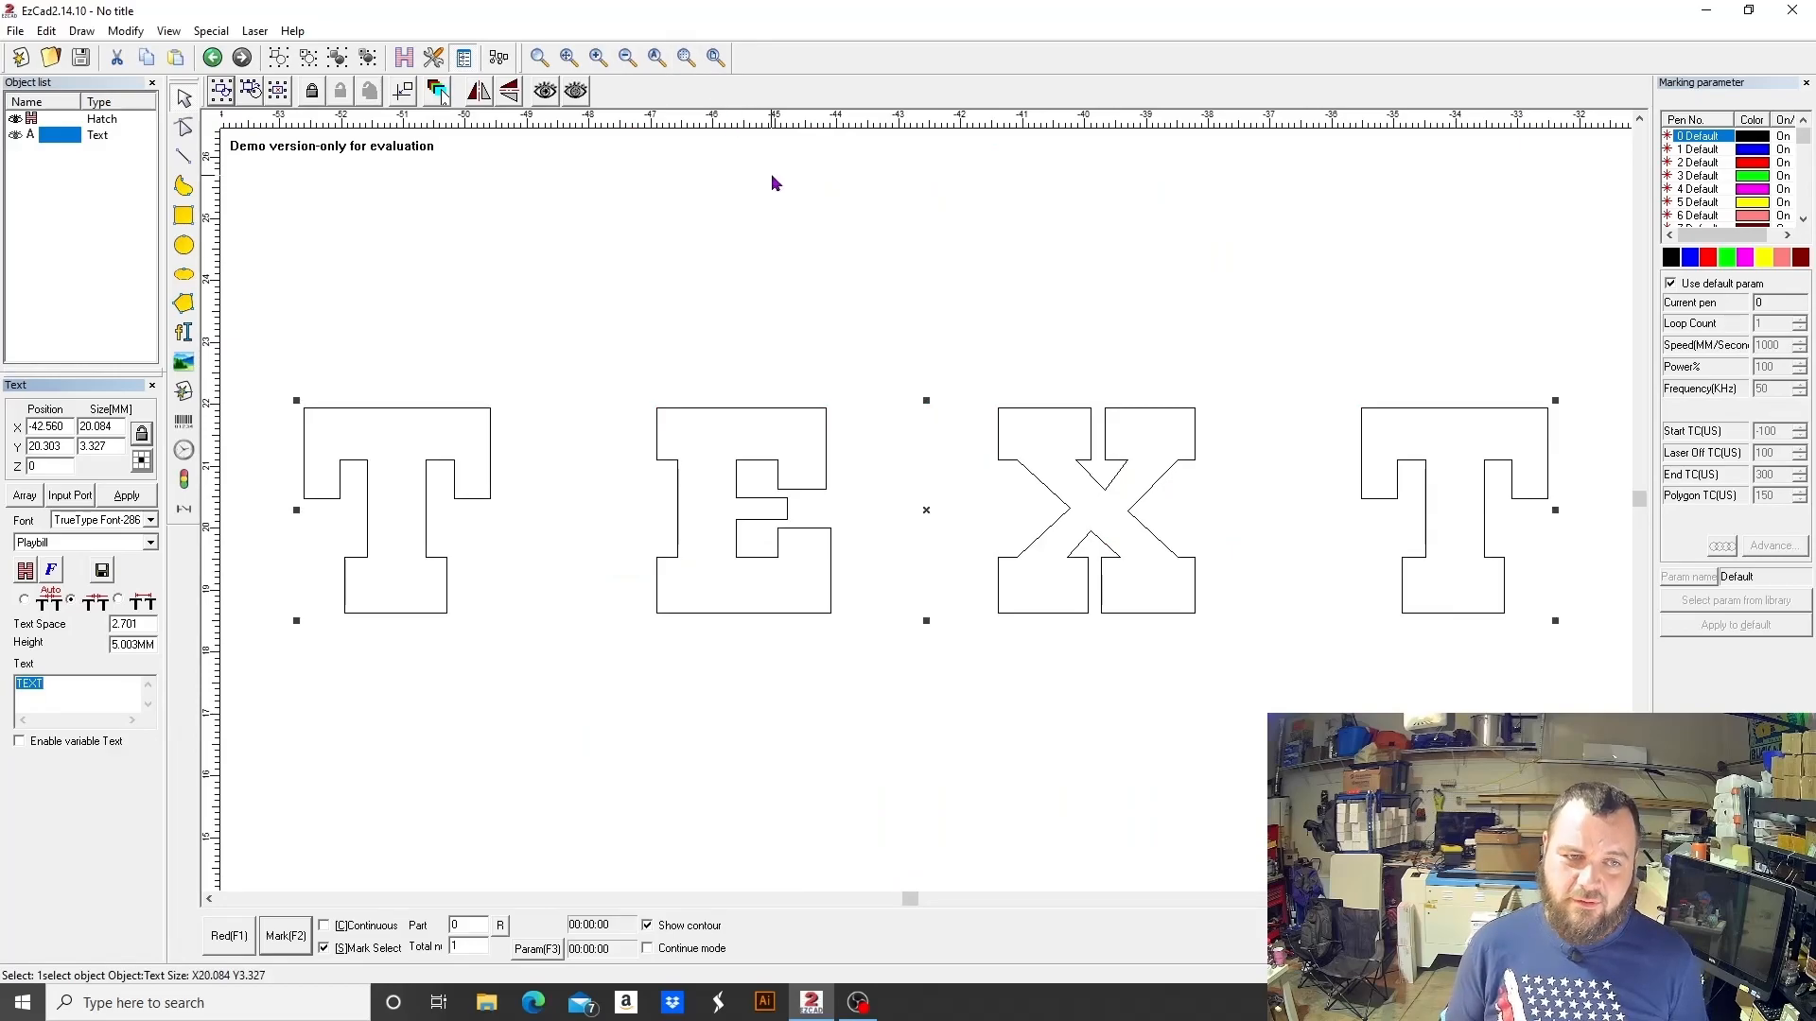
- Replace the text content TEXT with uppercase NOAH in the Text dialog
{"action": "left_click", "coordinate": [87, 694]}
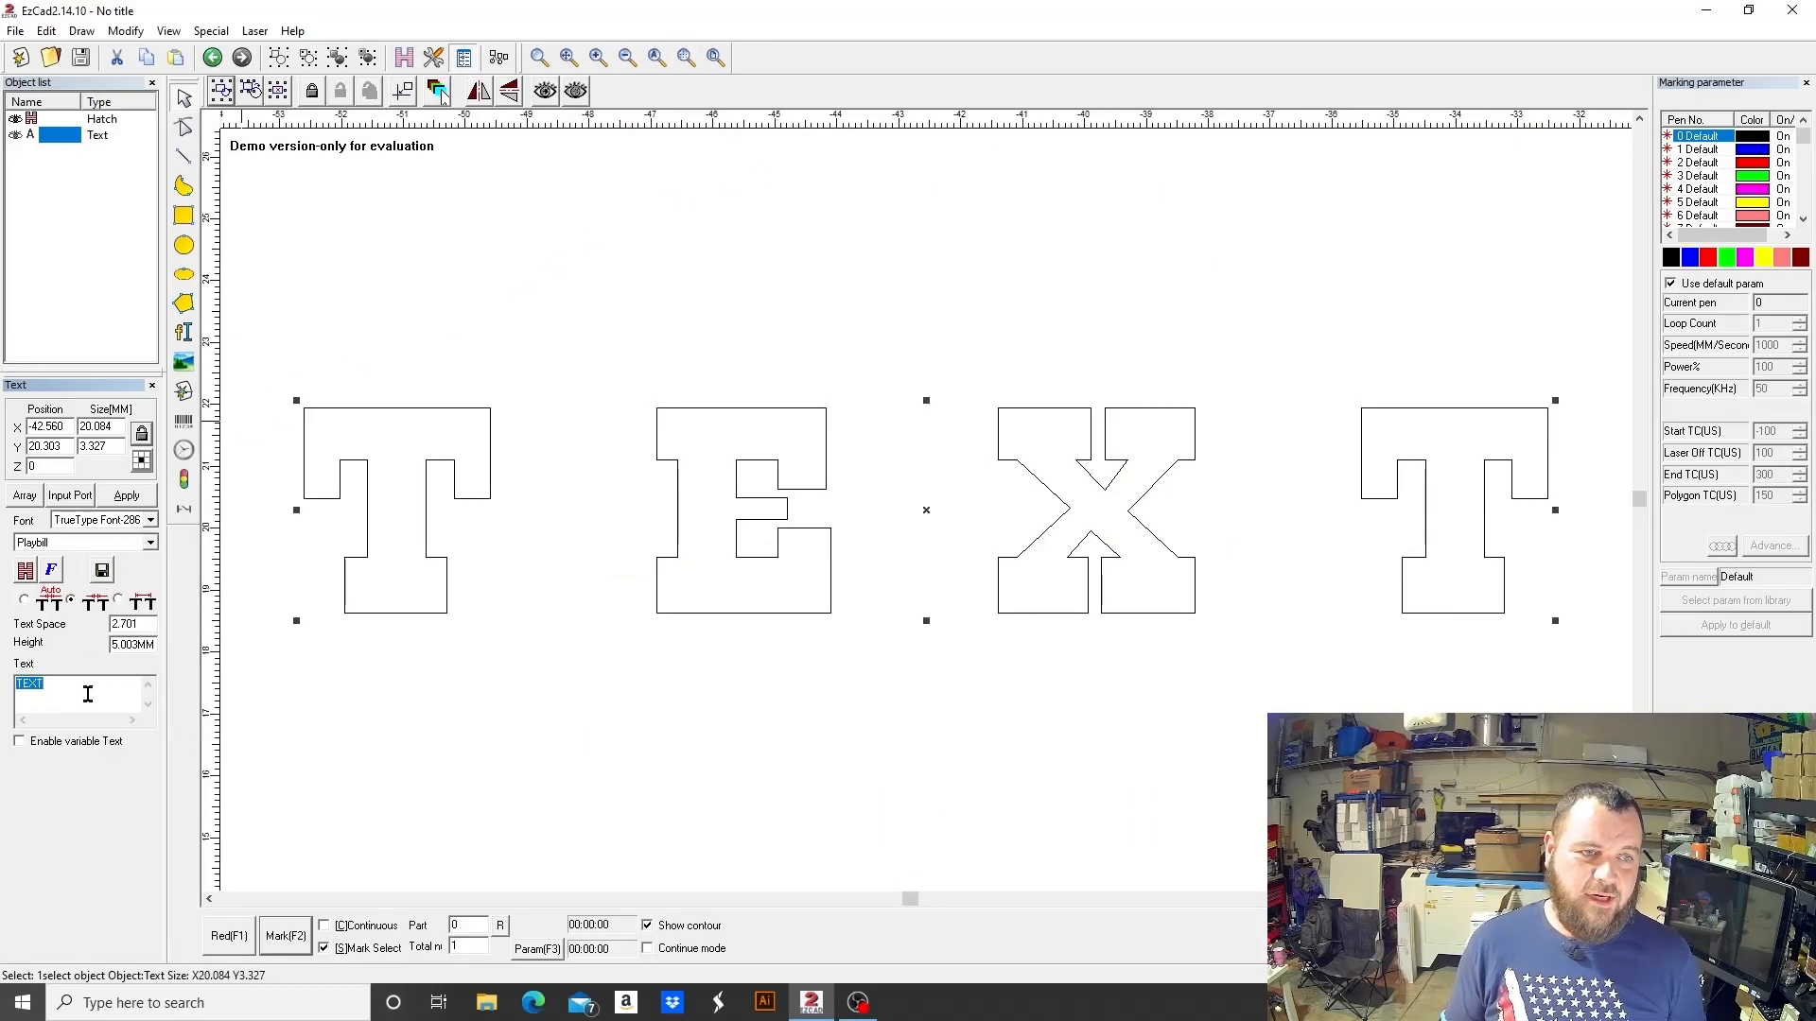
{"action": "double_click", "coordinate": [81, 694]}
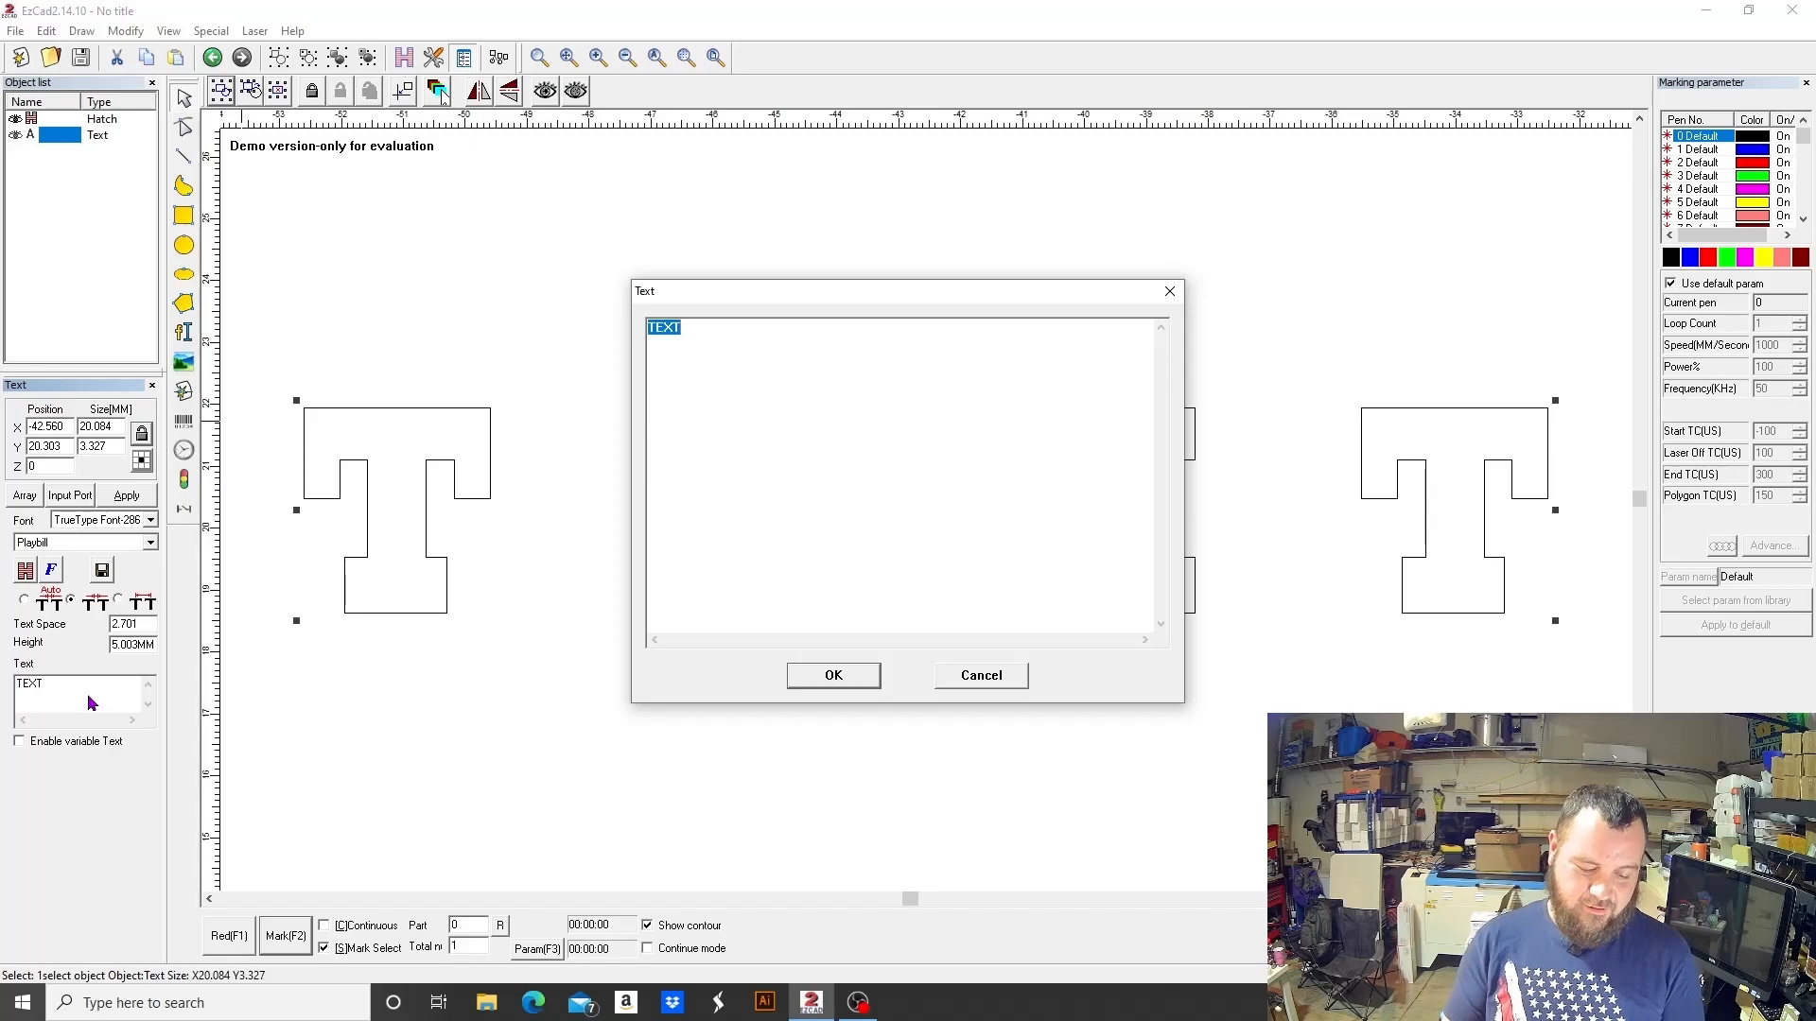
{"action": "type", "text": "noah"}
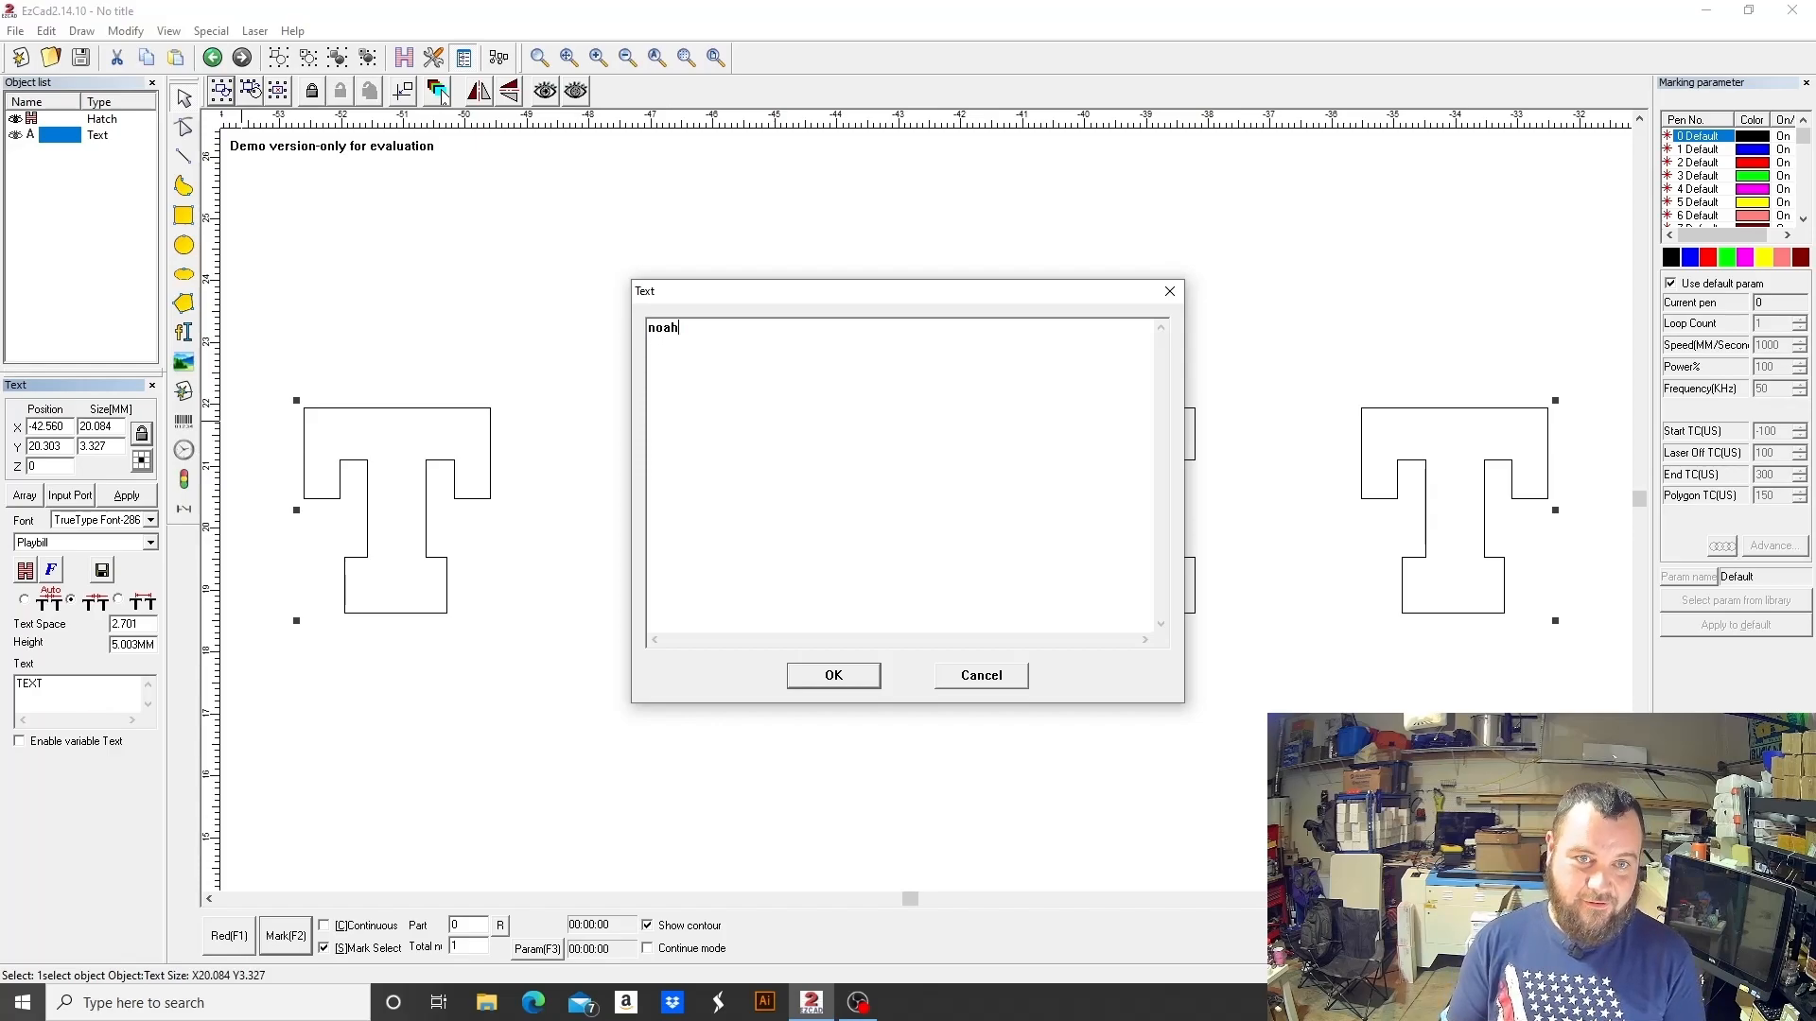
{"action": "key", "text": "ctrl+a"}
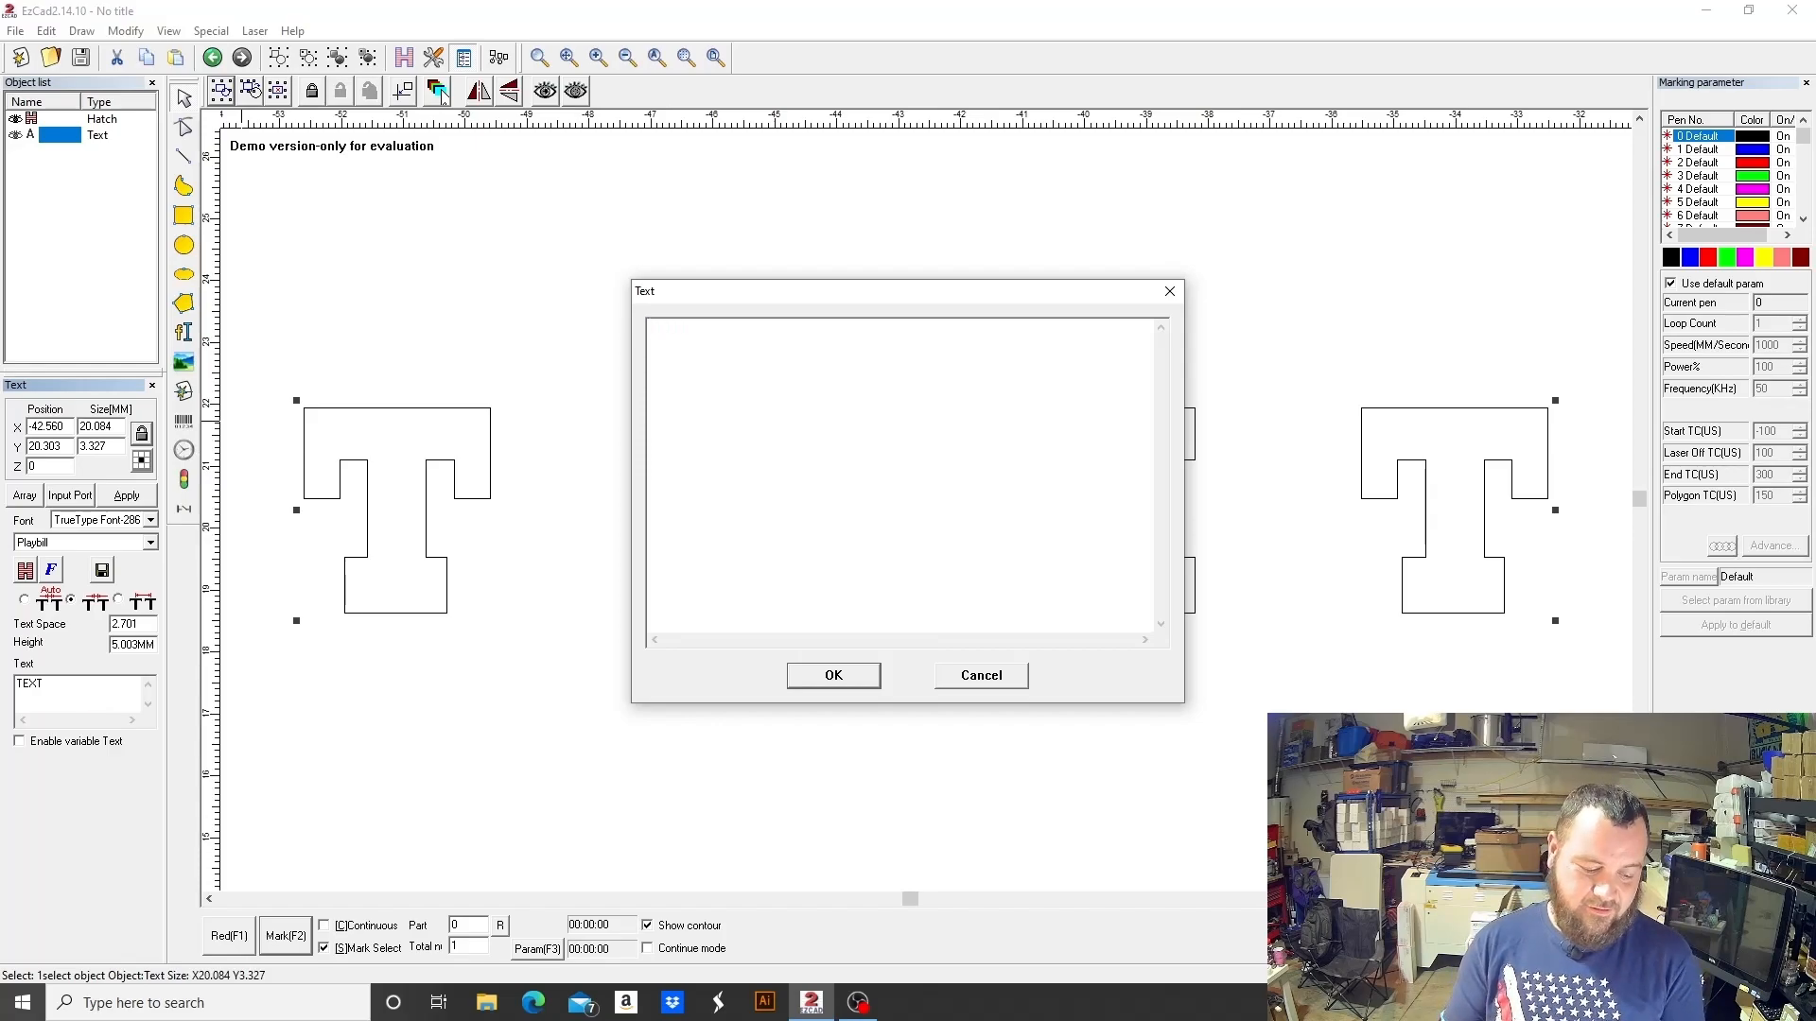
{"action": "type", "text": "NOA"}
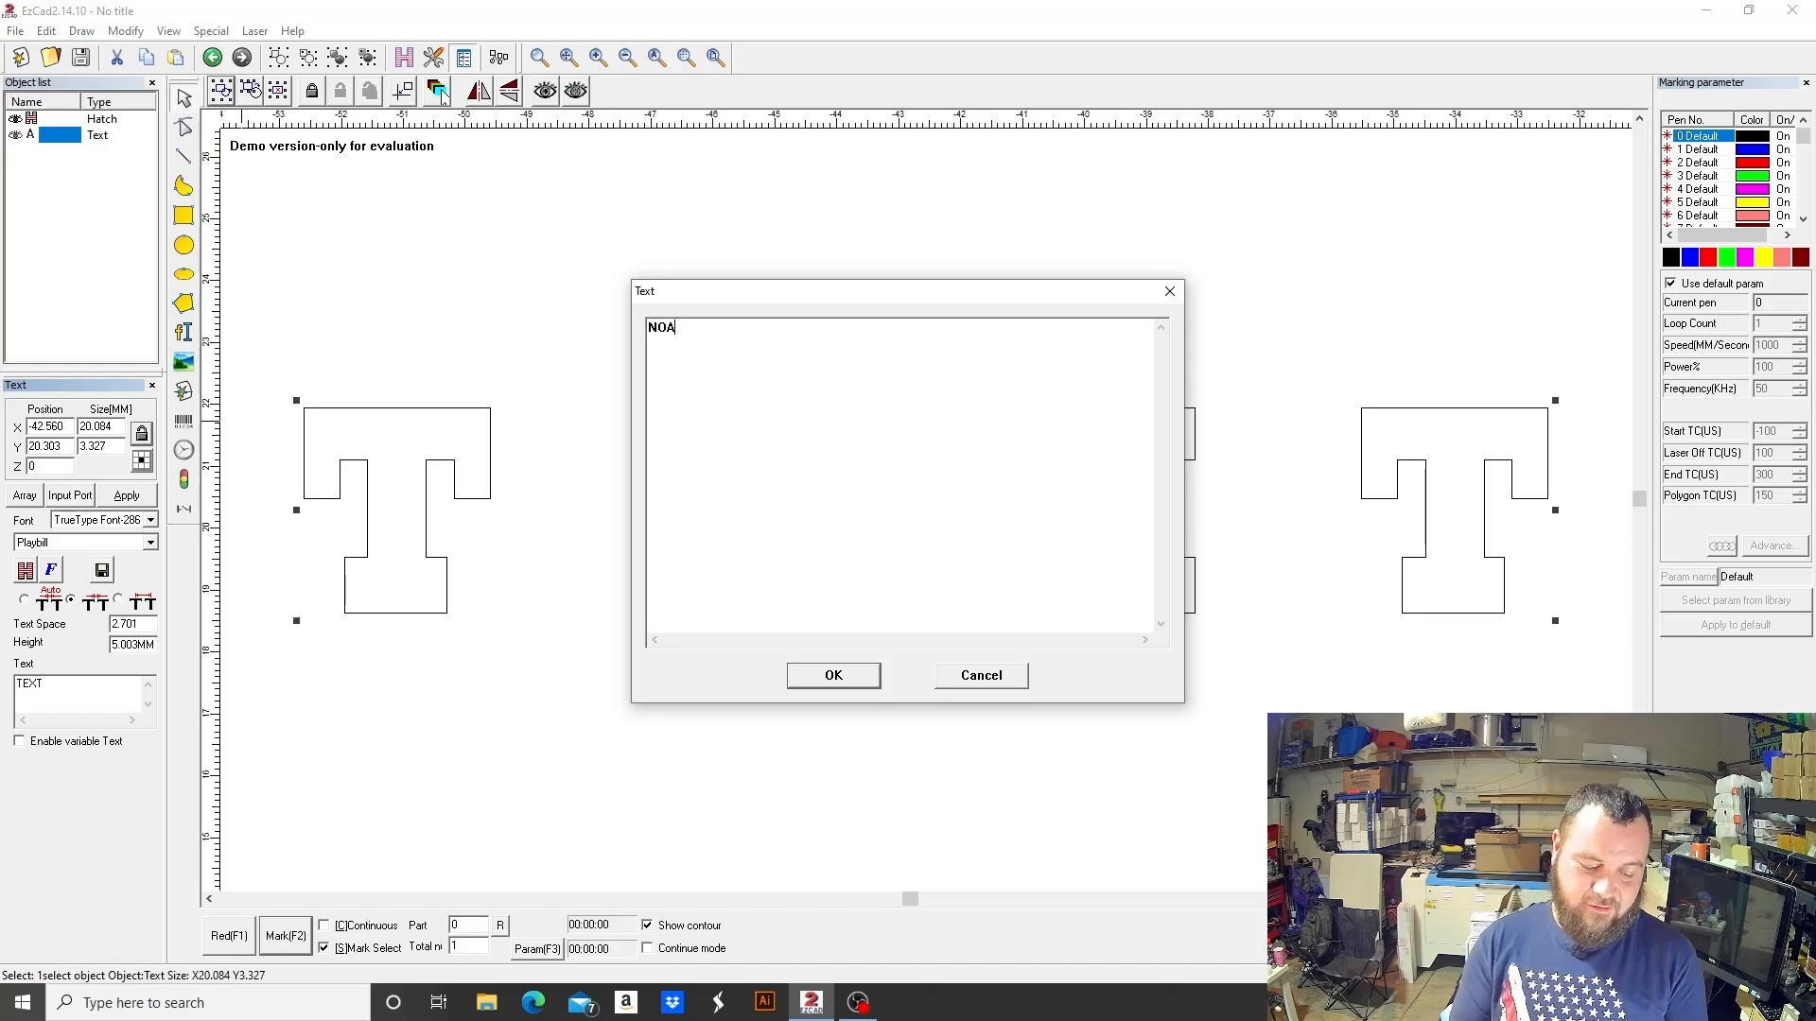
{"action": "type", "text": "H"}
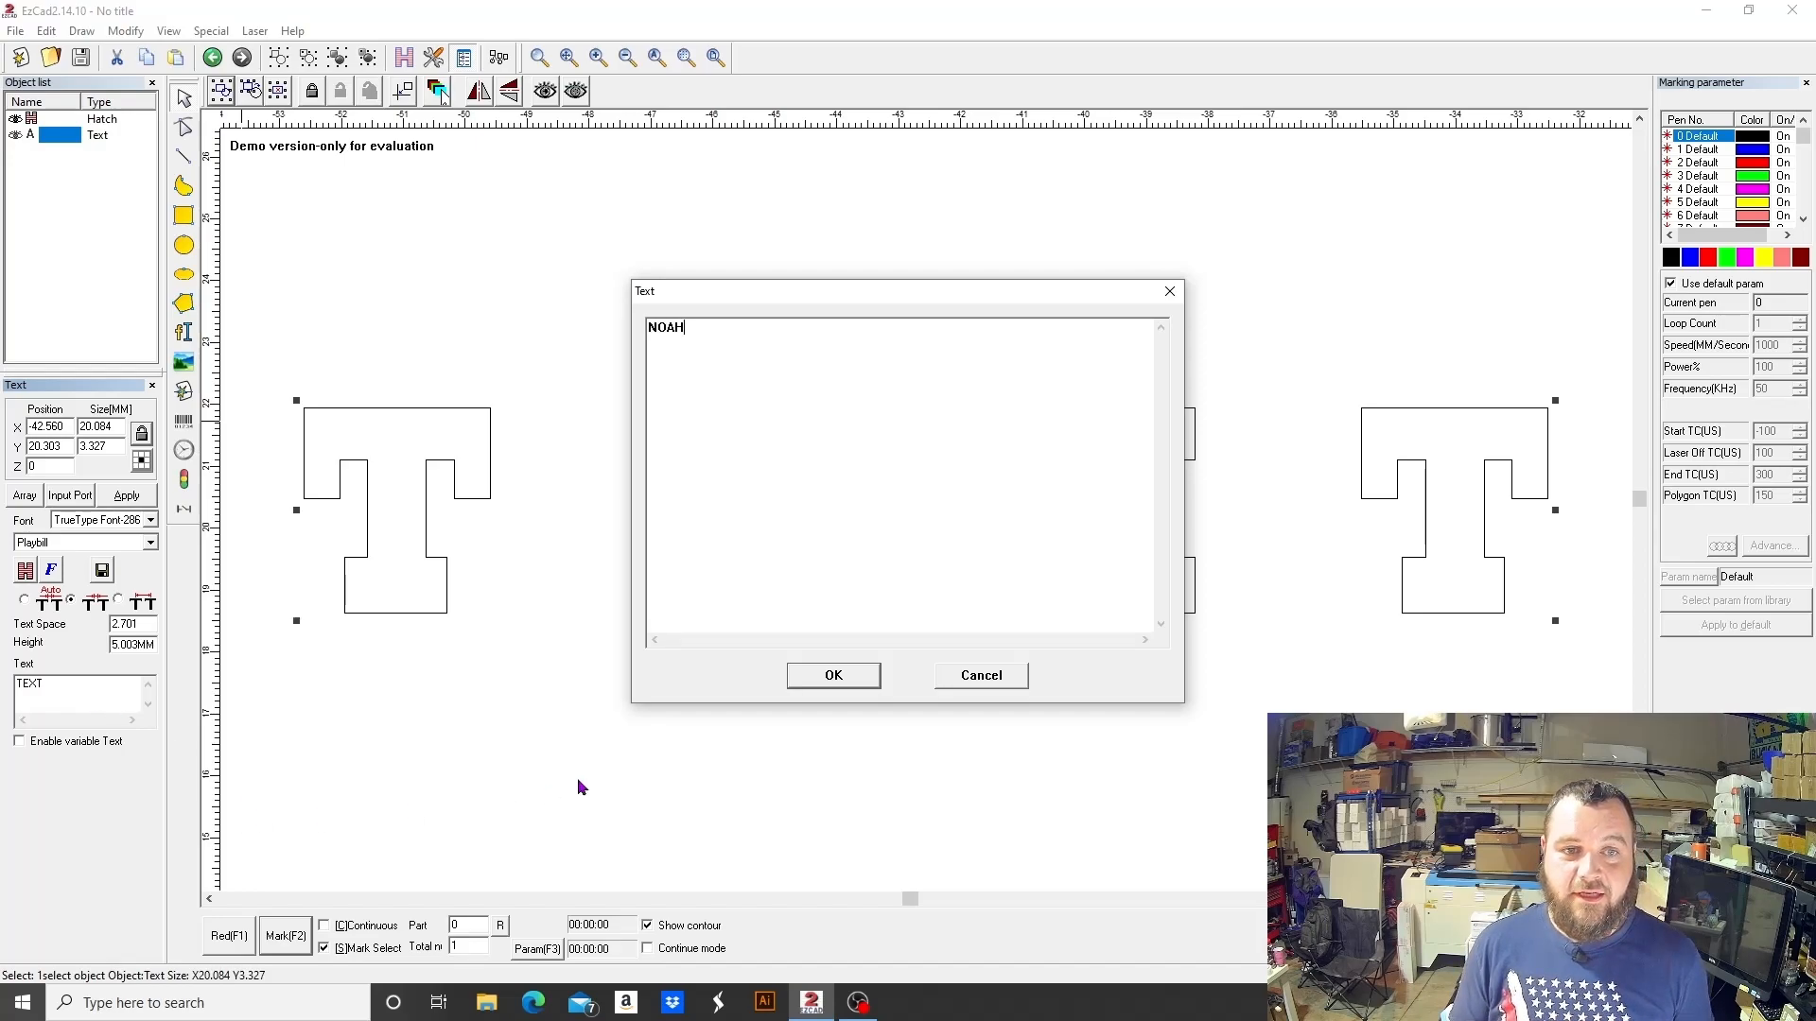
{"action": "left_click", "coordinate": [833, 675]}
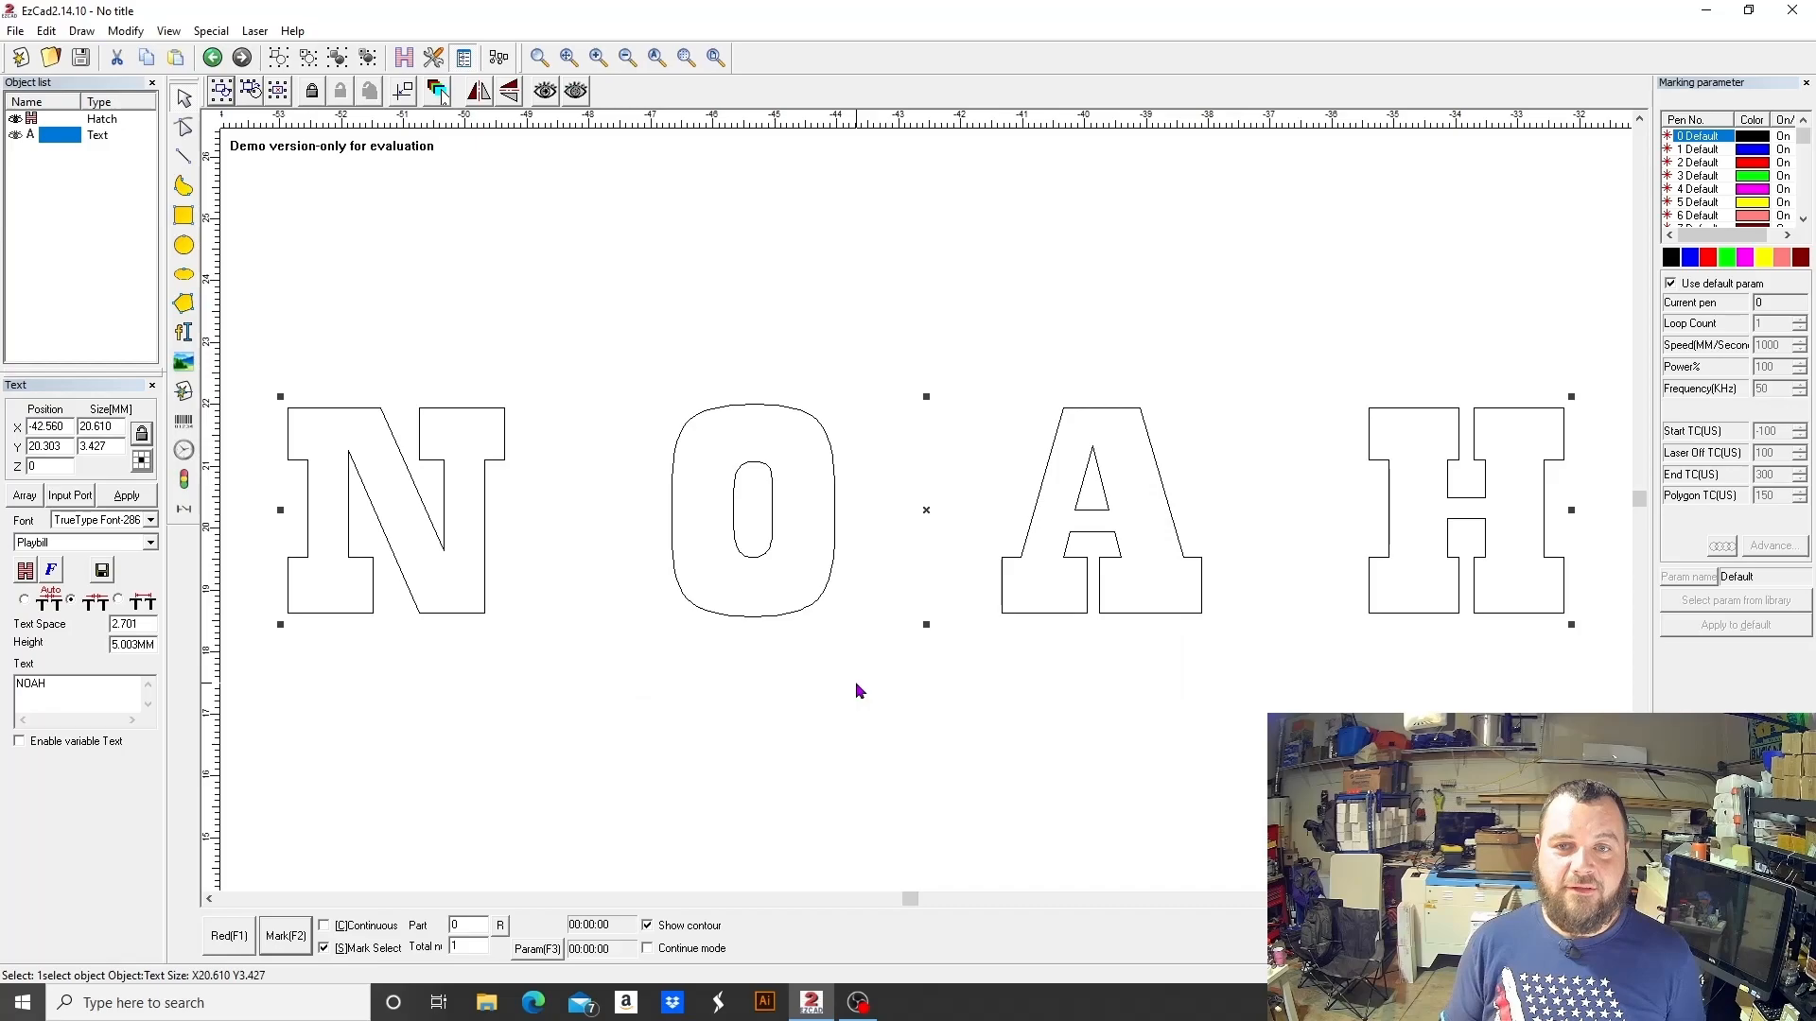
{"action": "mouse_move", "coordinate": [238, 443]}
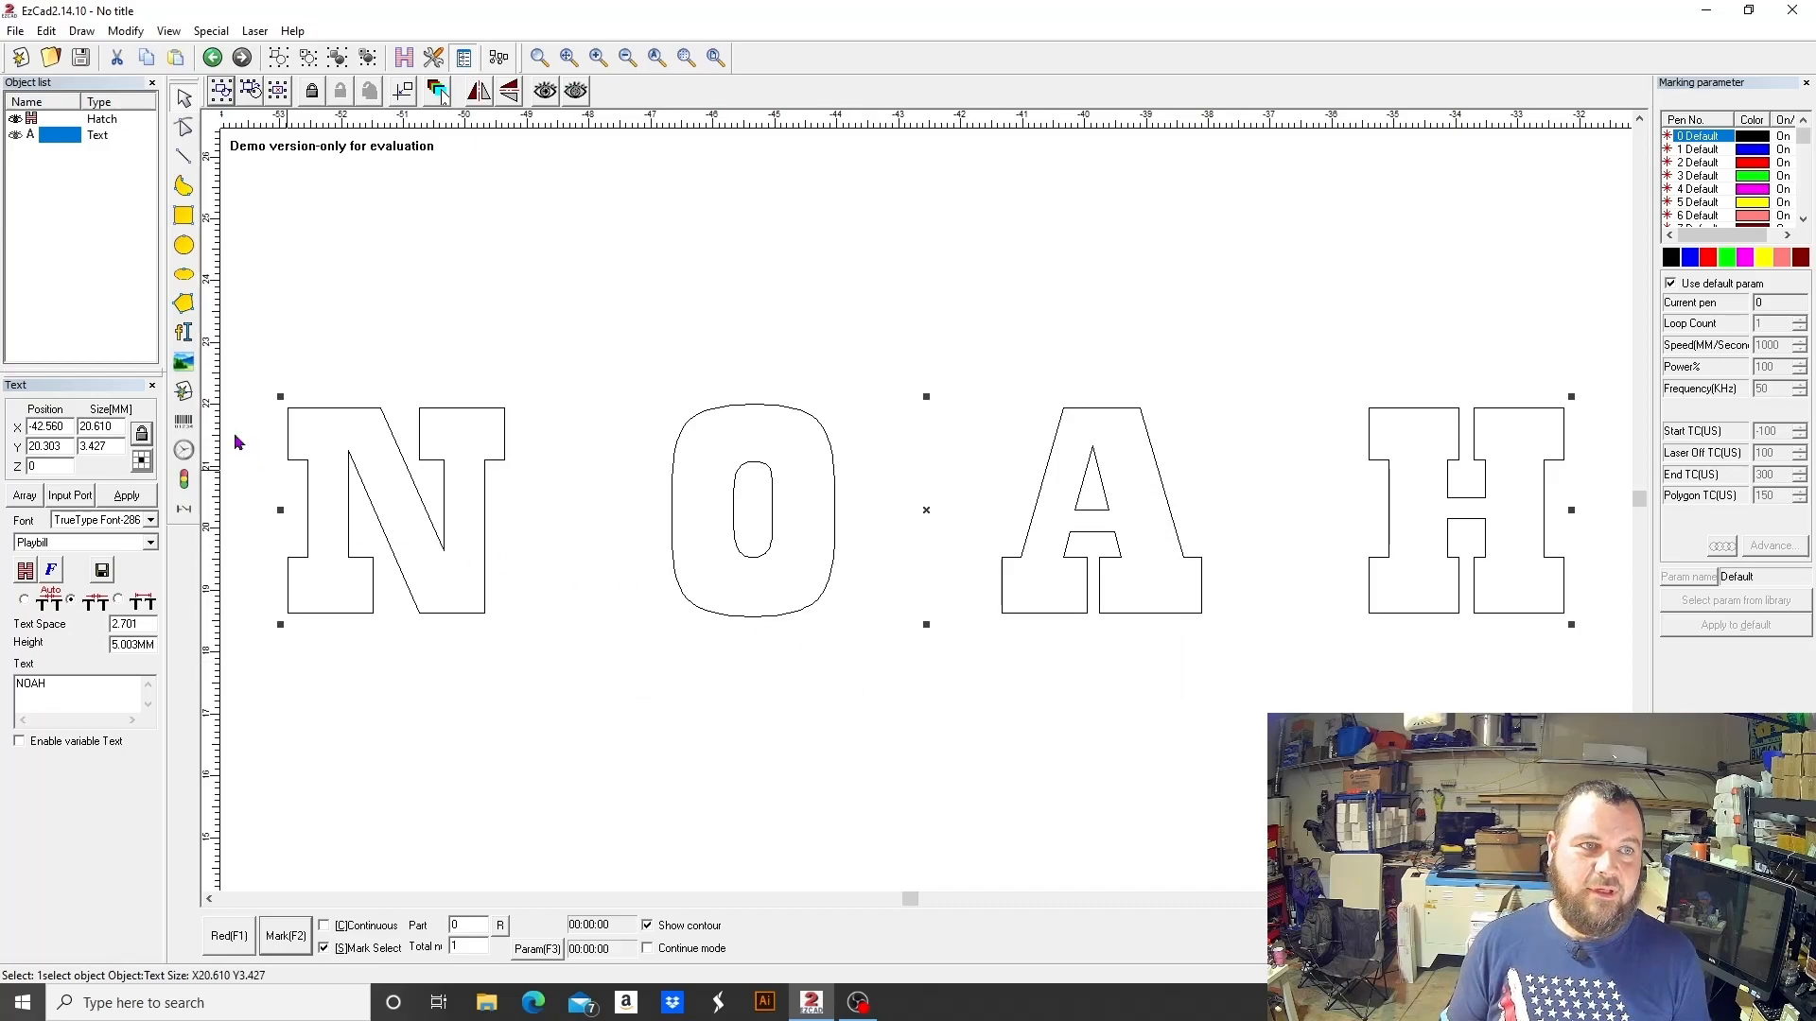
{"action": "left_click", "coordinate": [45, 30]}
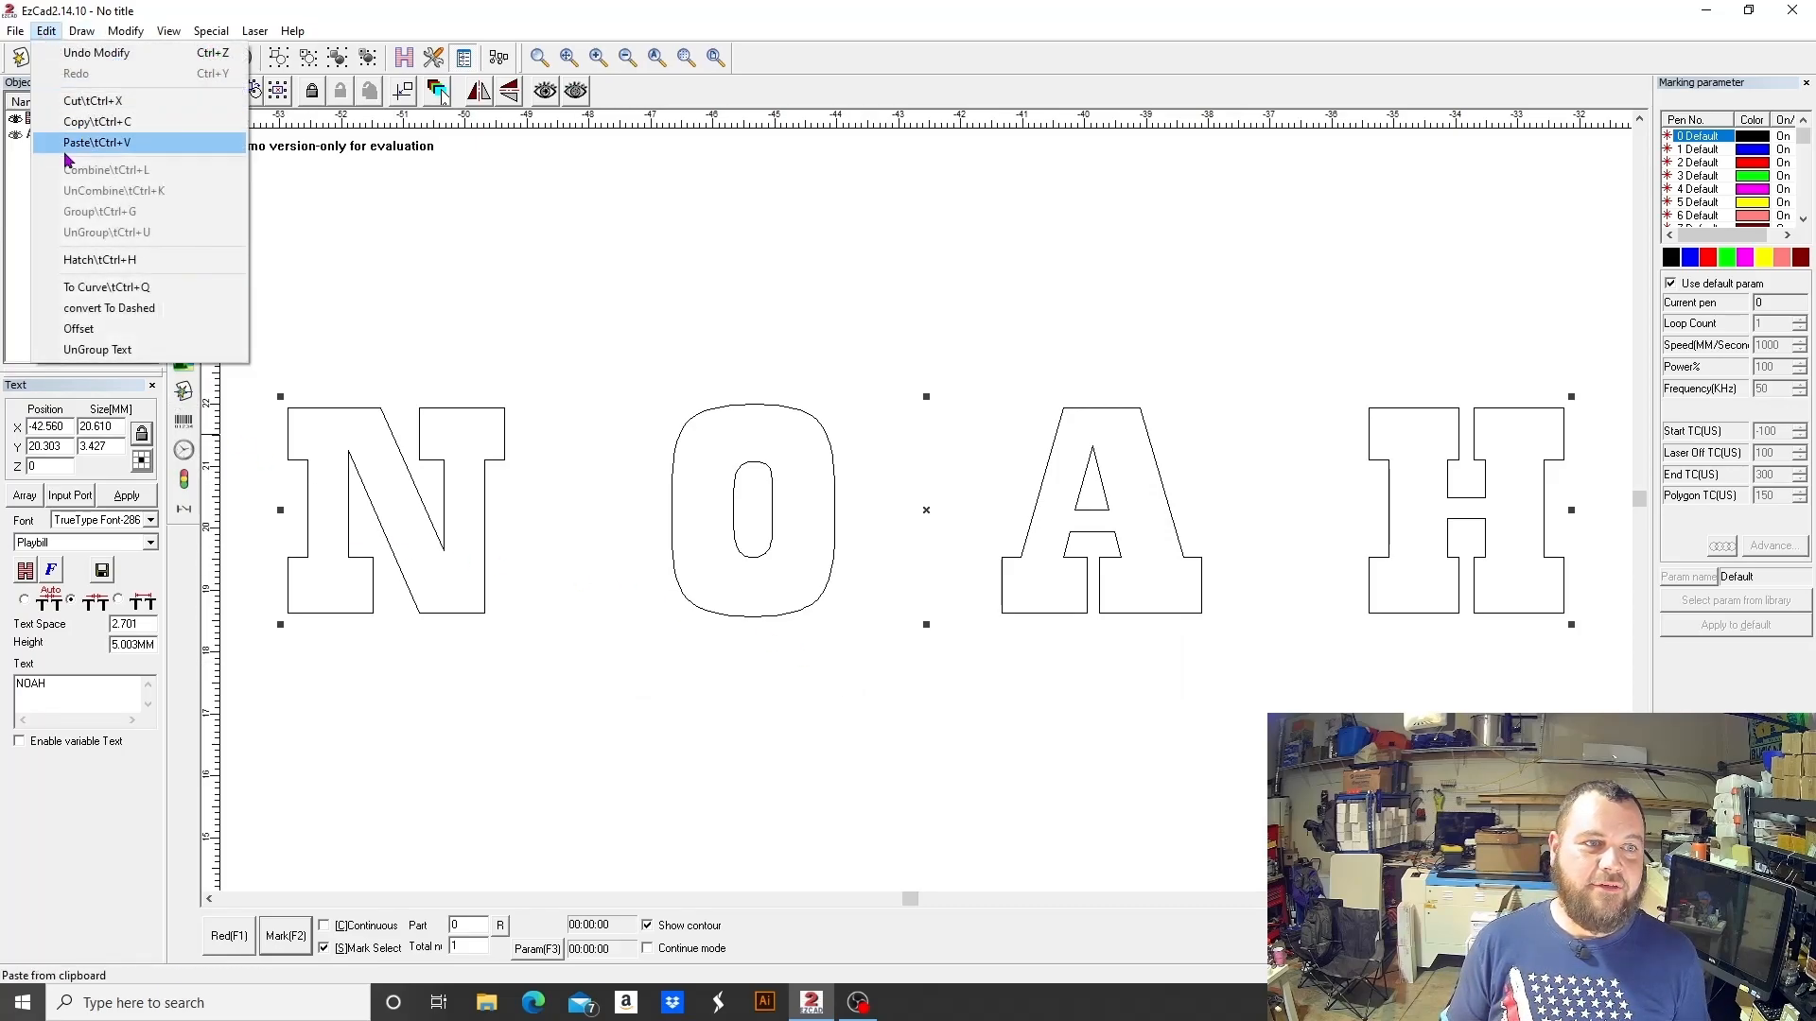
{"action": "left_click", "coordinate": [77, 329]}
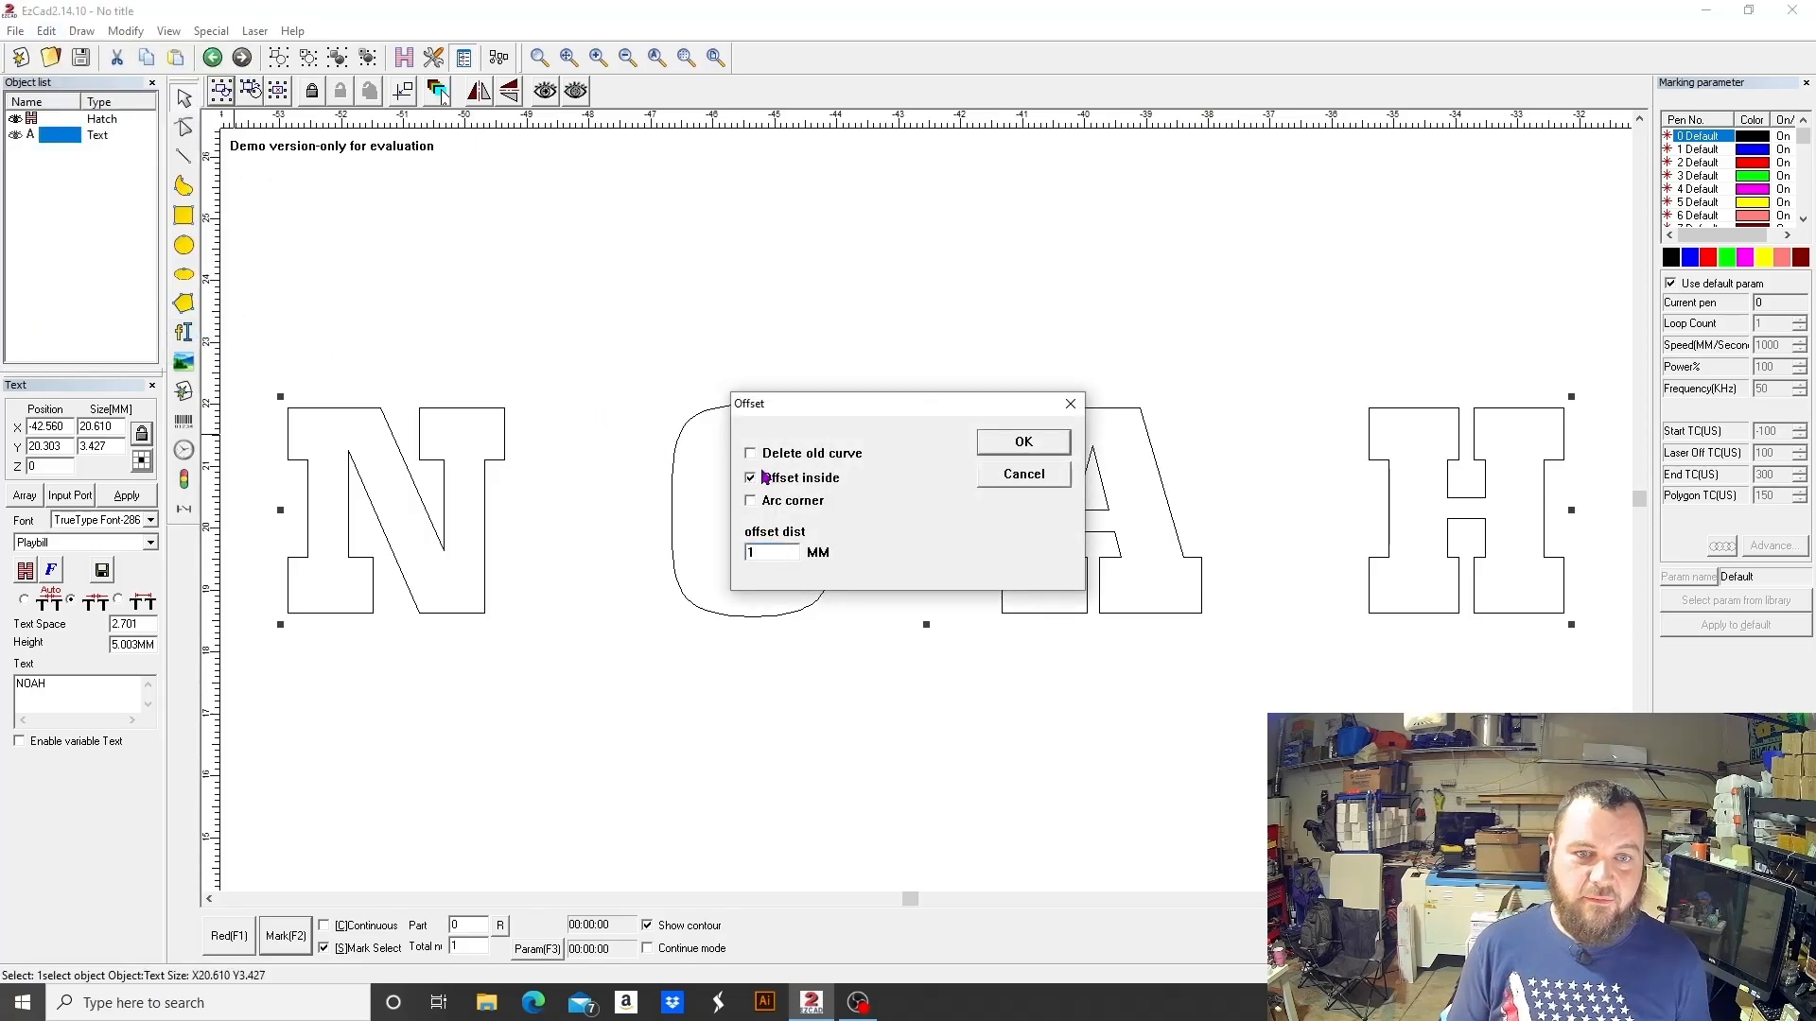
{"action": "left_click", "coordinate": [1021, 441]}
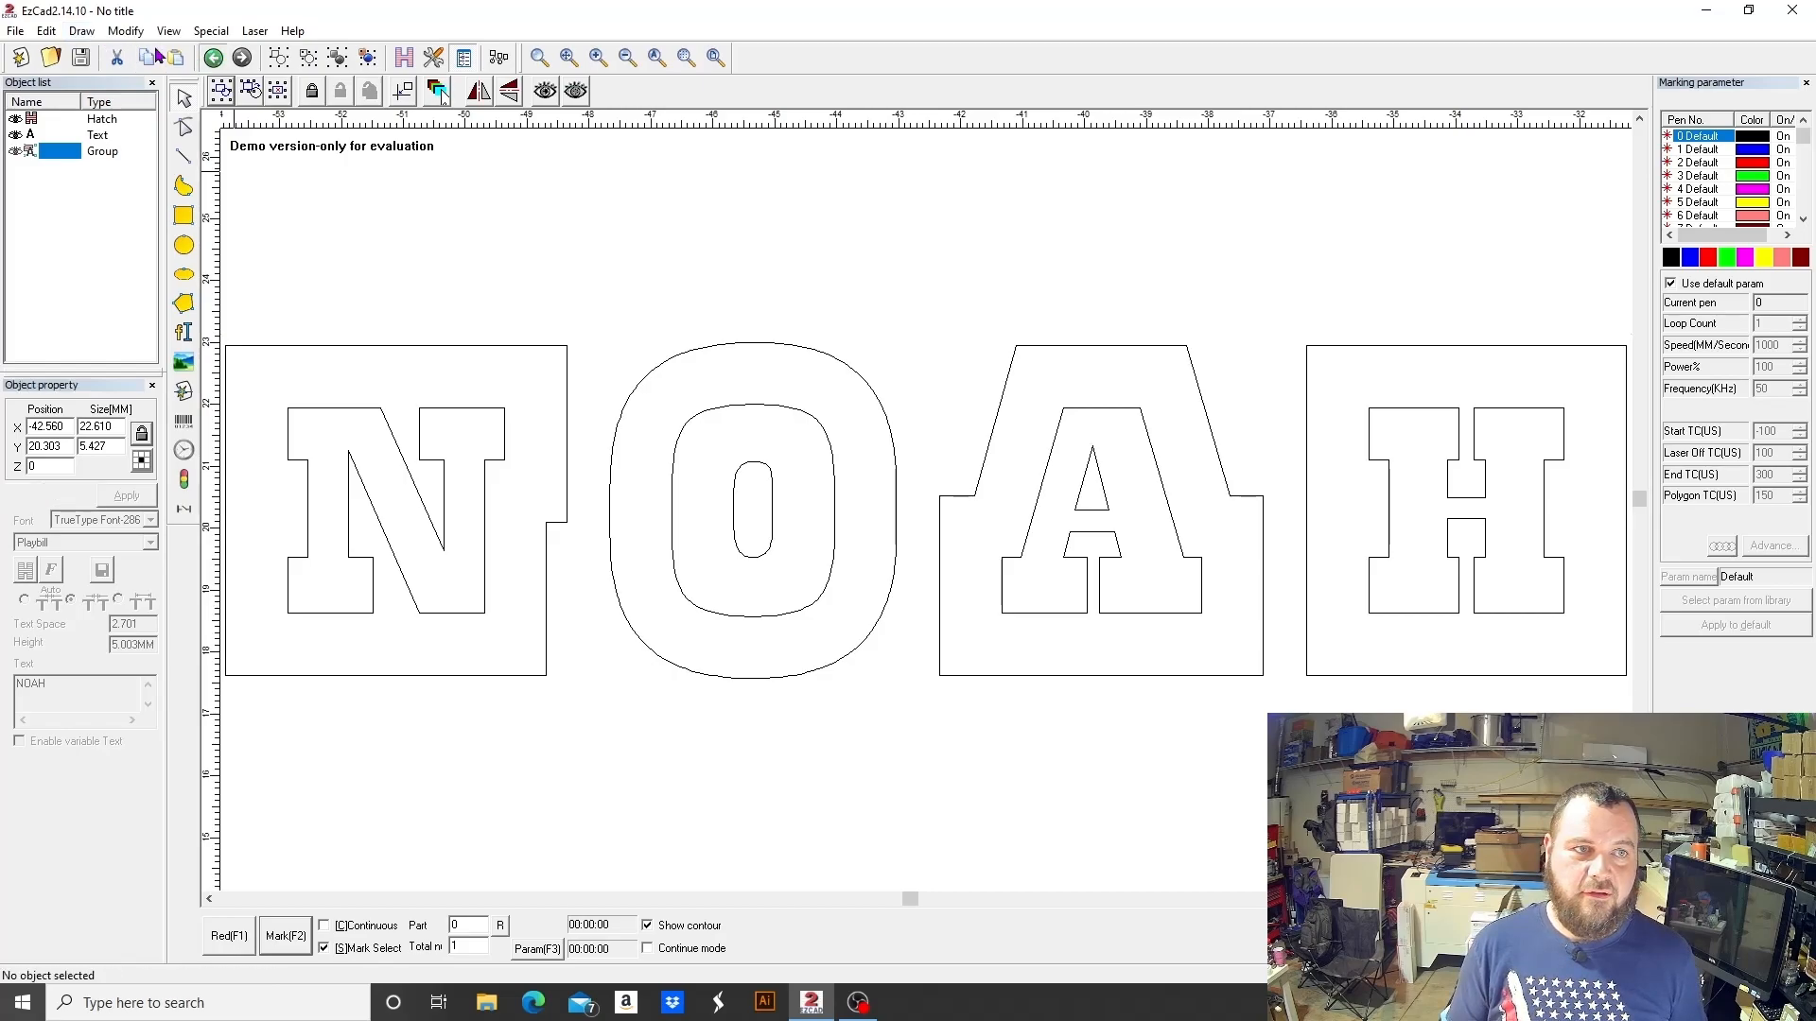
{"action": "left_click", "coordinate": [82, 30]}
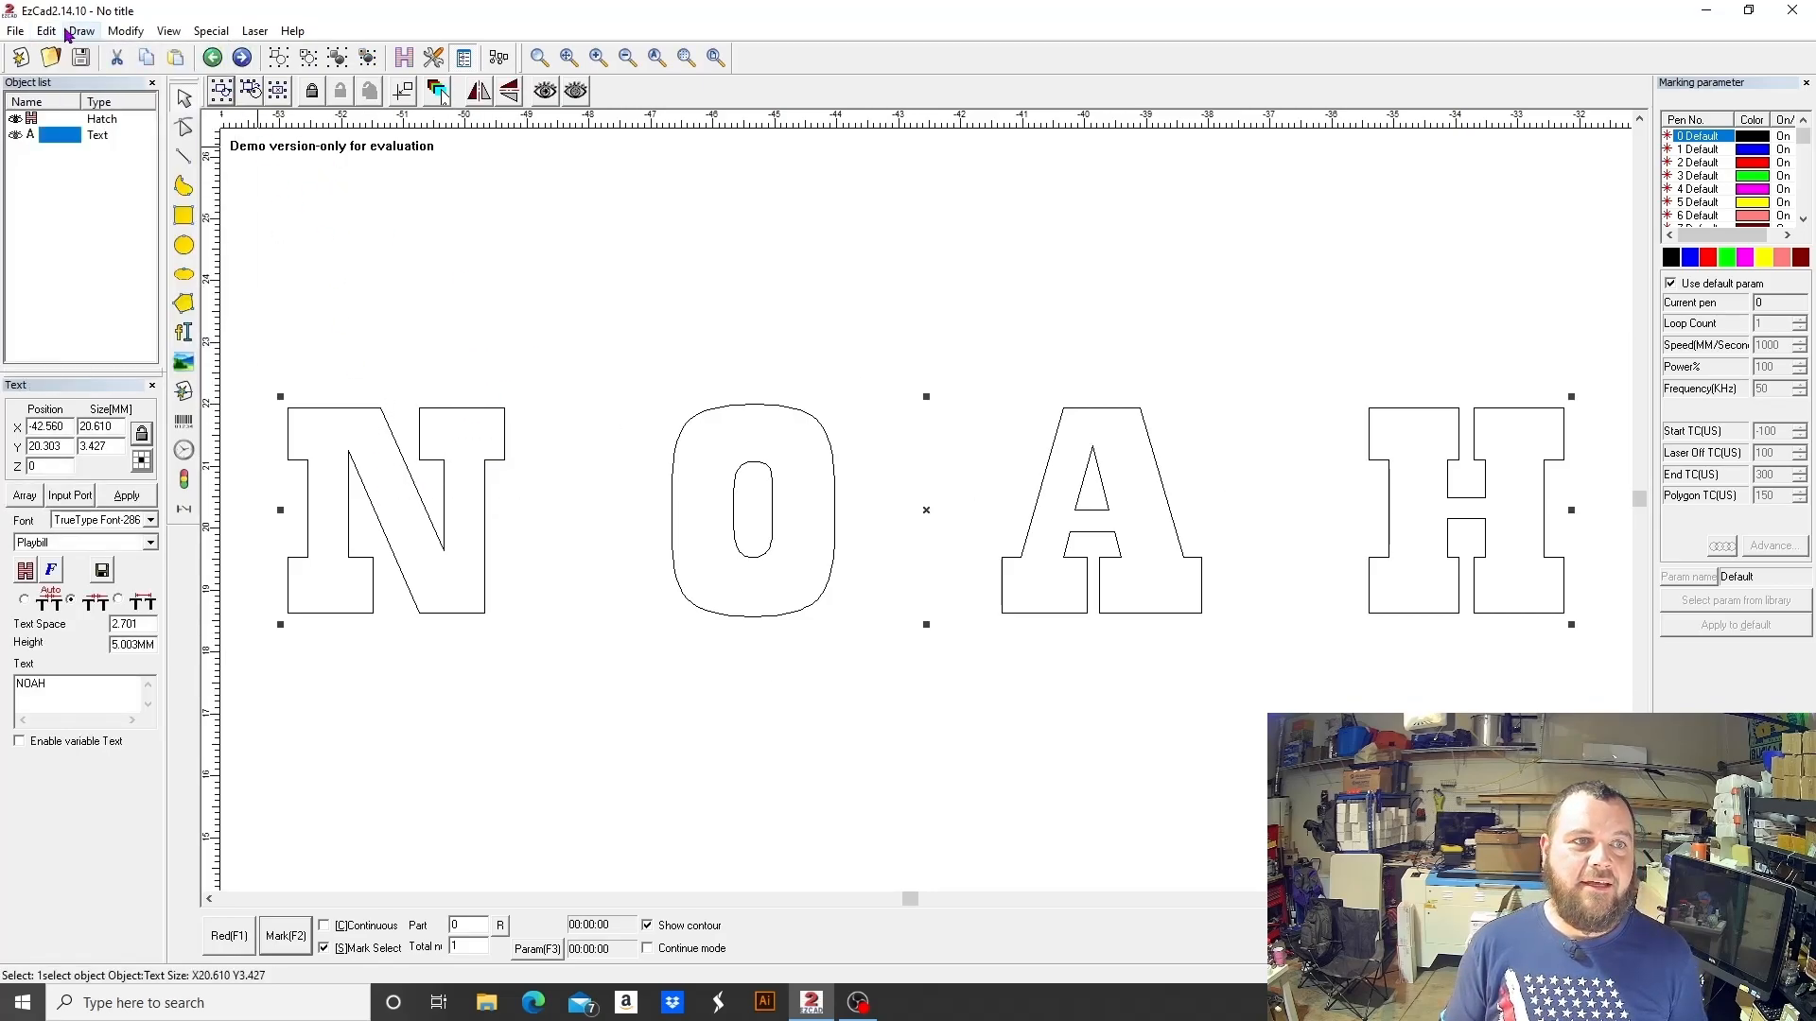
{"action": "left_click", "coordinate": [75, 329]}
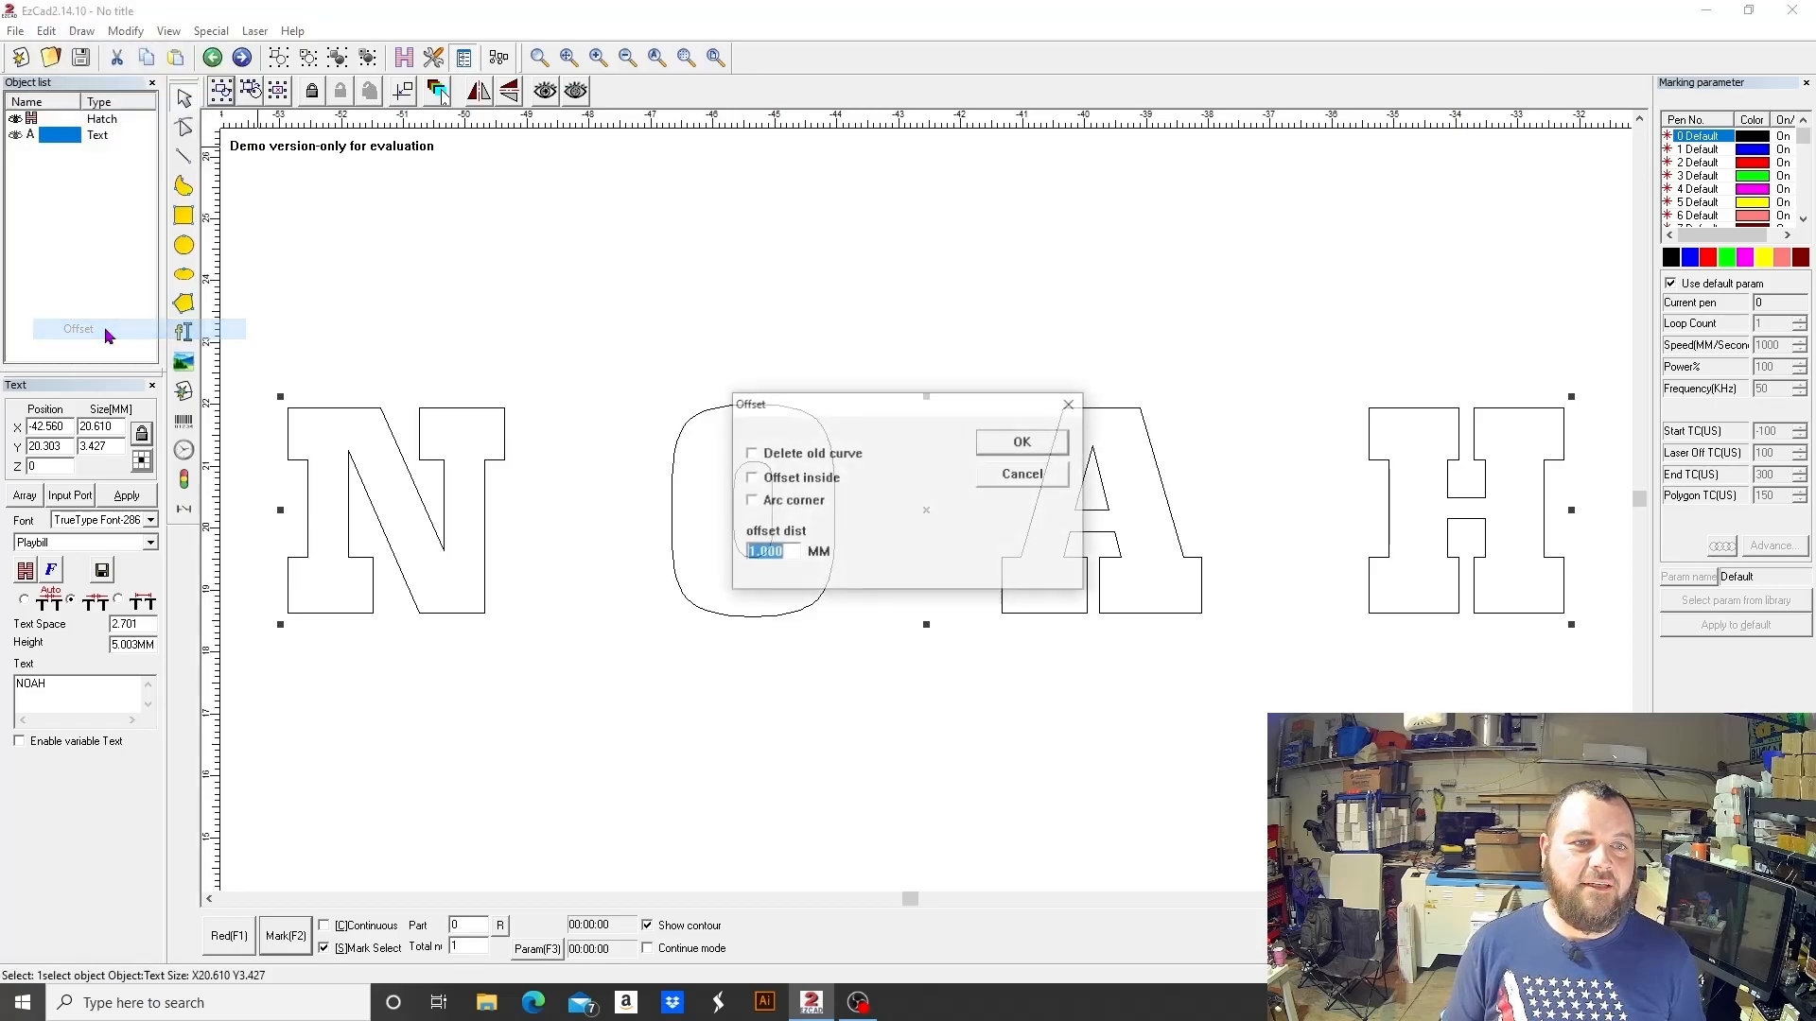
{"action": "type", "text": "3"}
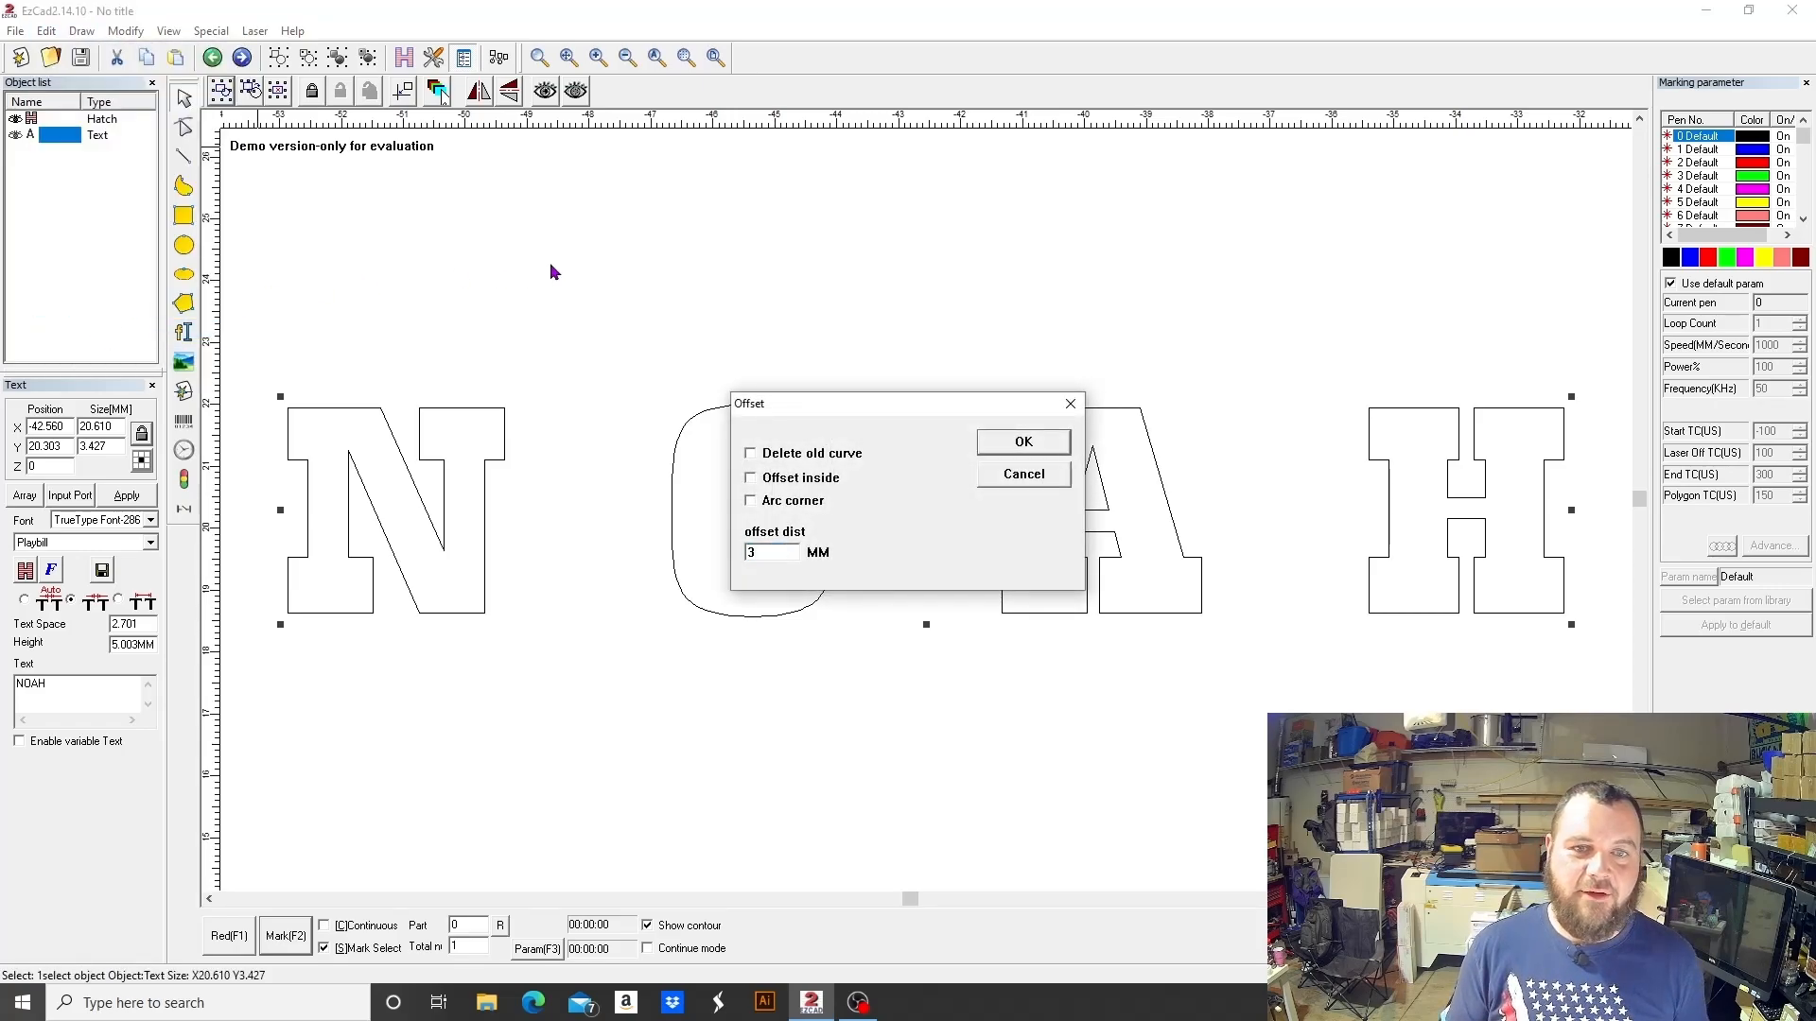
{"action": "left_click", "coordinate": [1019, 441]}
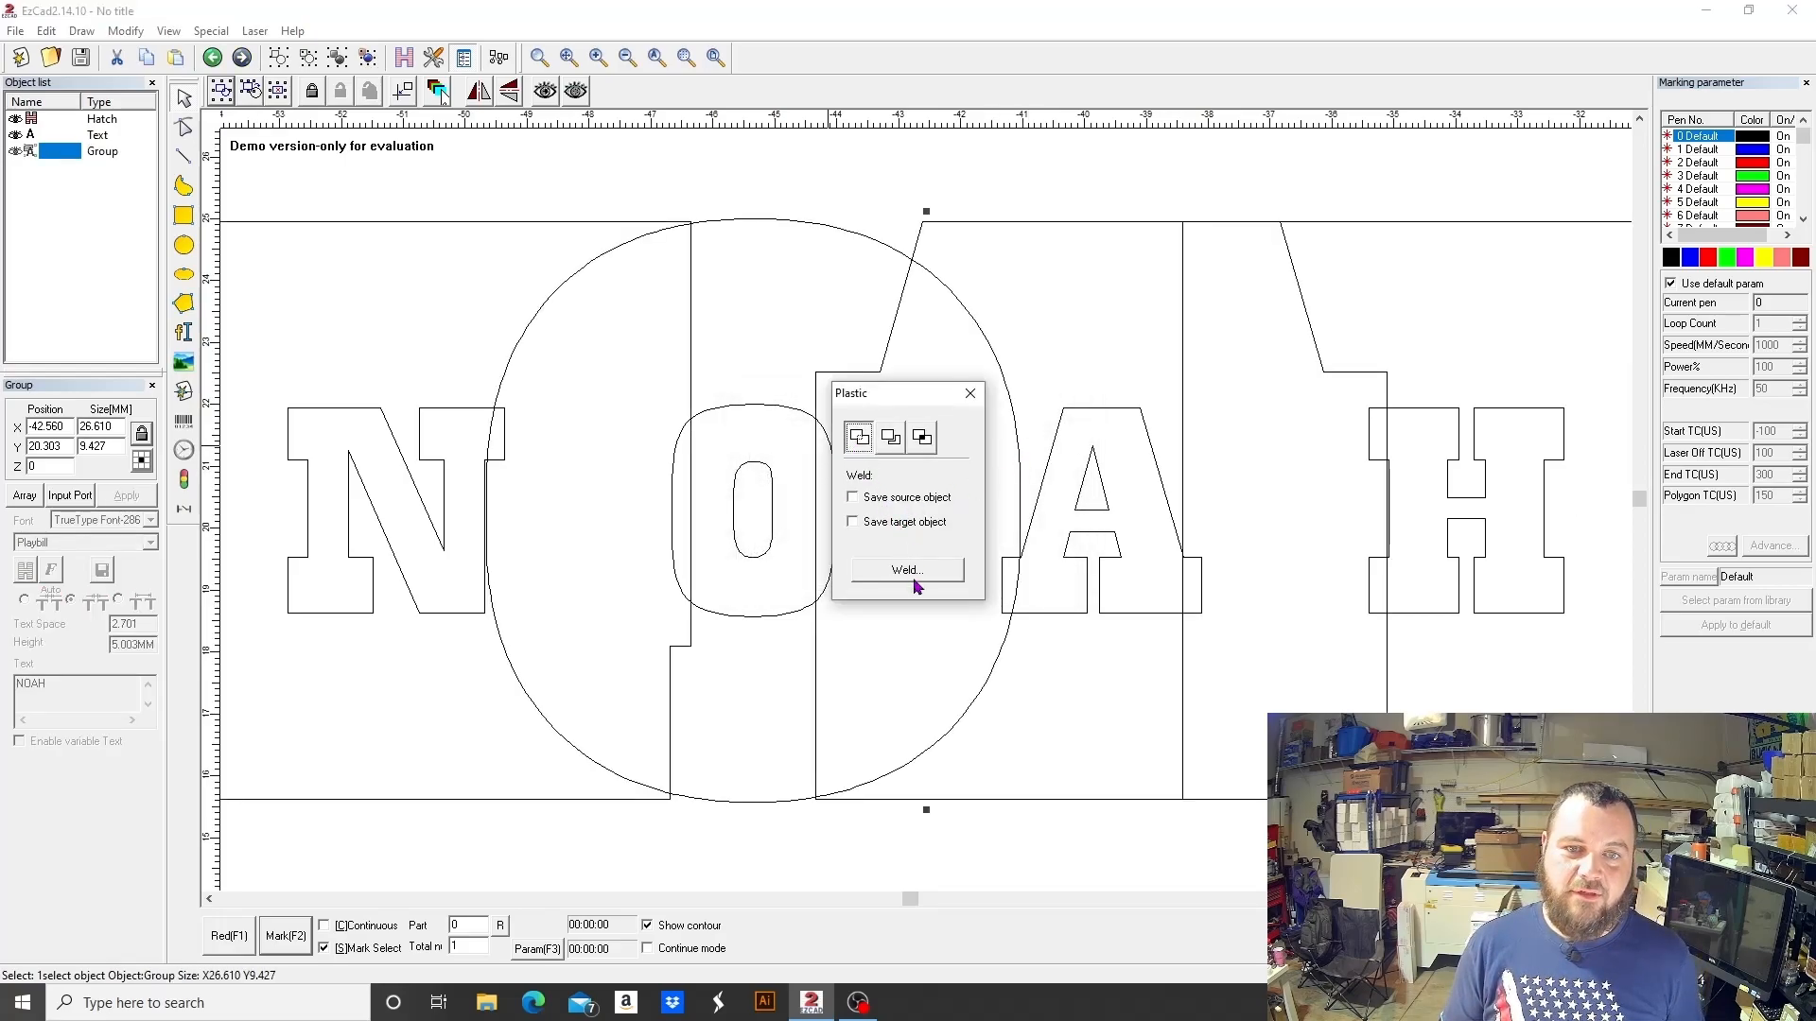
{"action": "left_click", "coordinate": [906, 569]}
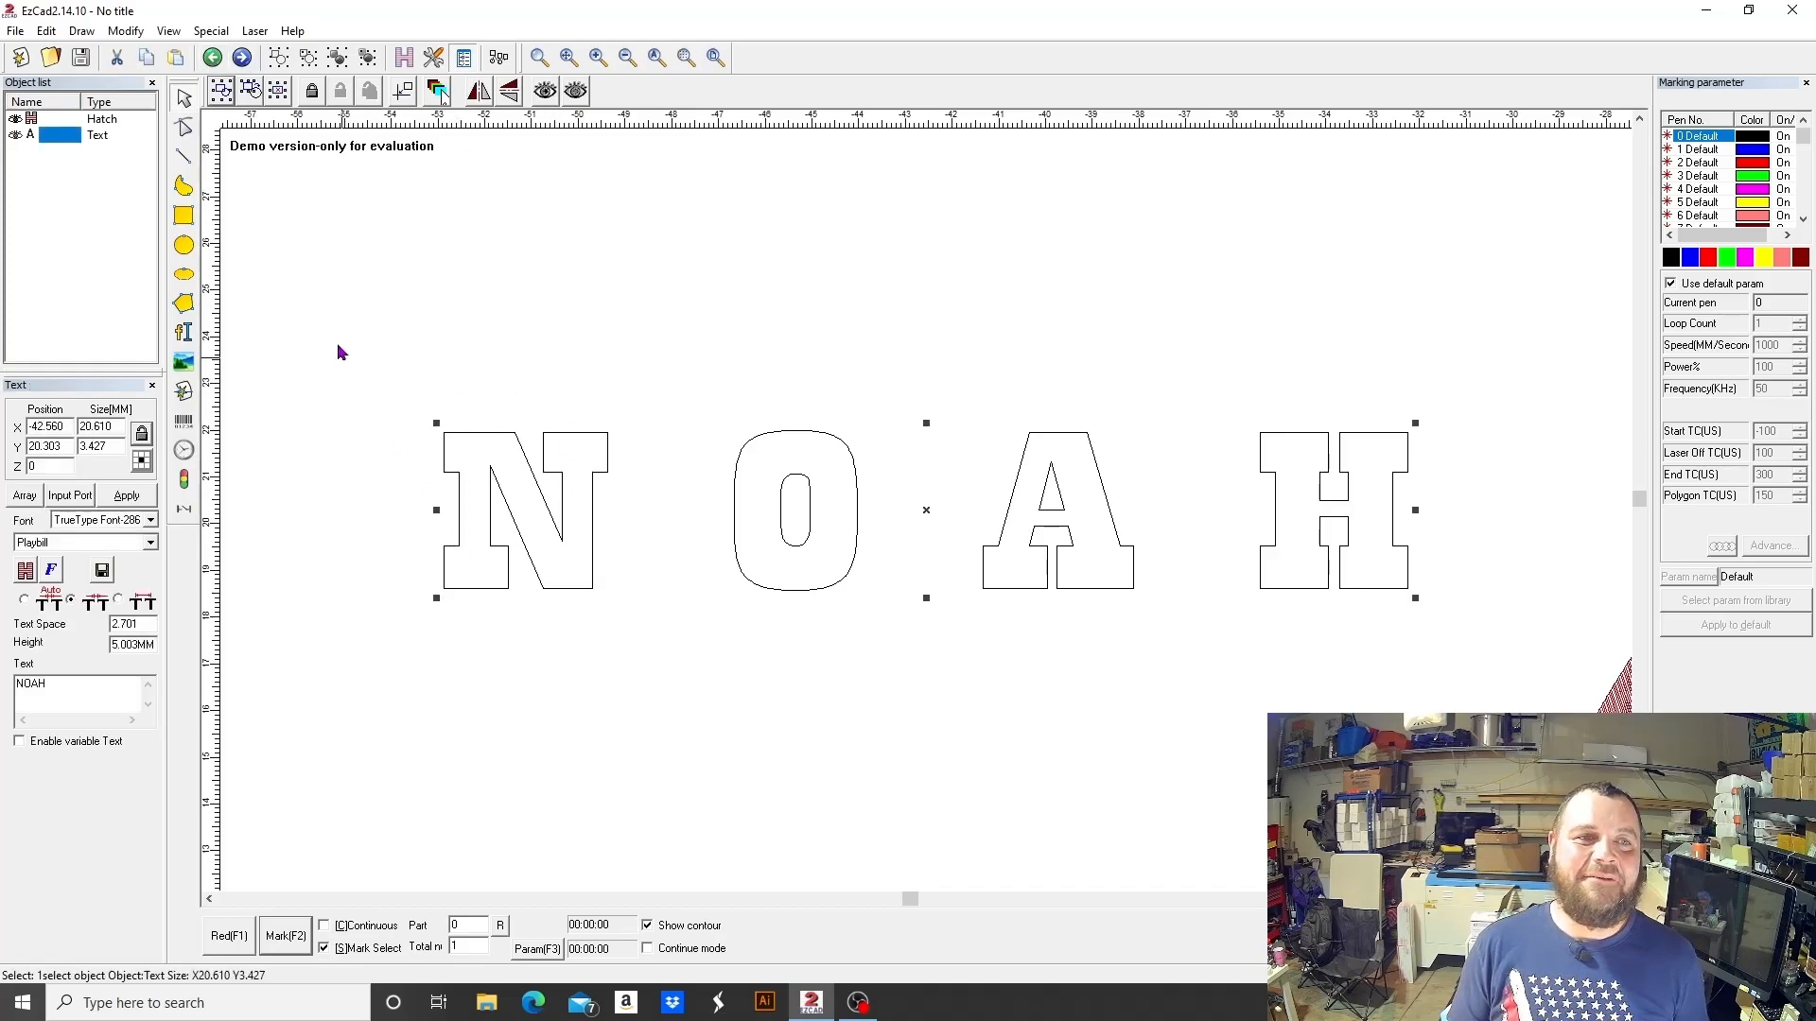
- Create a 2 mm outer offset outline around the NOAH lettering via Edit > Offset
{"action": "left_click", "coordinate": [45, 31]}
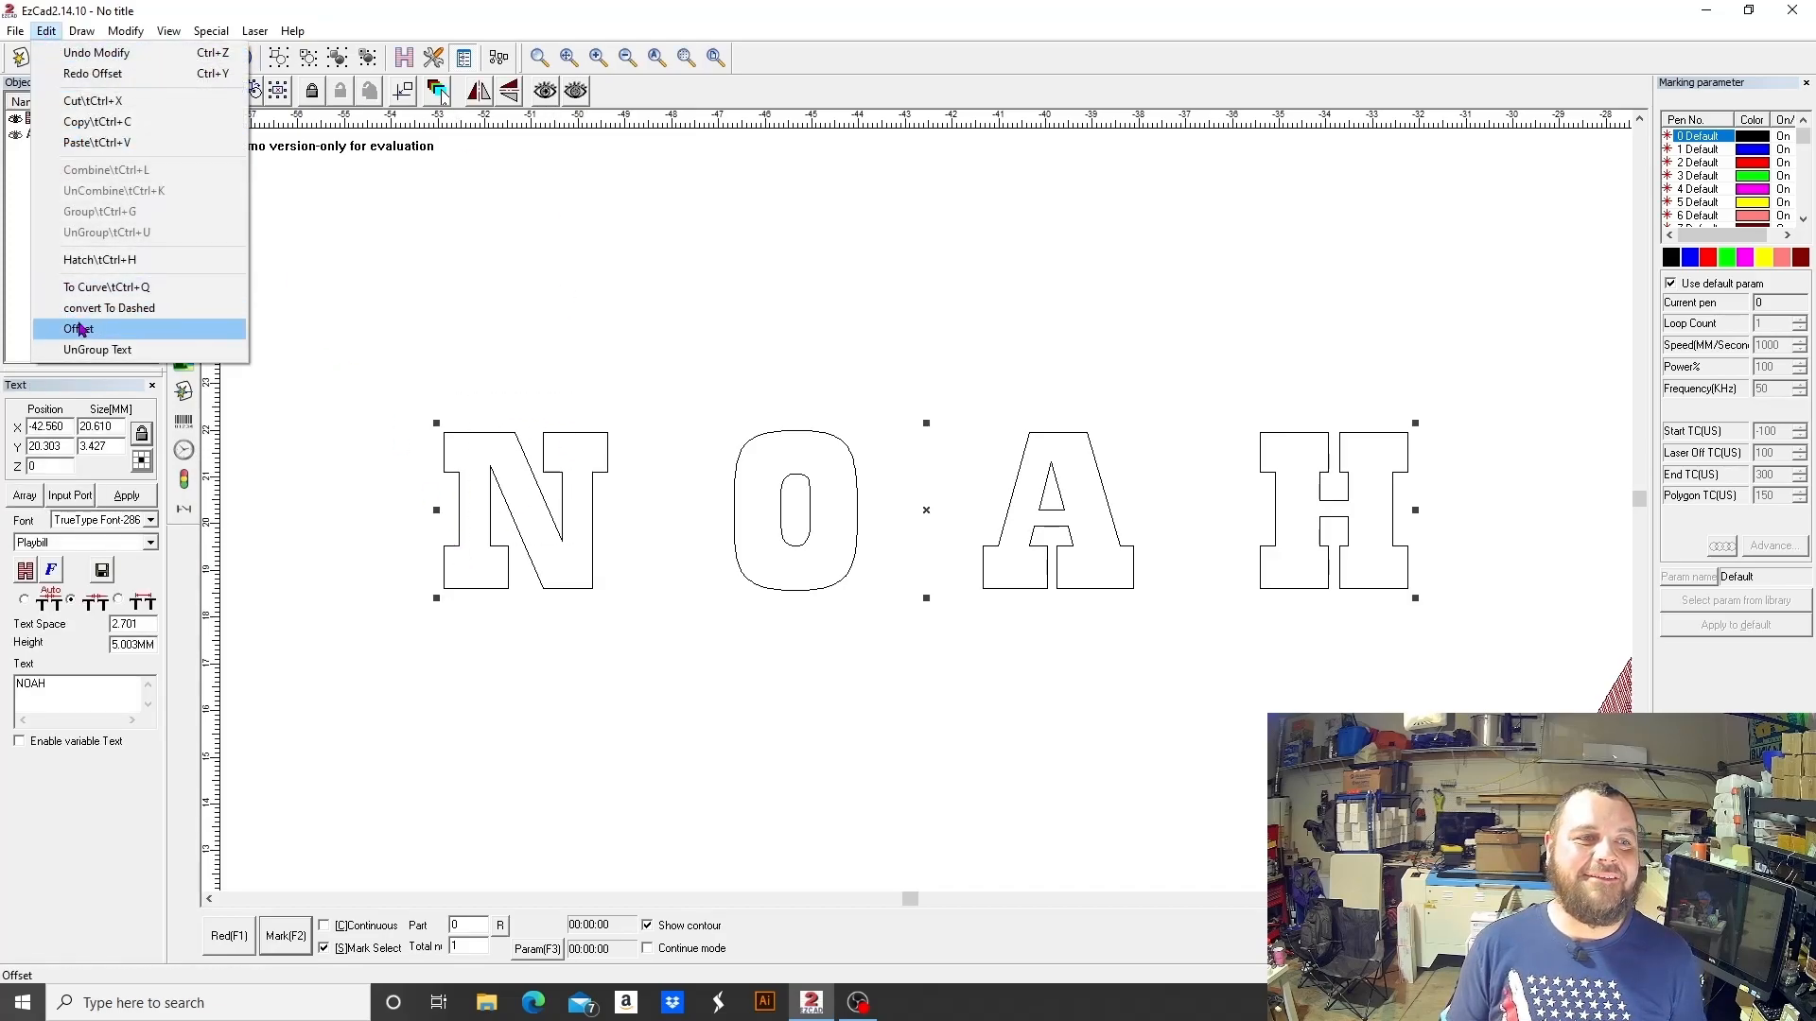
{"action": "left_click", "coordinate": [76, 329]}
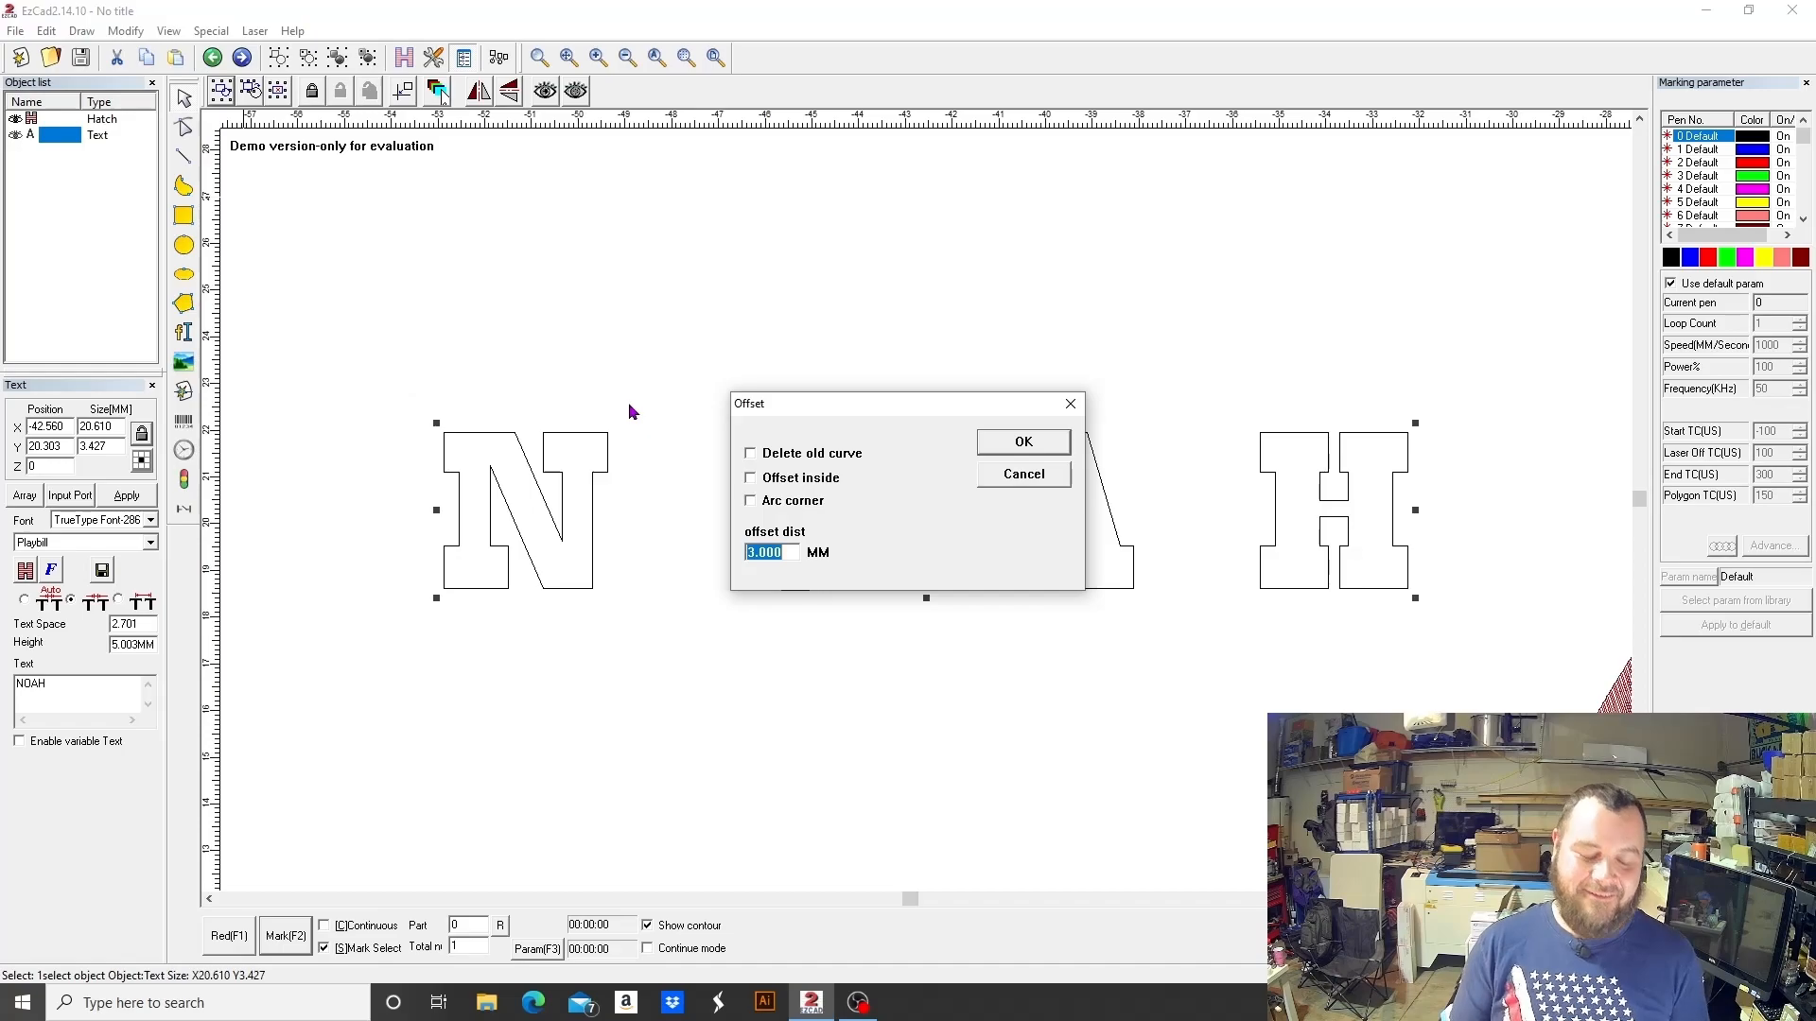
{"action": "type", "text": "2"}
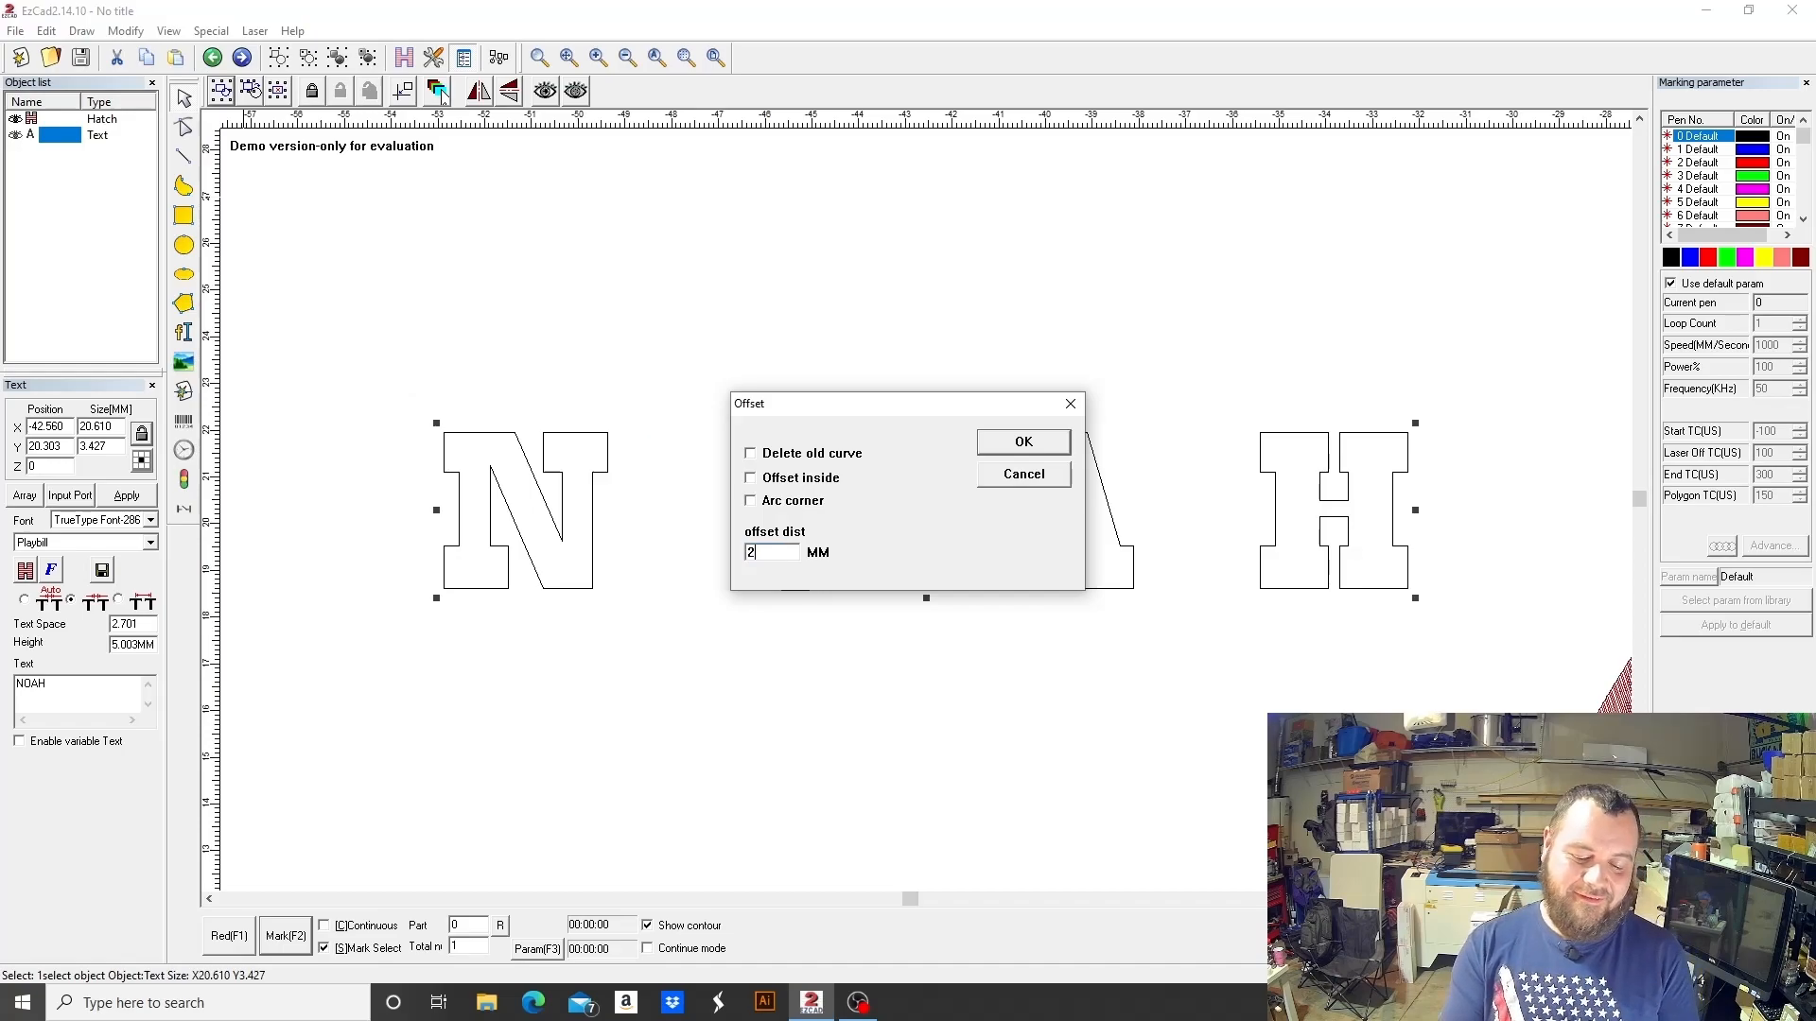
{"action": "left_click", "coordinate": [1019, 441]}
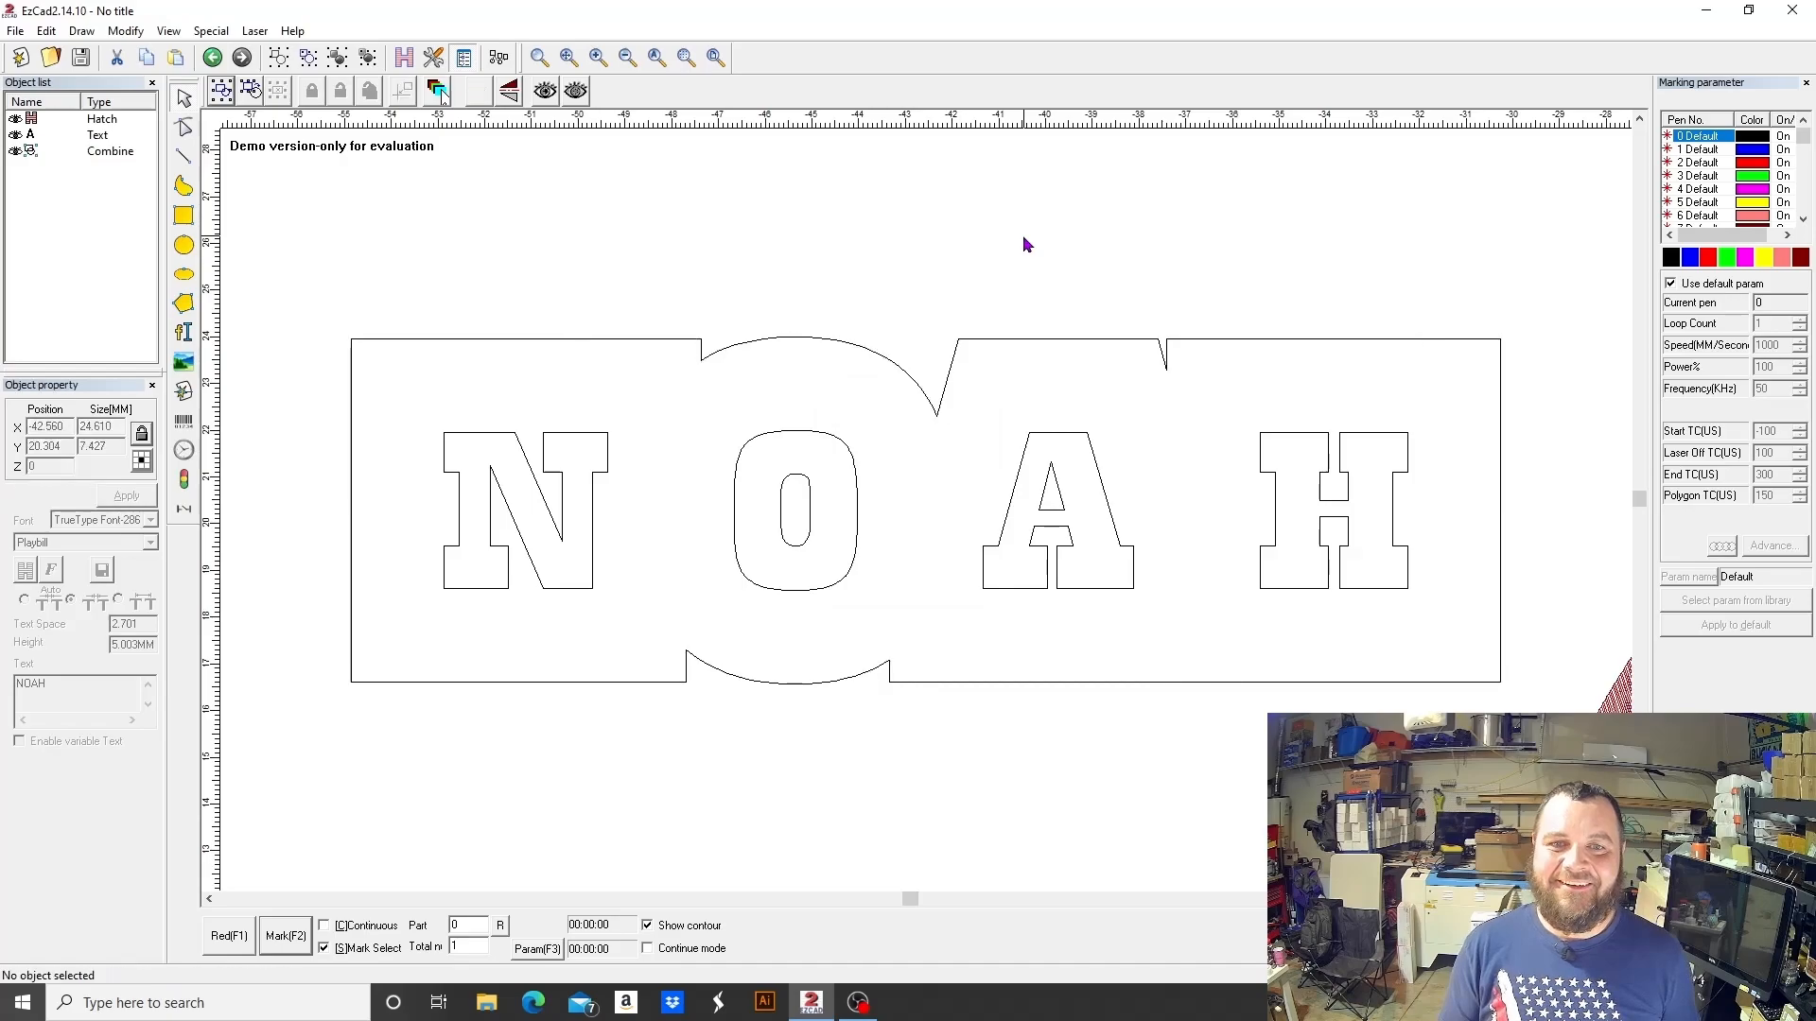
- Weld the outline and group it with the NOAH text as one object
{"action": "left_click", "coordinate": [790, 509]}
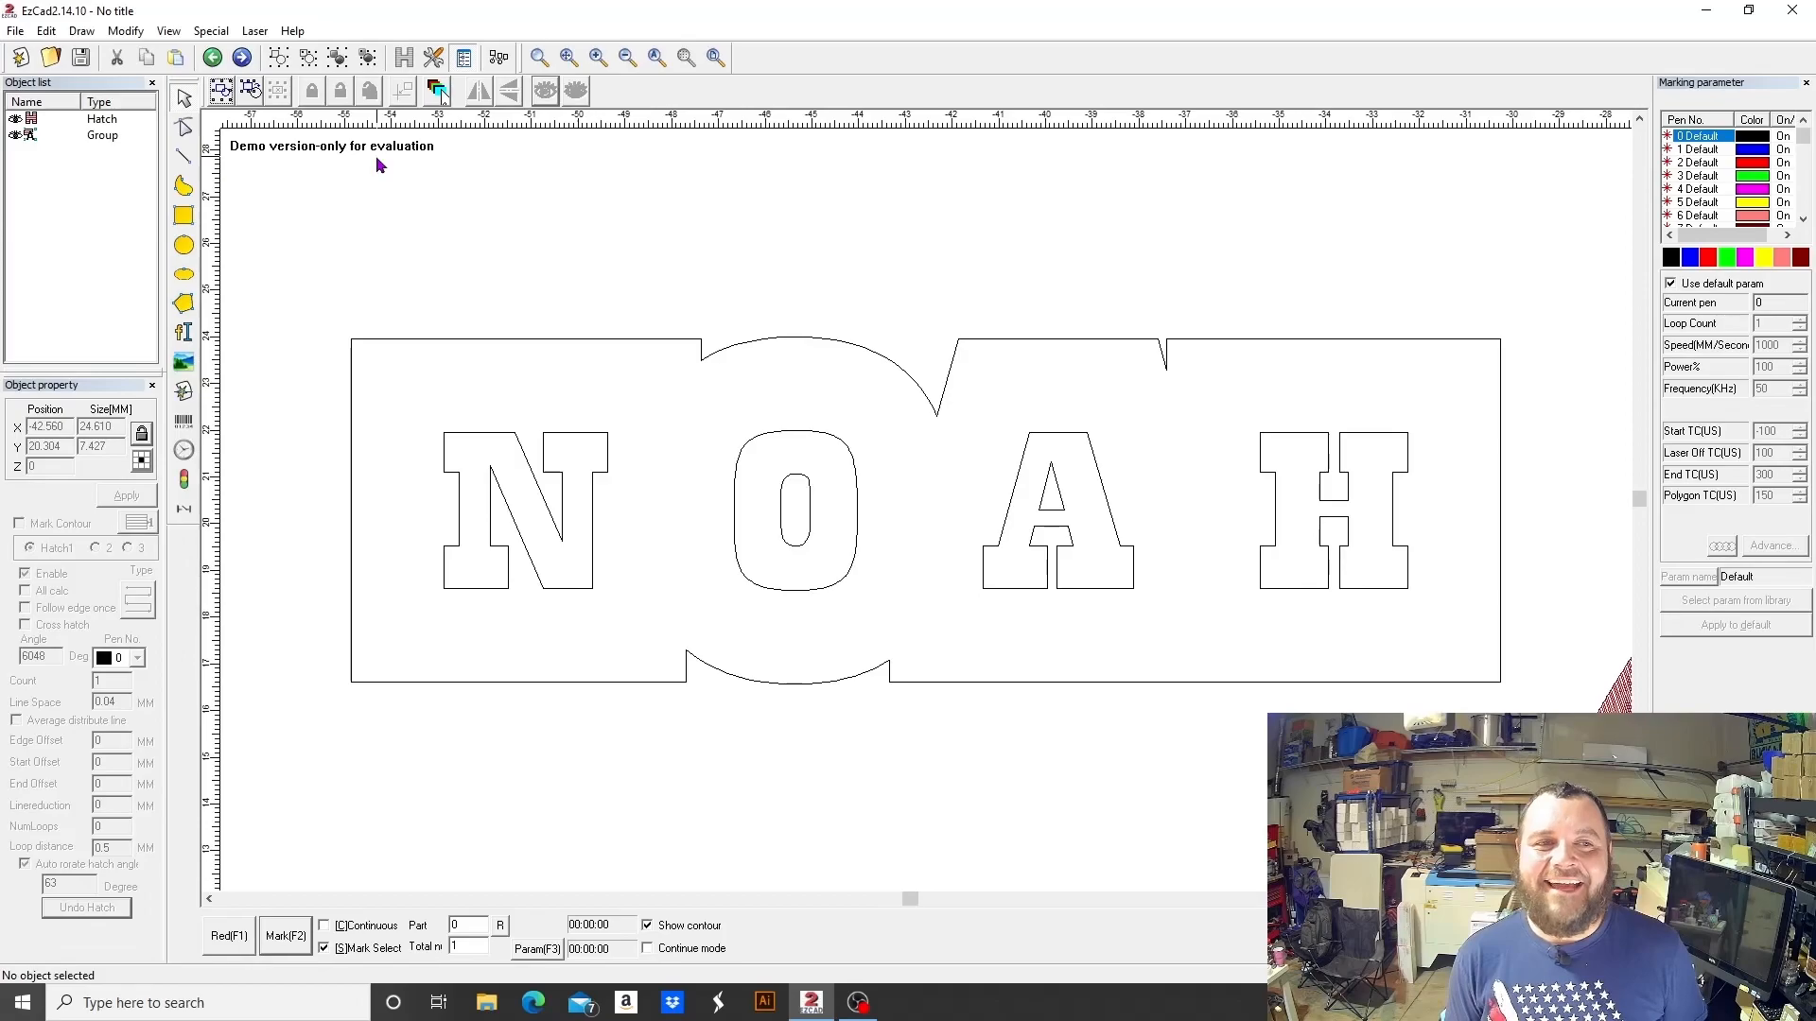
{"action": "left_click", "coordinate": [805, 365]}
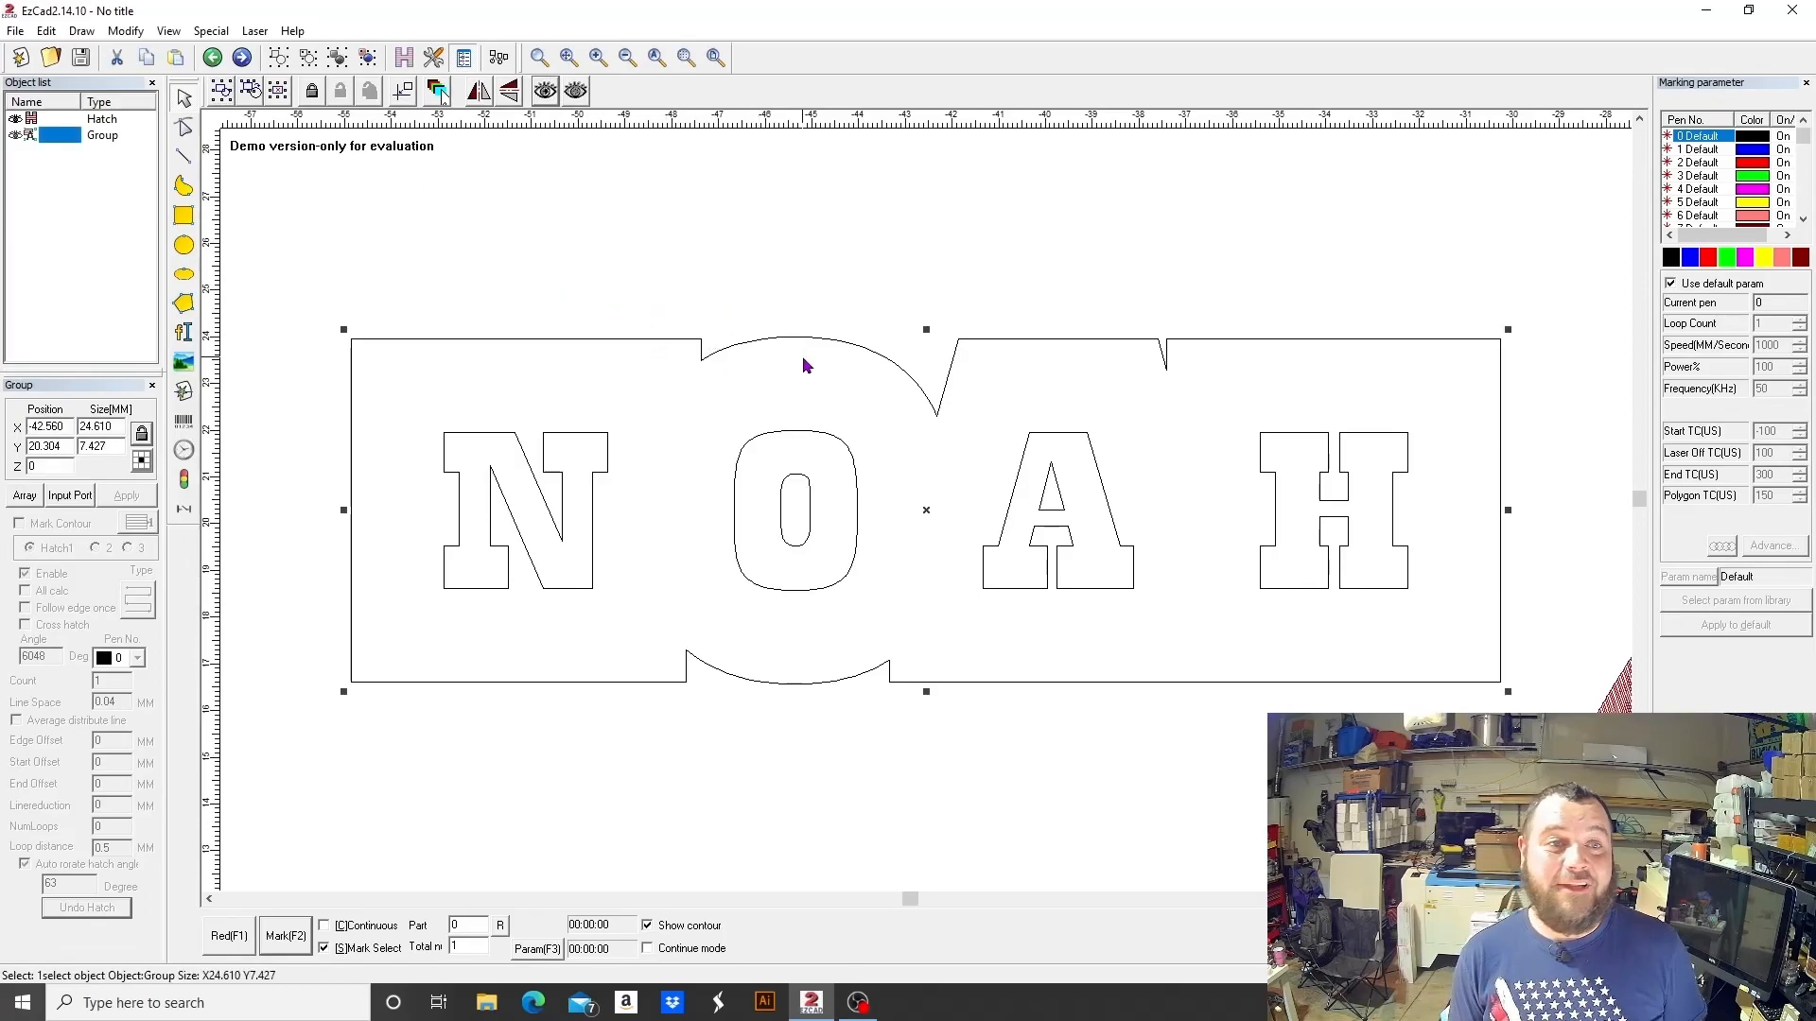
{"action": "mouse_move", "coordinate": [535, 278]}
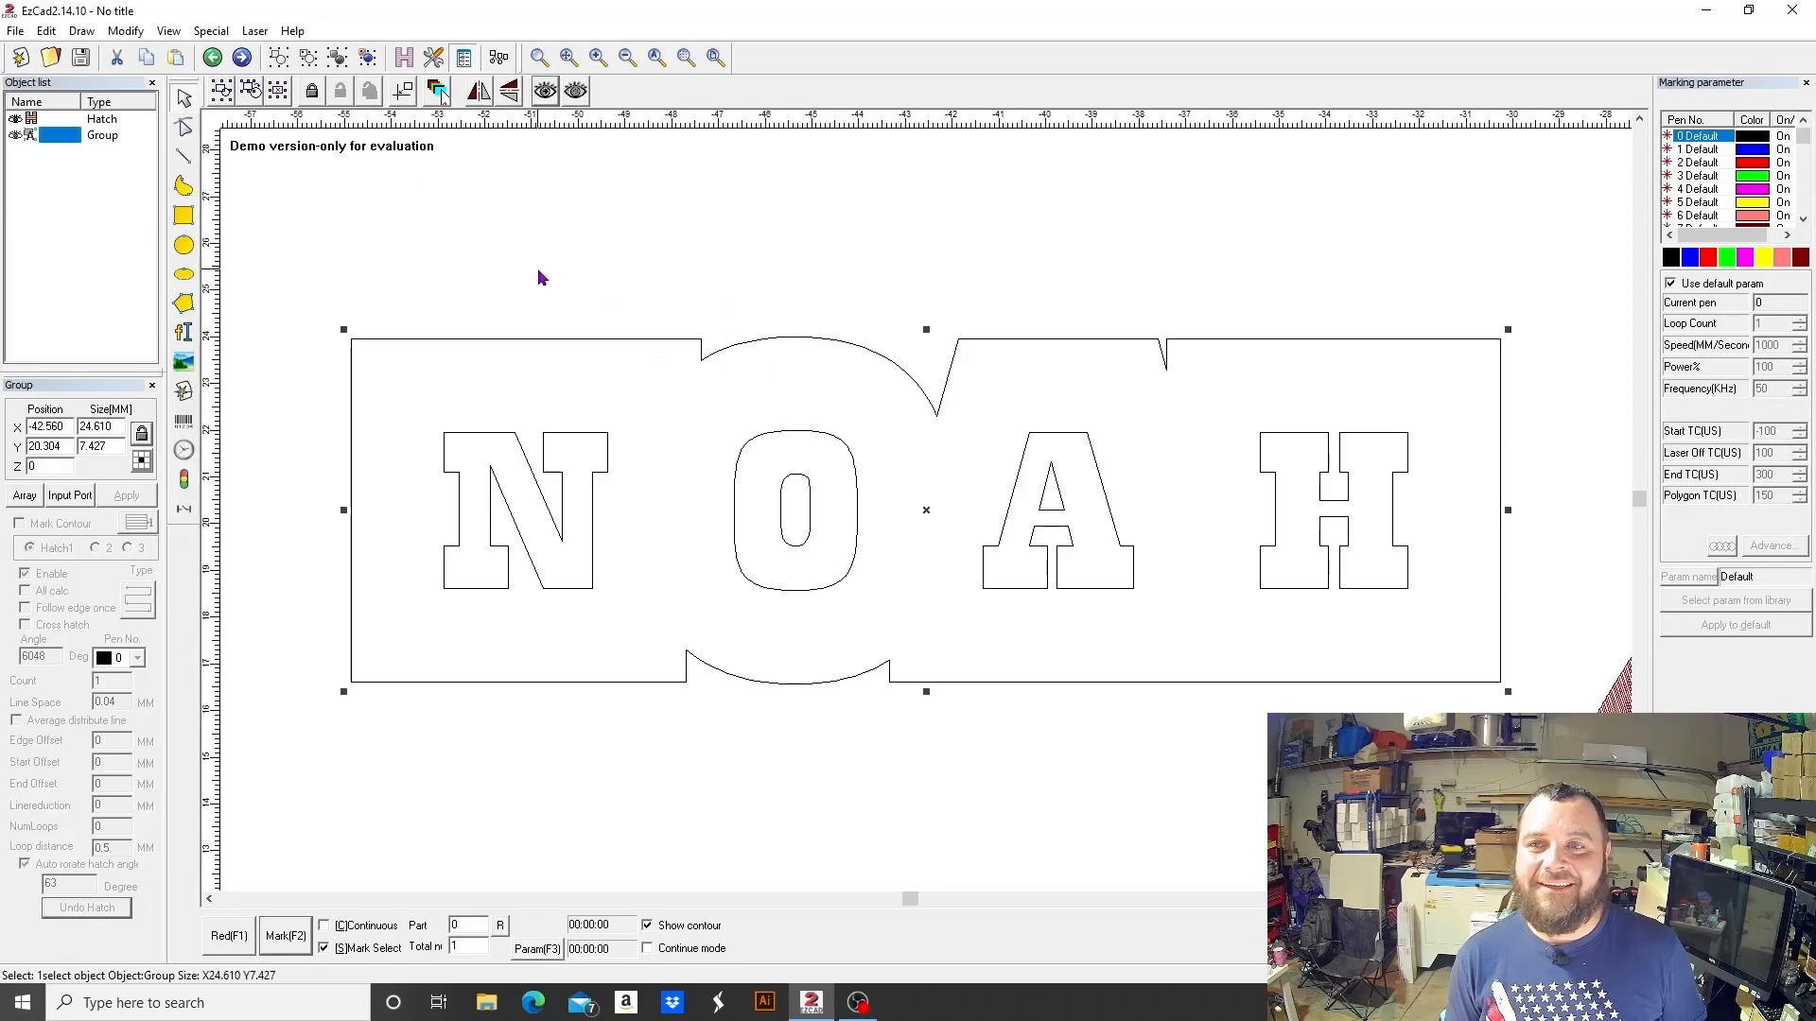